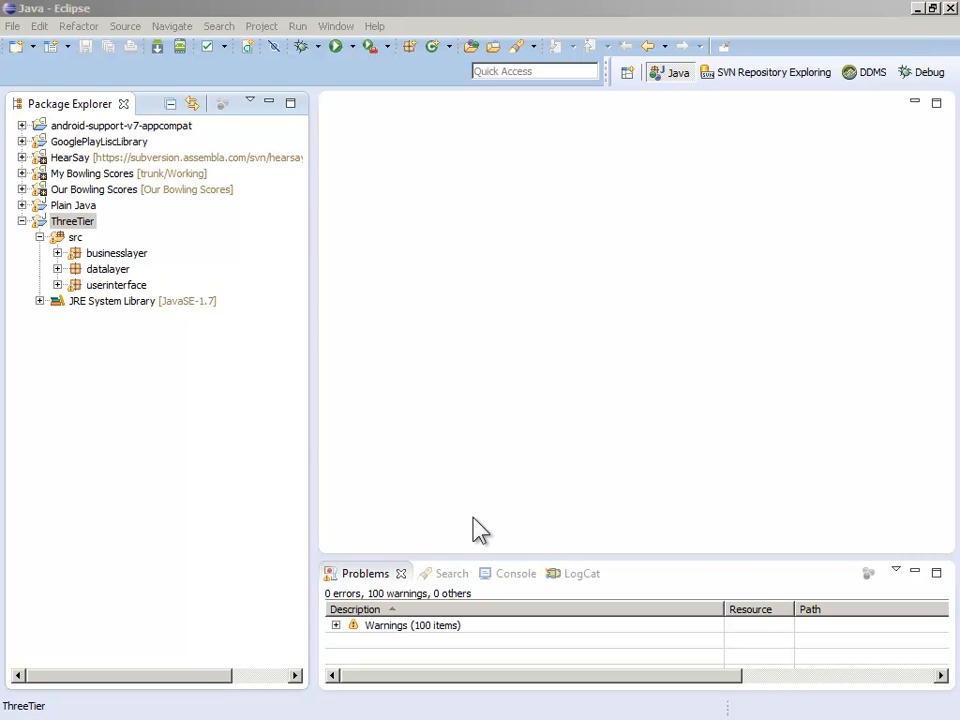
mouse_move(432, 510)
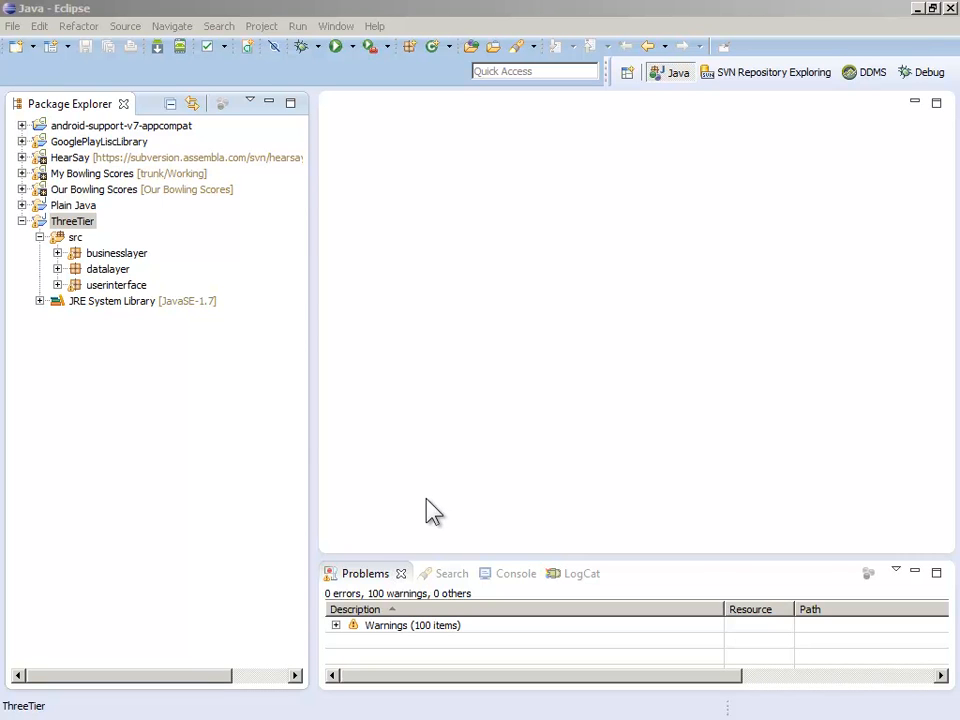
mouse_move(428, 510)
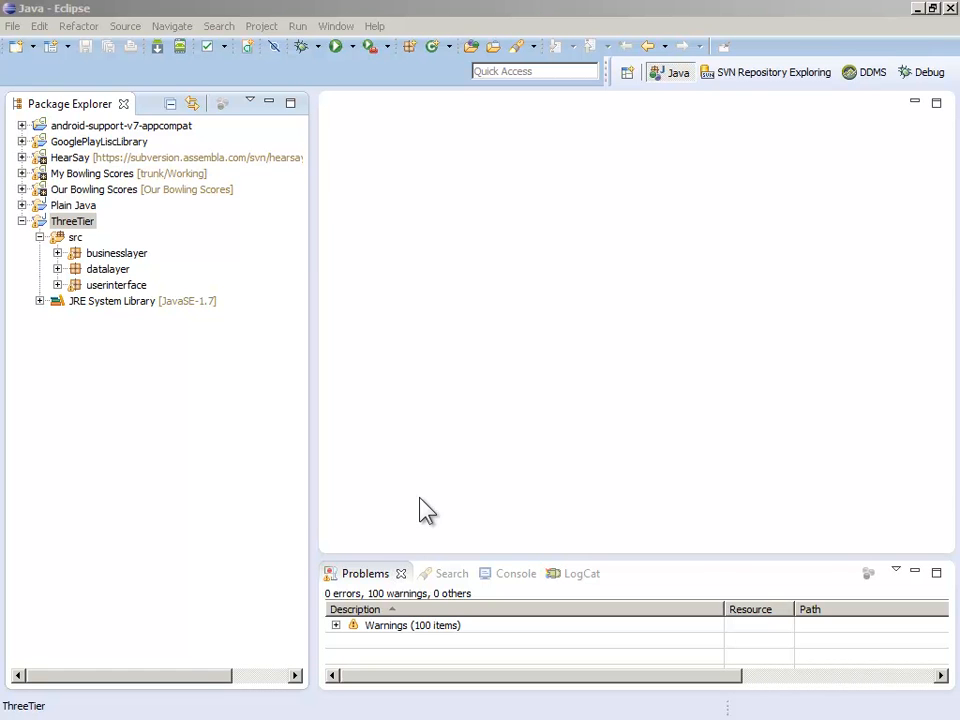
mouse_move(406, 496)
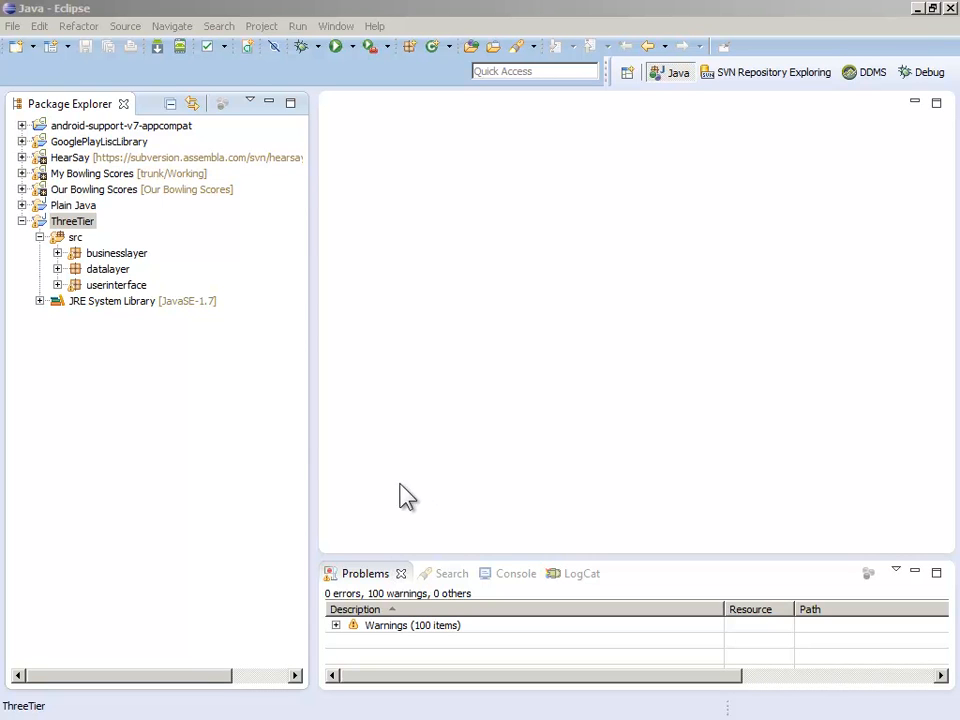
mouse_move(122, 428)
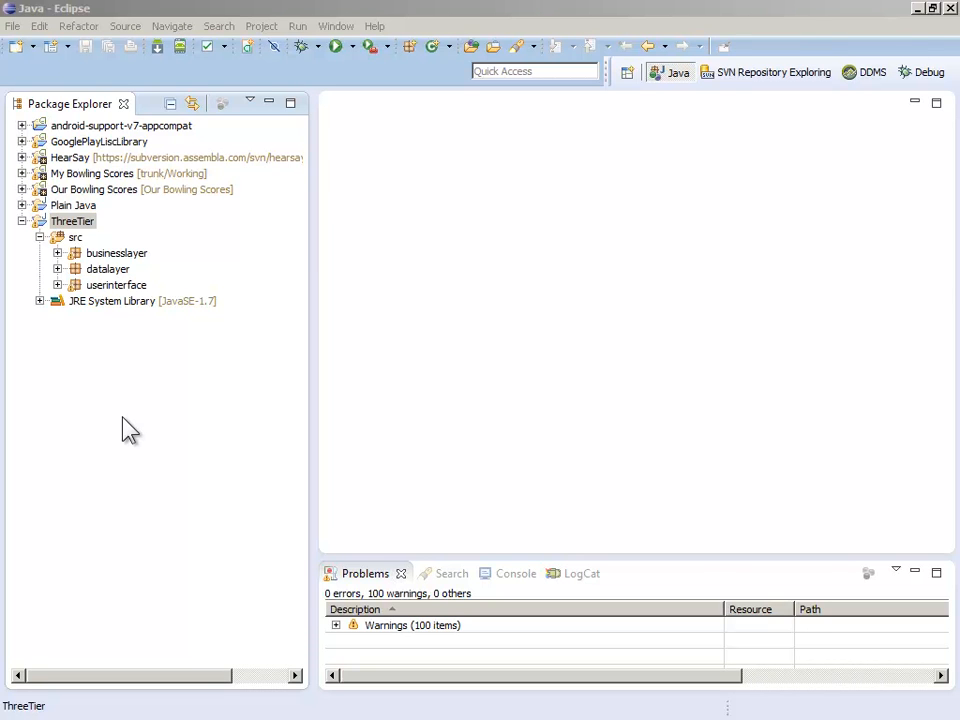
mouse_move(92, 420)
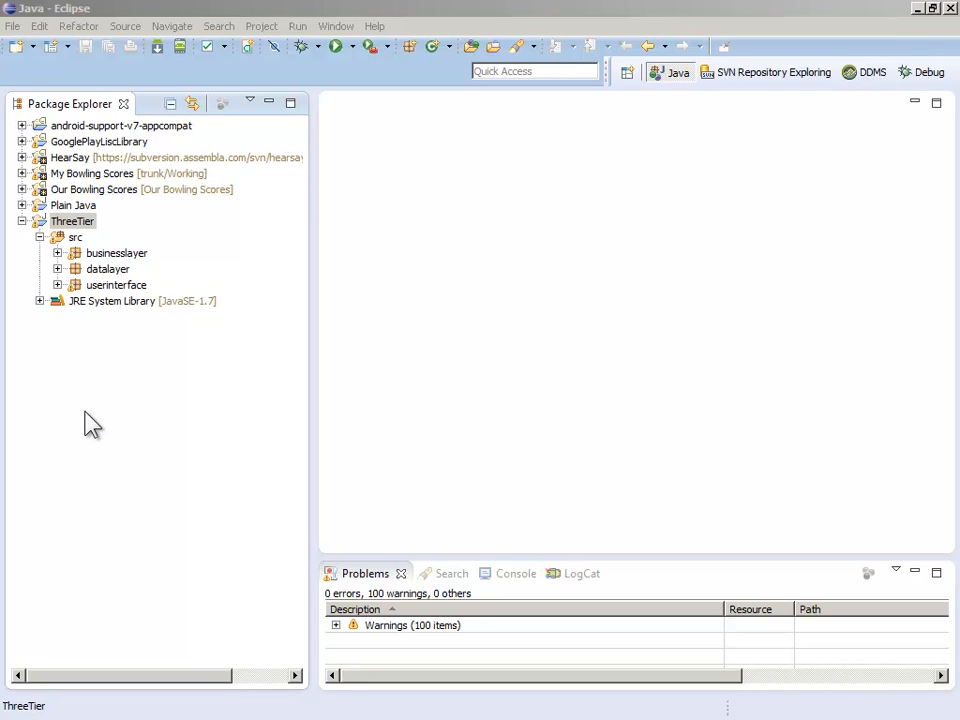
mouse_move(100, 408)
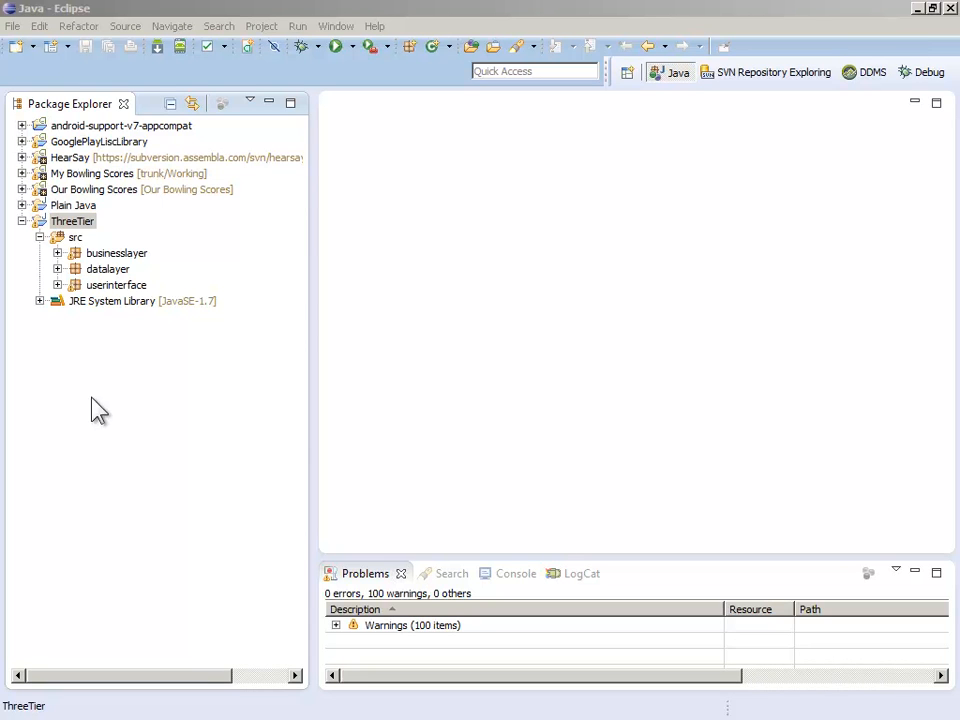
mouse_move(148, 304)
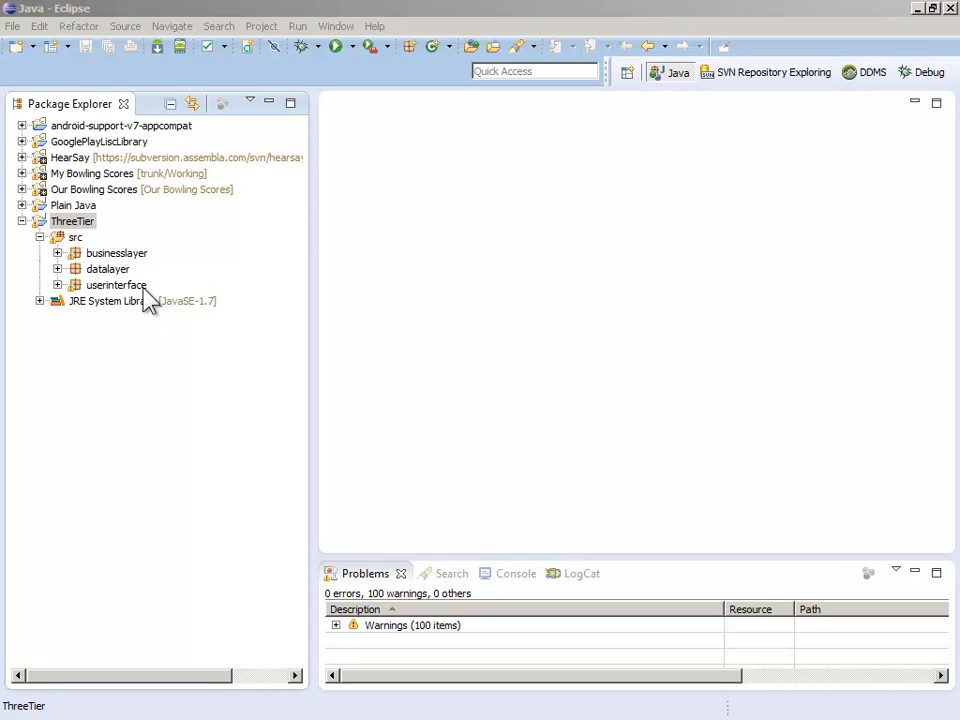
mouse_move(90, 300)
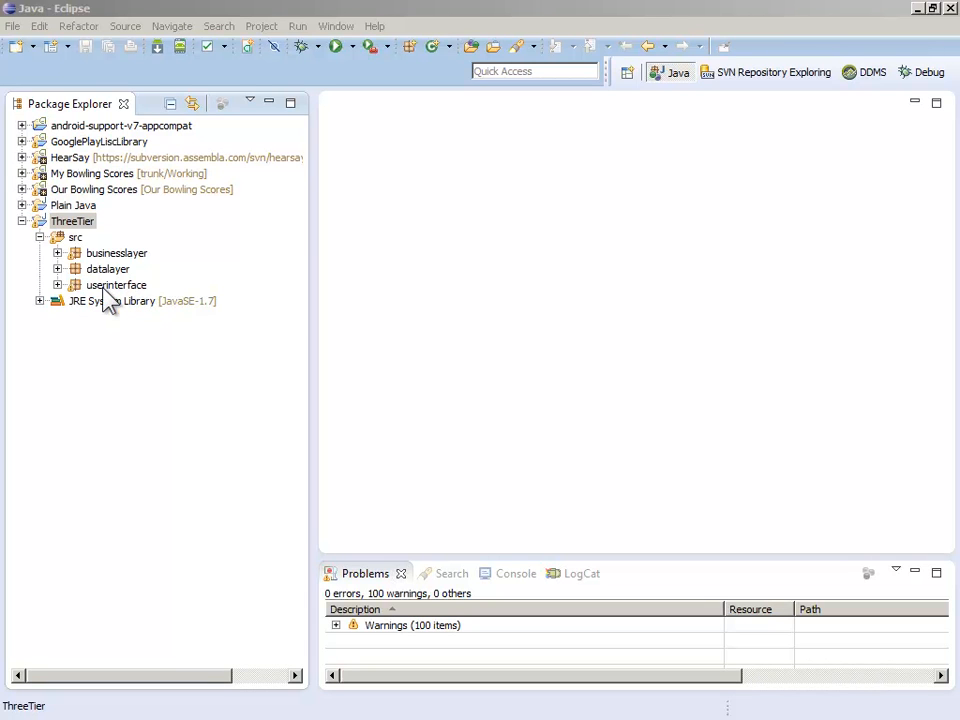
mouse_move(100, 296)
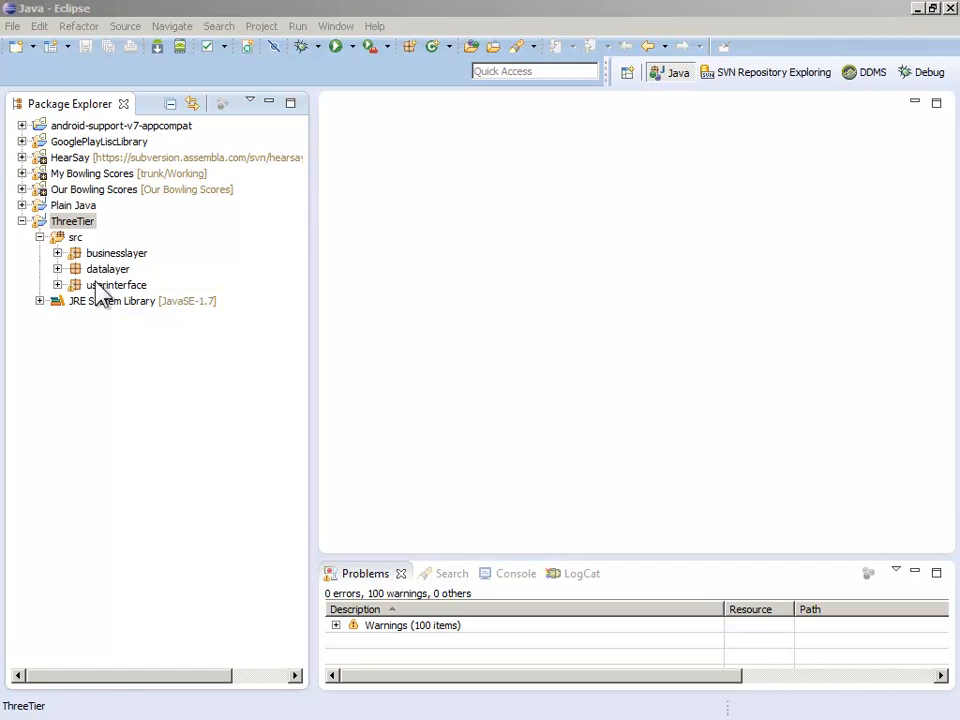
Step: Browse the businesslayer, datalayer and userinterface packages, then expand userinterface to list MainGUI.java
left_click(116, 284)
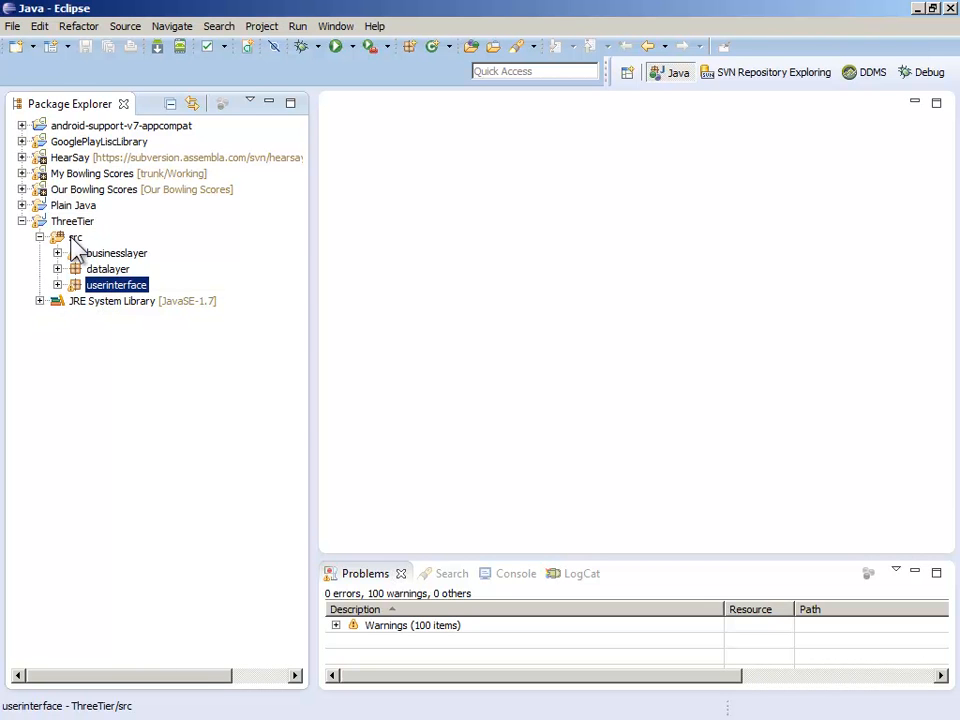
mouse_move(116, 296)
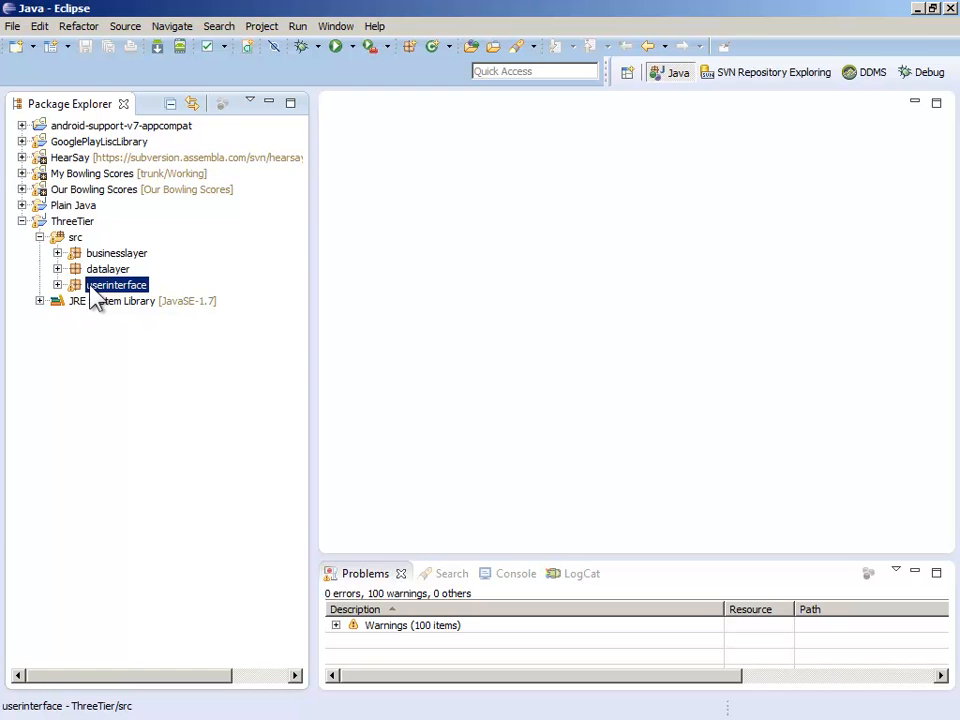
left_click(108, 268)
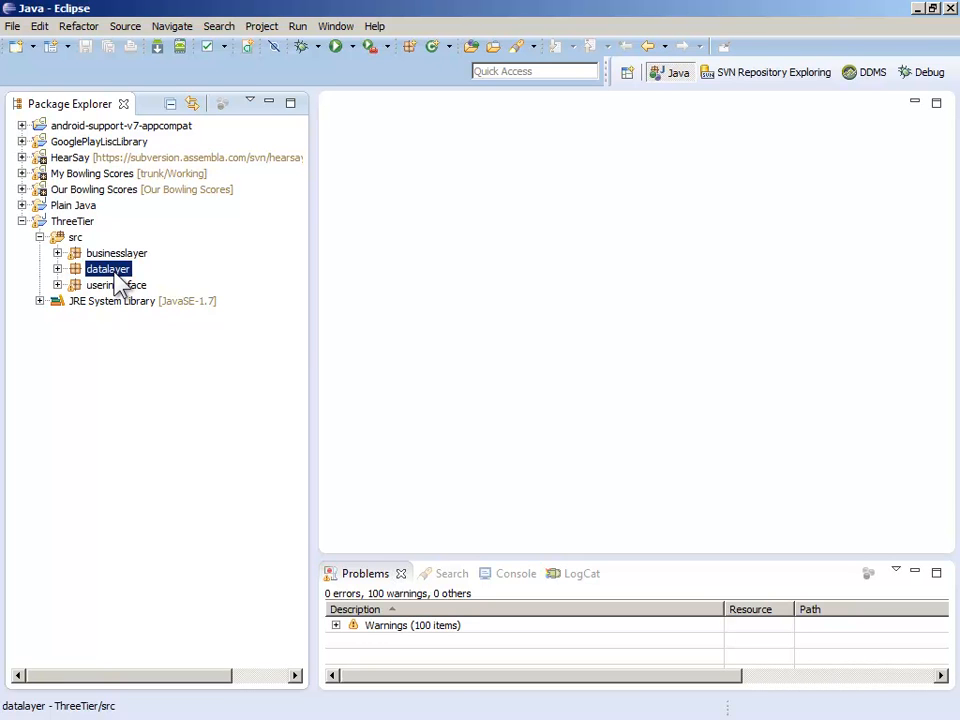
left_click(116, 252)
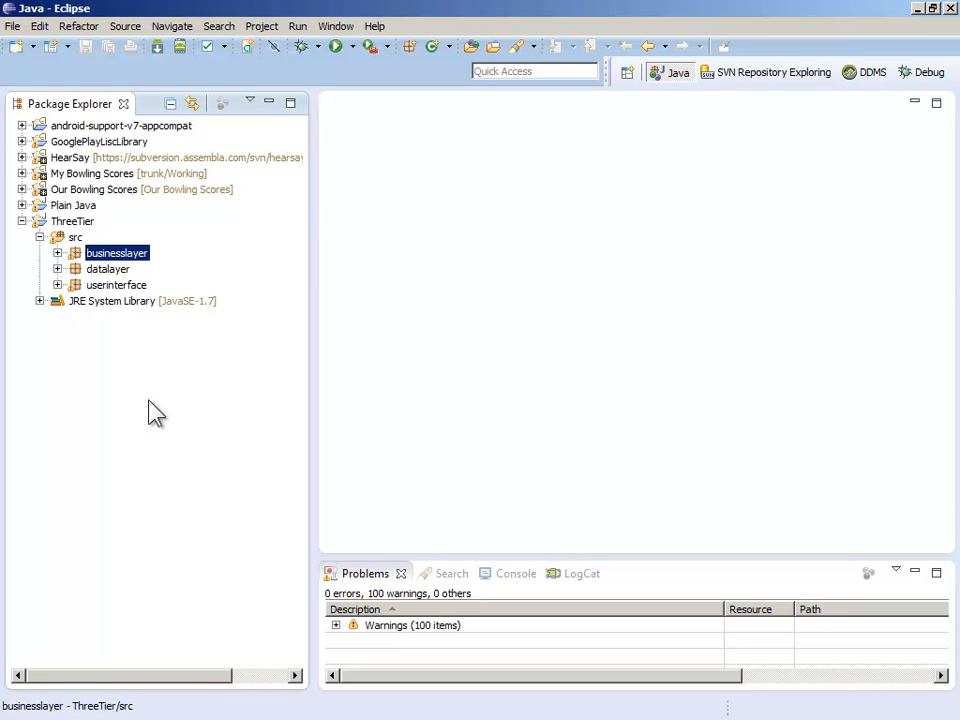
mouse_move(120, 284)
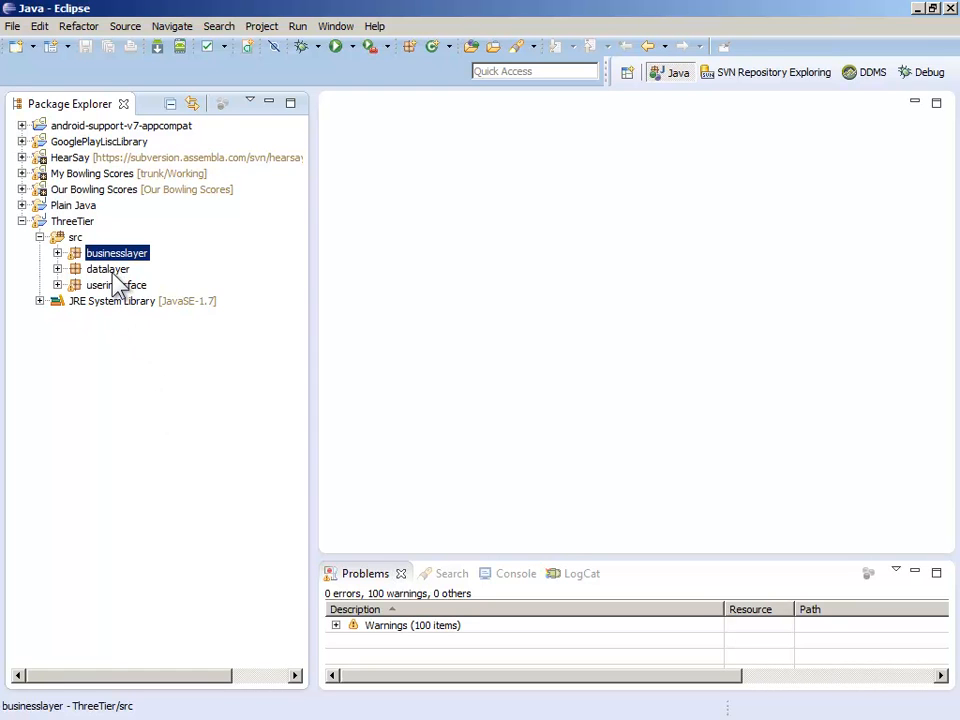
mouse_move(120, 300)
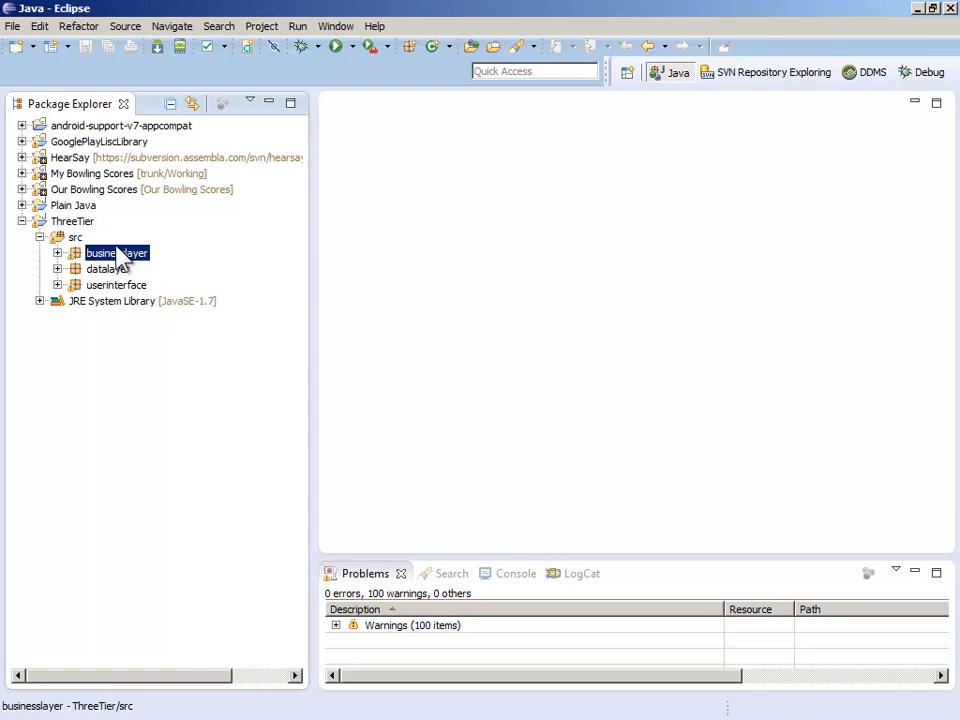
mouse_move(120, 262)
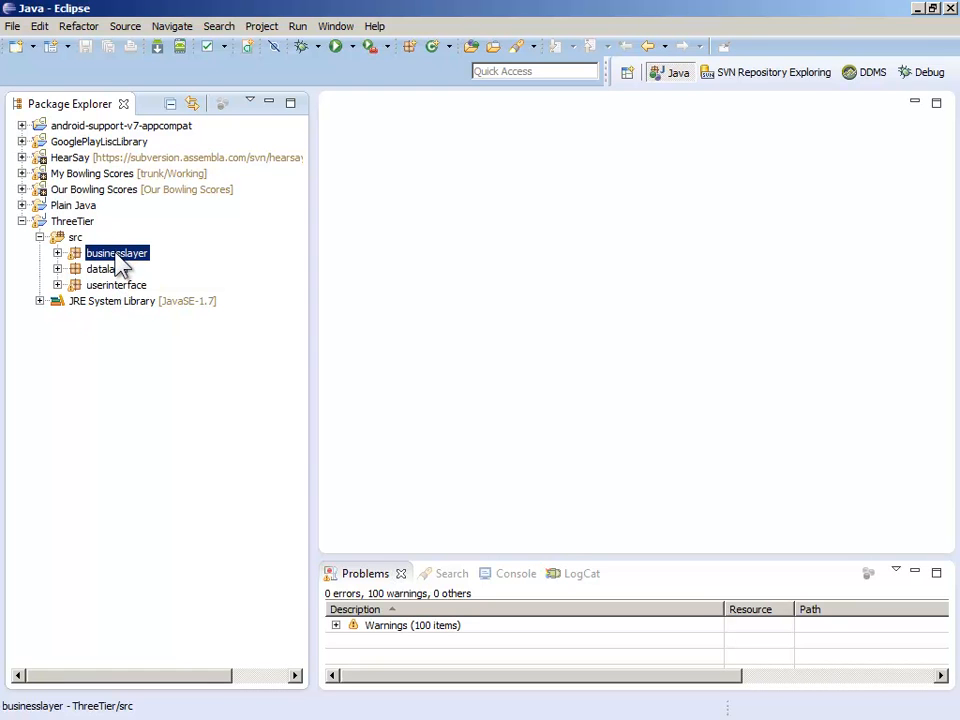
mouse_move(120, 290)
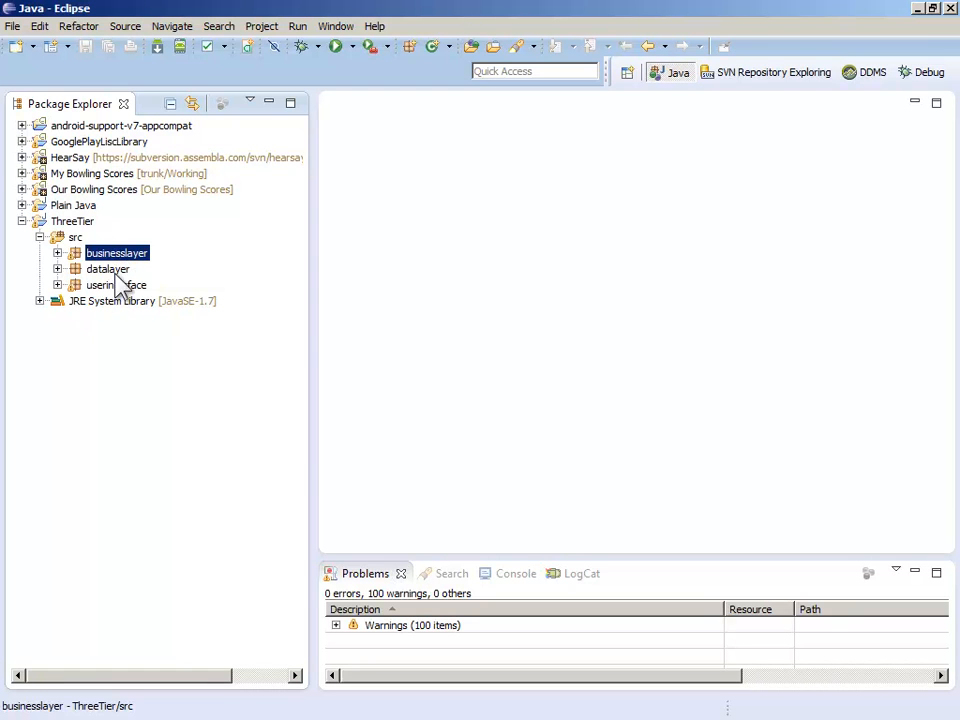
mouse_move(120, 384)
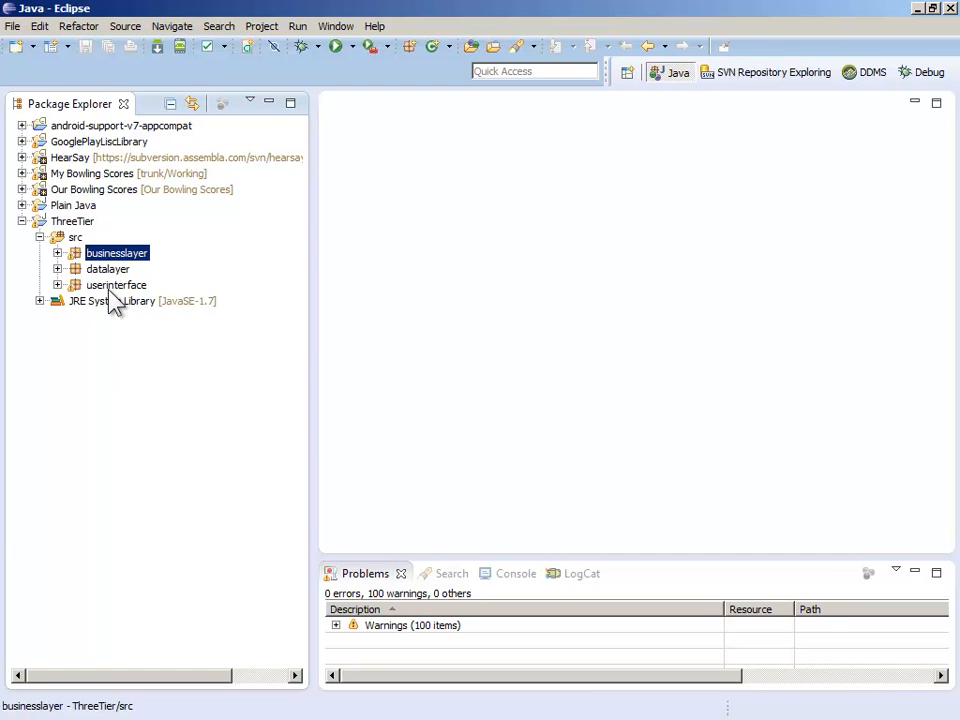
left_click(116, 284)
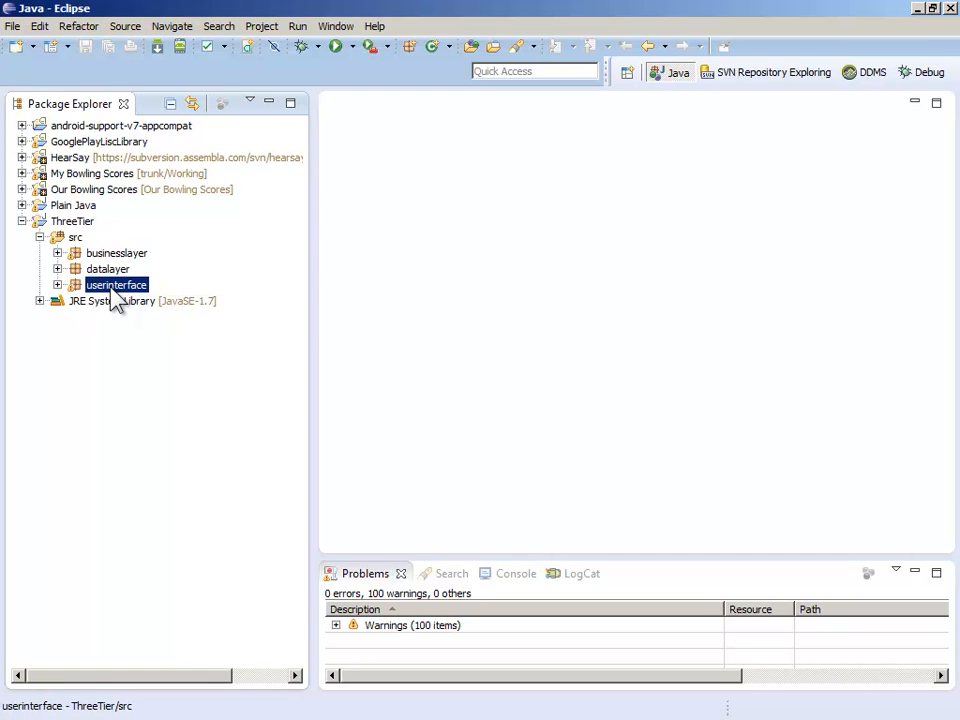
left_click(108, 268)
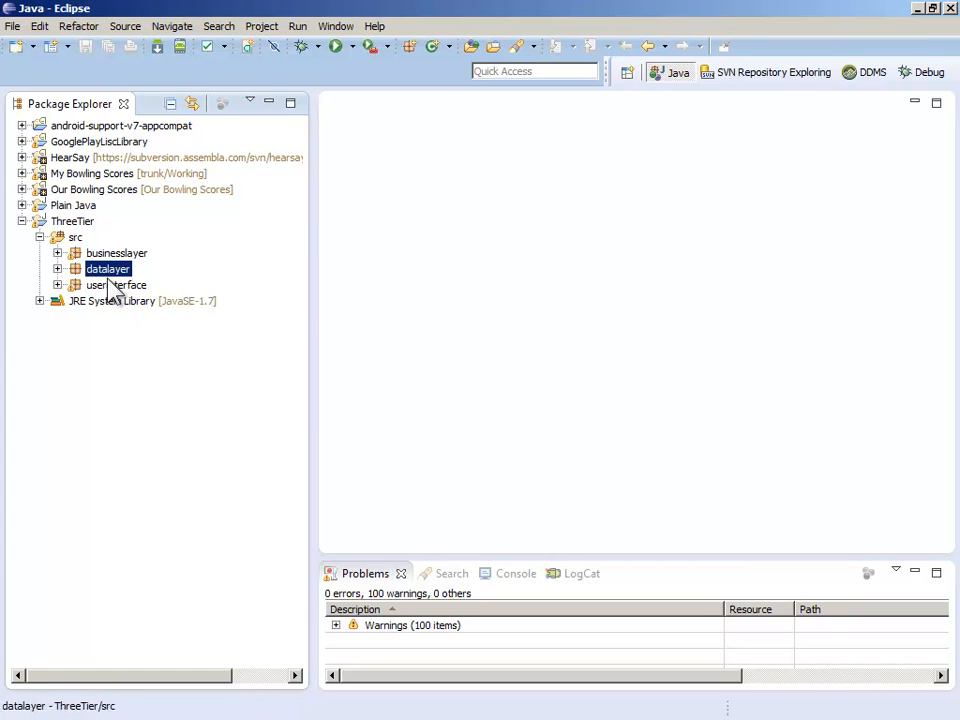
left_click(116, 252)
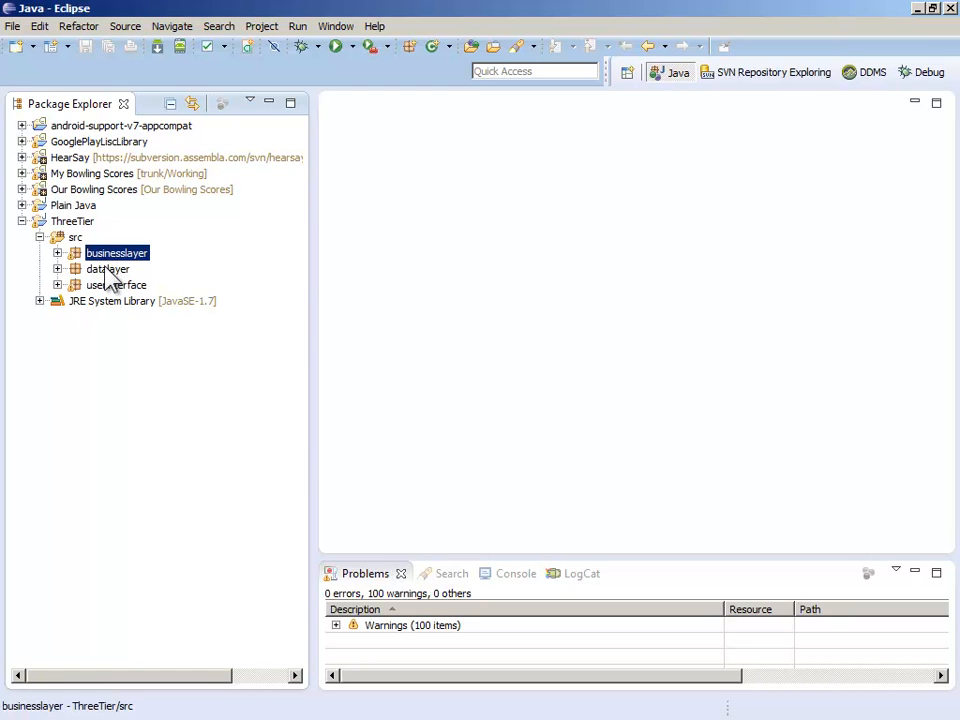
mouse_move(90, 300)
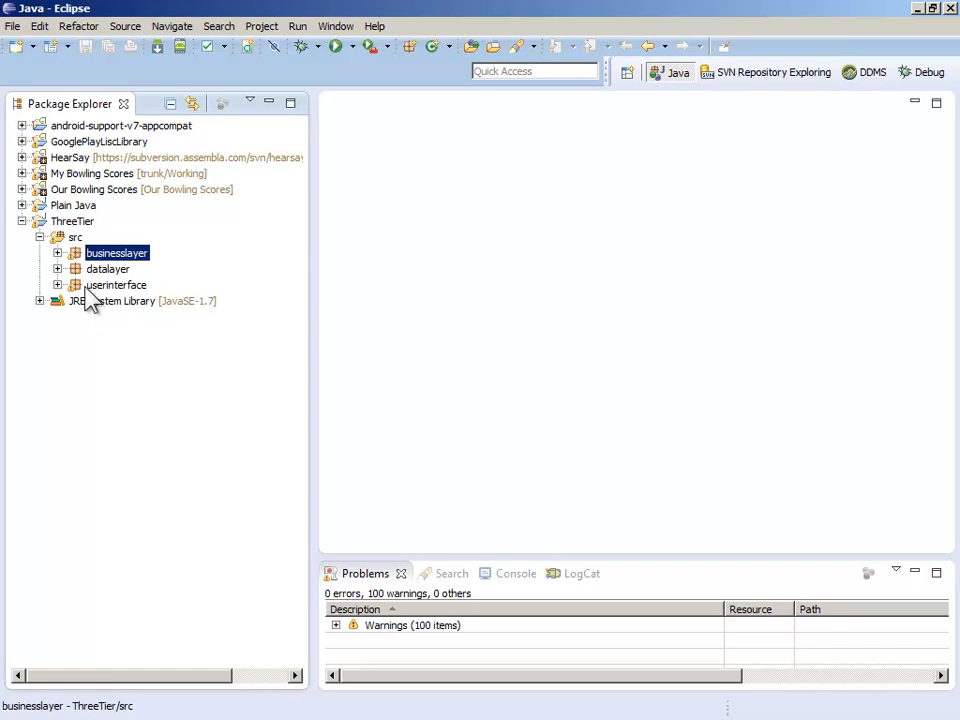
left_click(56, 284)
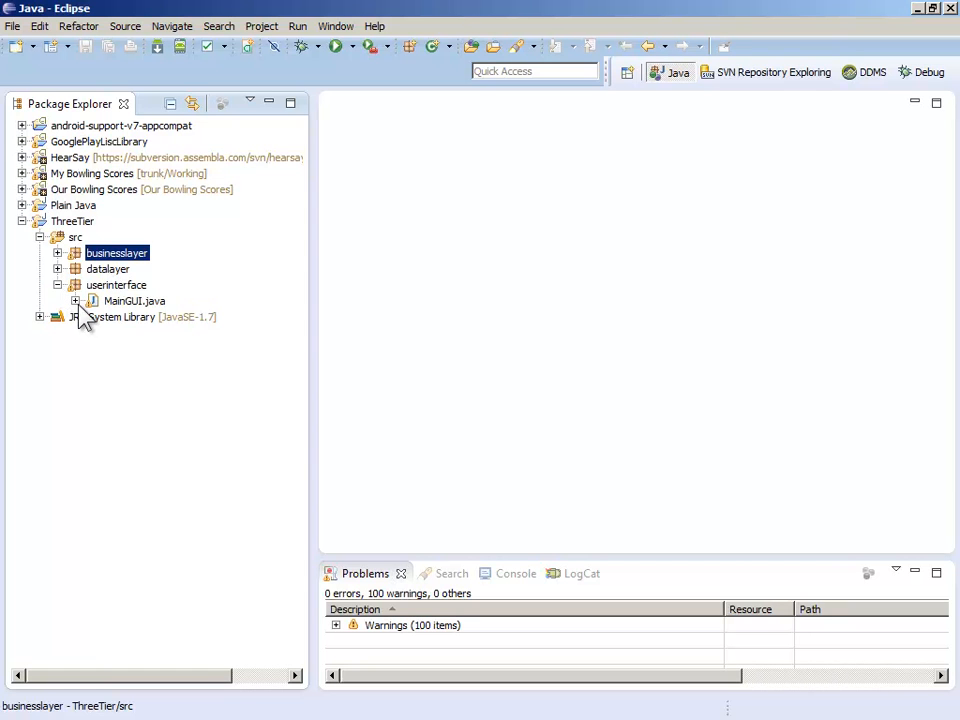
double_click(134, 300)
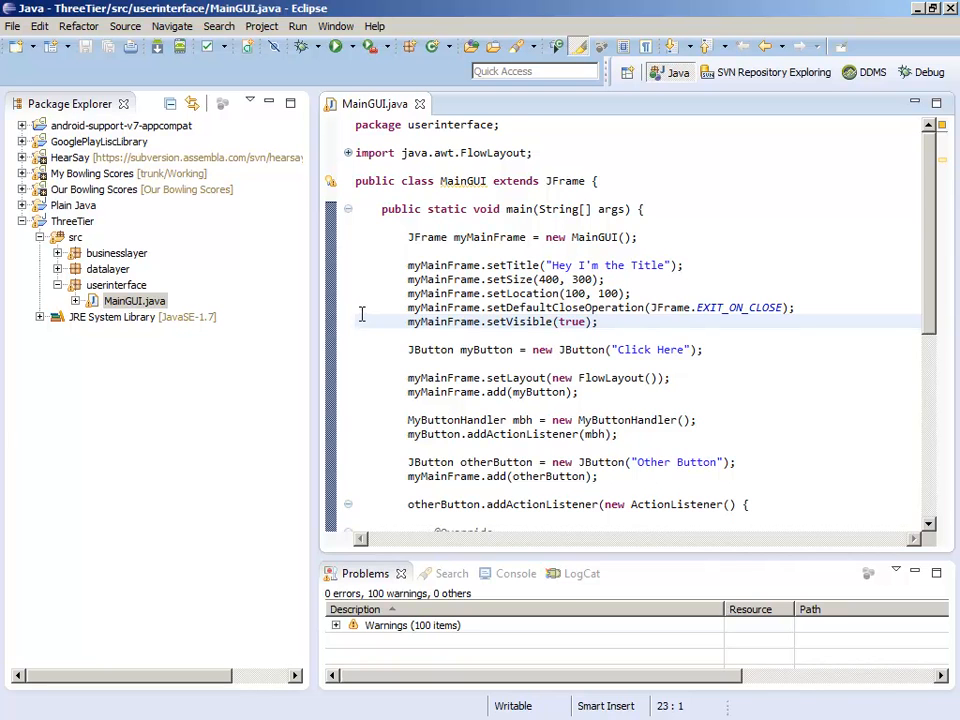
scroll("down", 3)
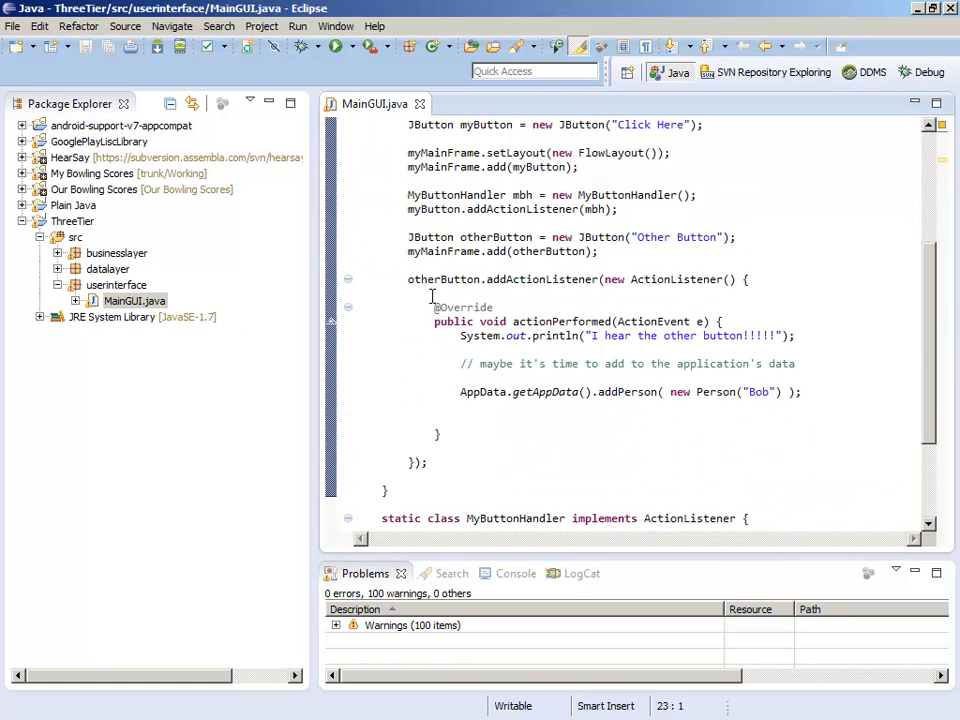
scroll("down", 3)
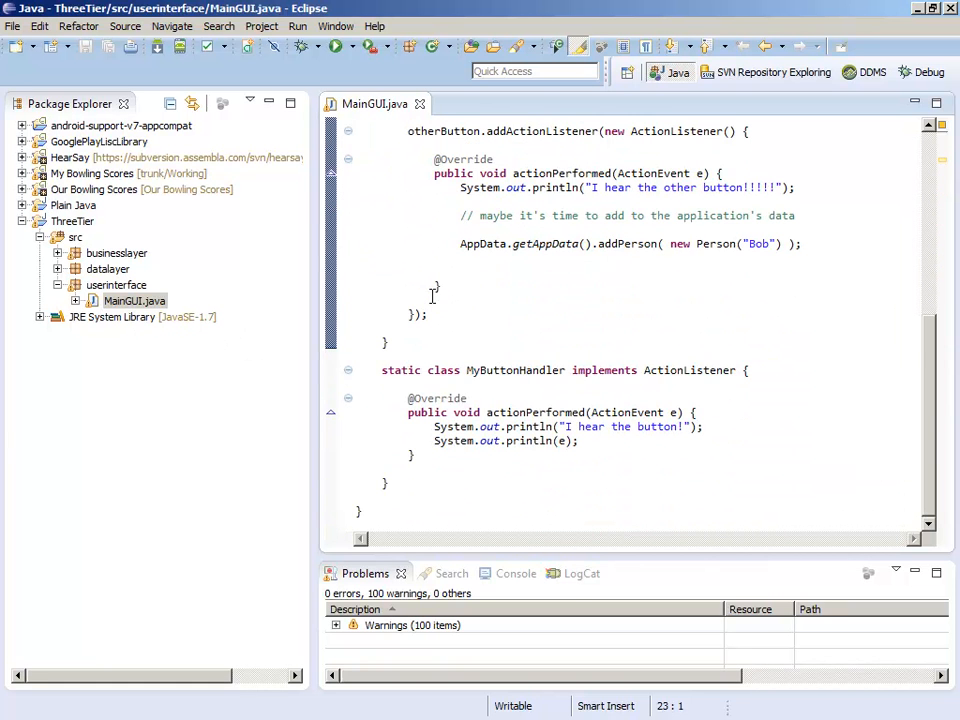
scroll("up", 3)
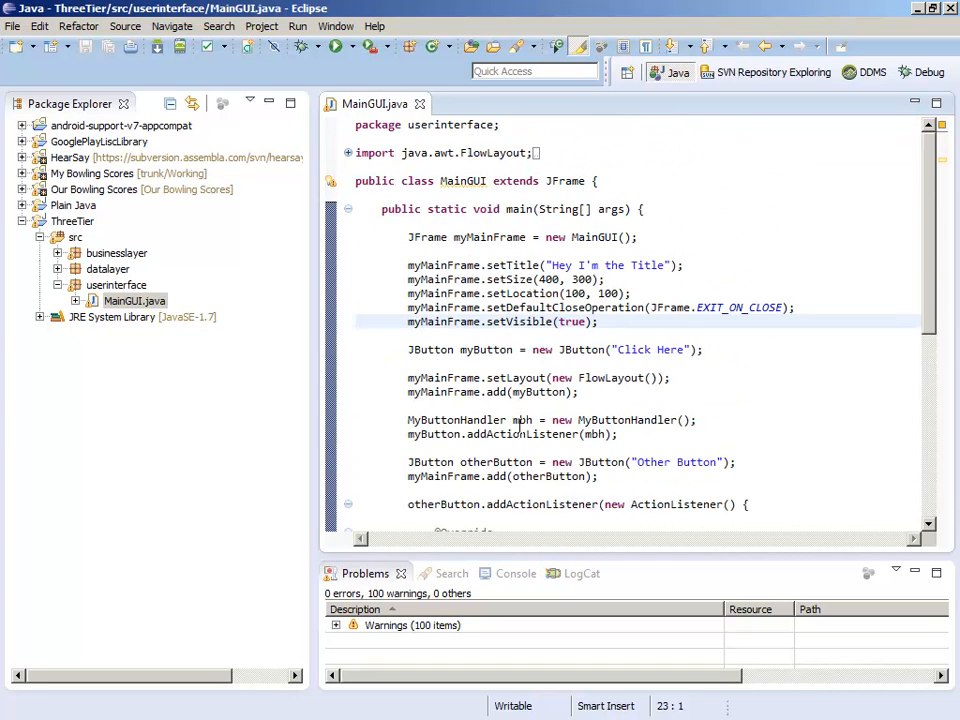
scroll("down", 3)
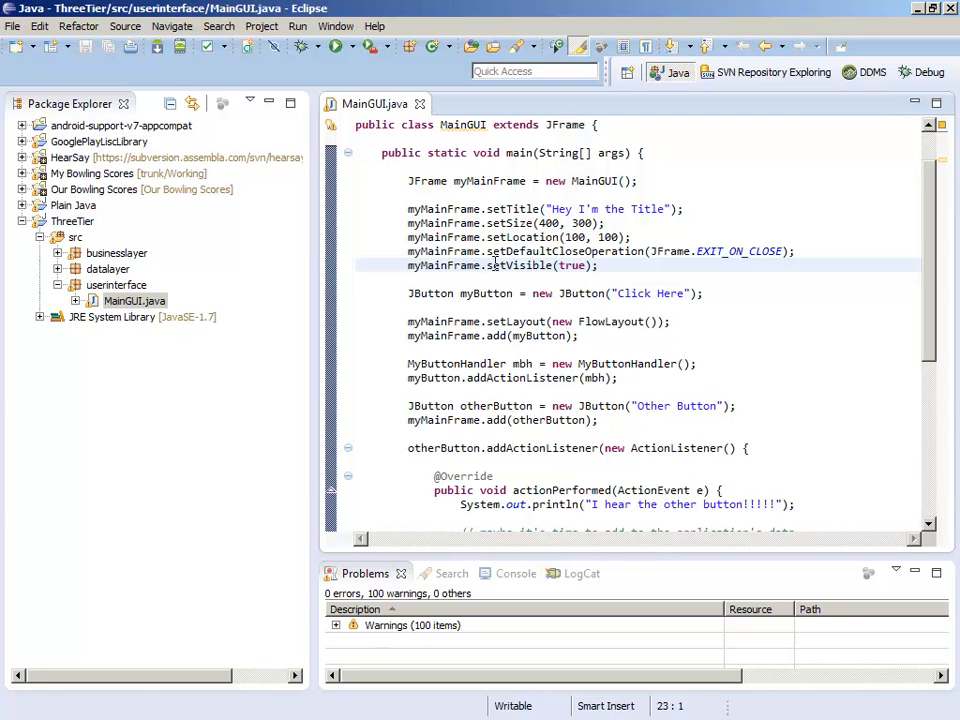
left_click(134, 300)
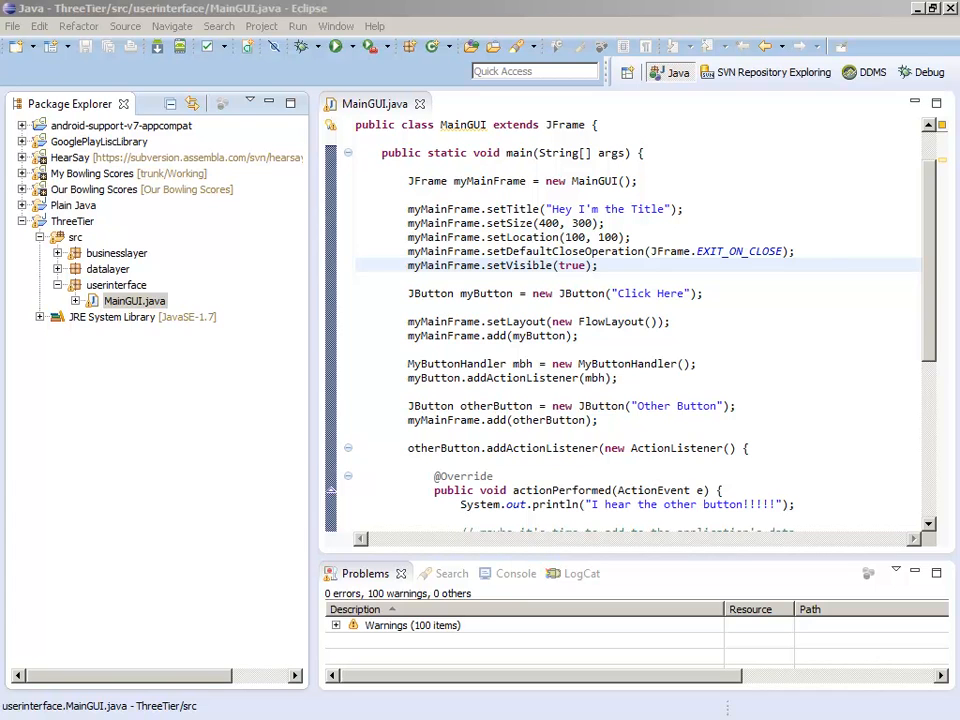
left_click(338, 46)
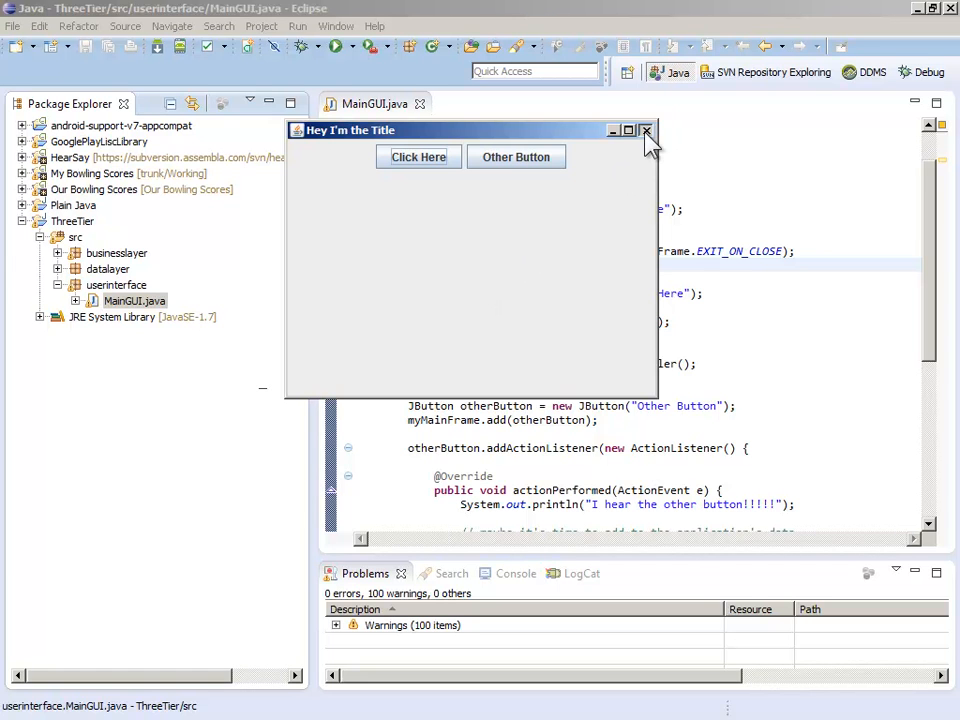
left_click(644, 130)
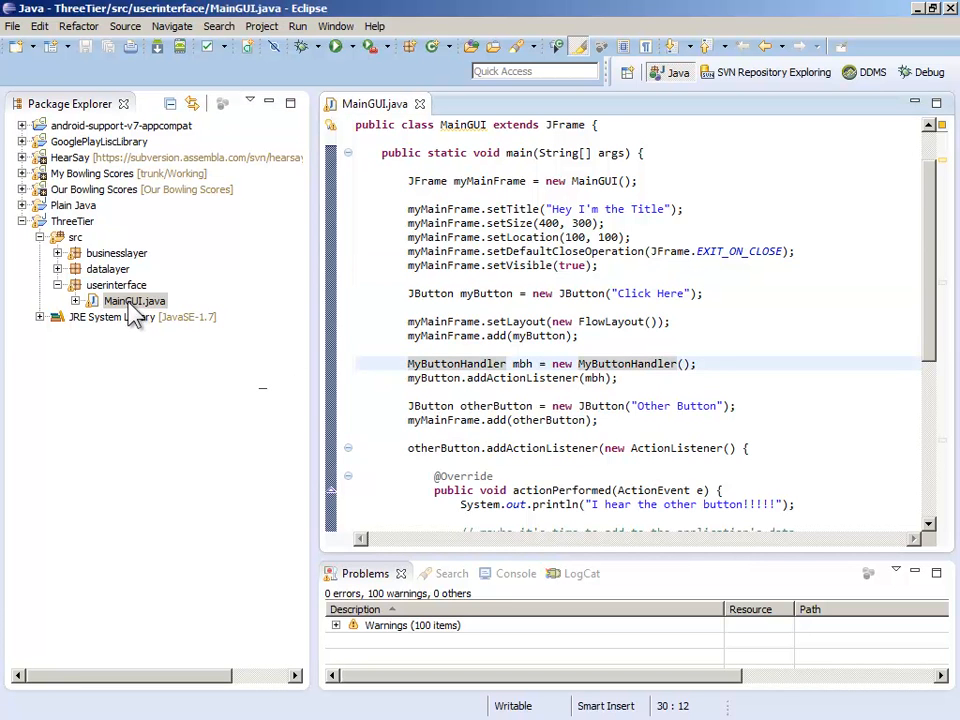
scroll("down", 3)
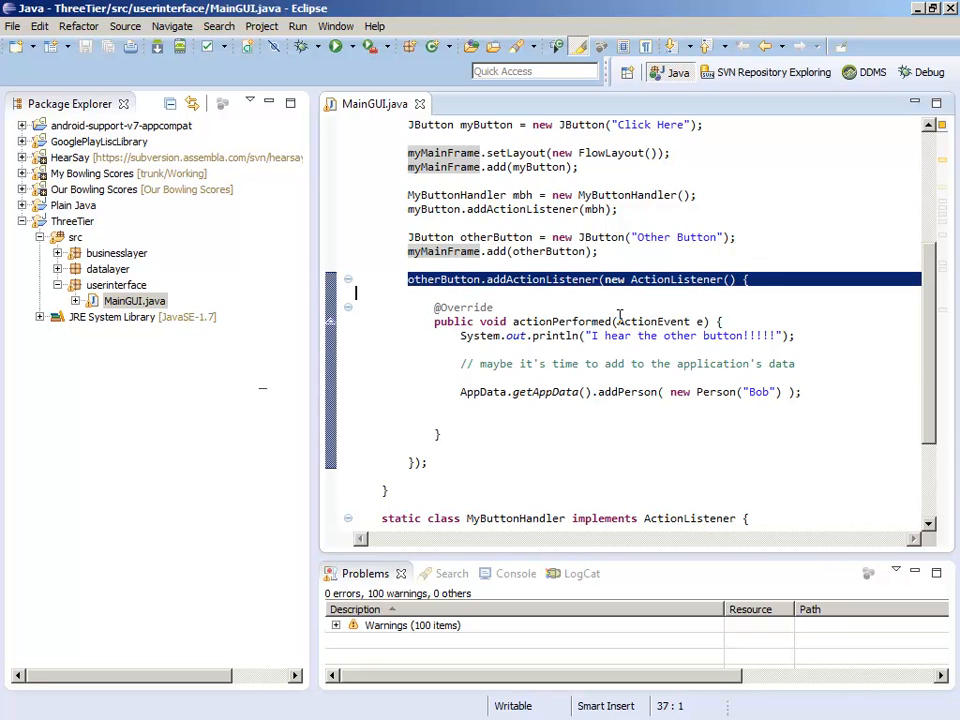
mouse_move(358, 364)
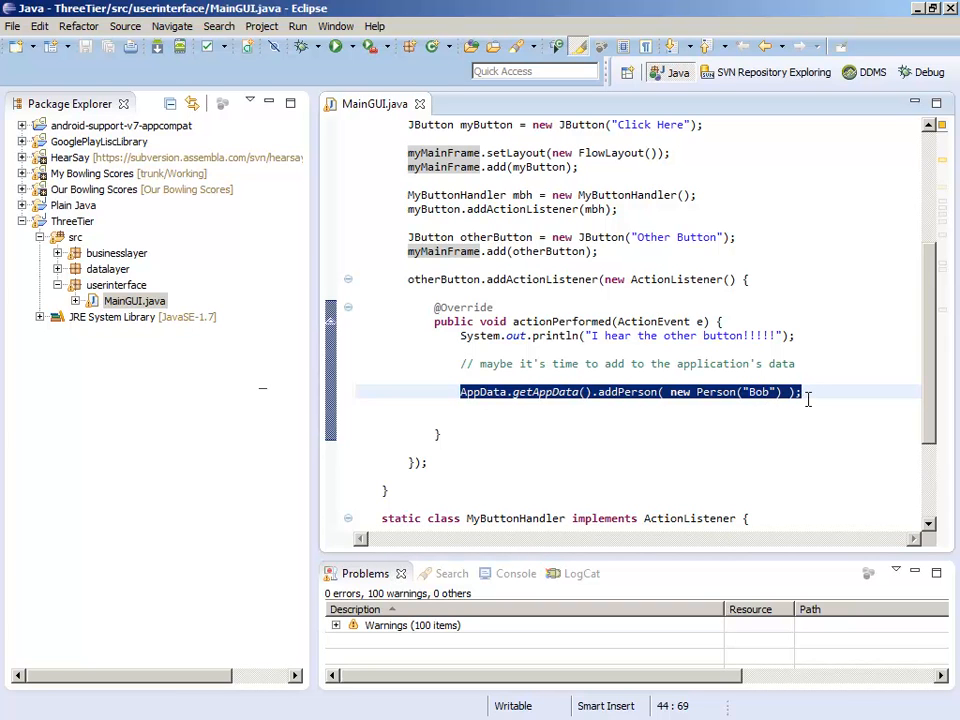
left_click(458, 390)
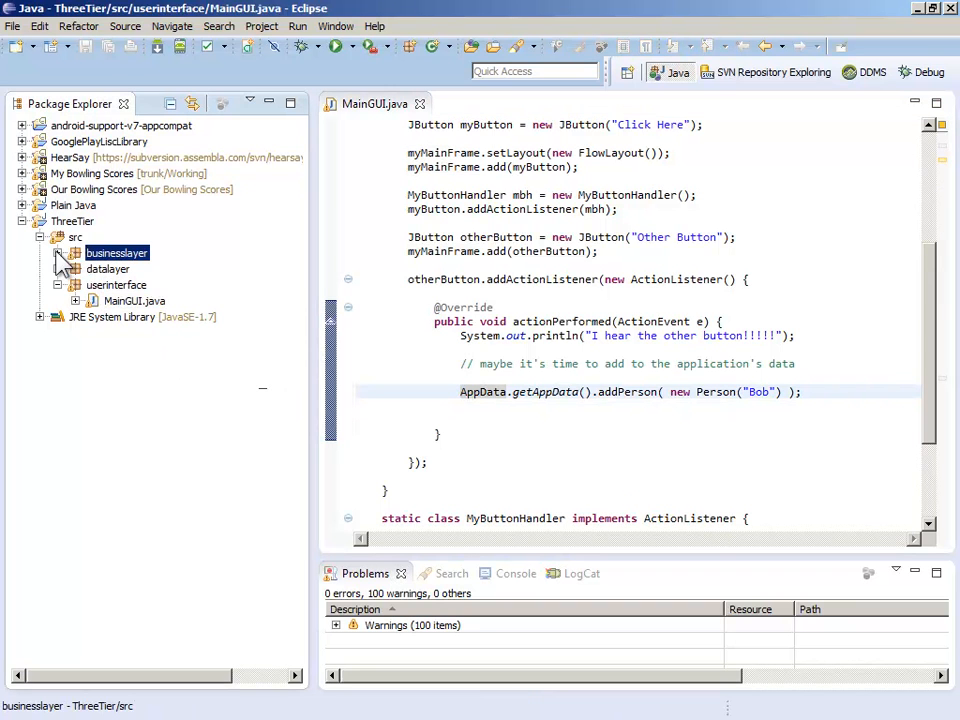
Step: Expand businesslayer and view Person.java with its name field, constructor, getter, setter and toString
left_click(60, 252)
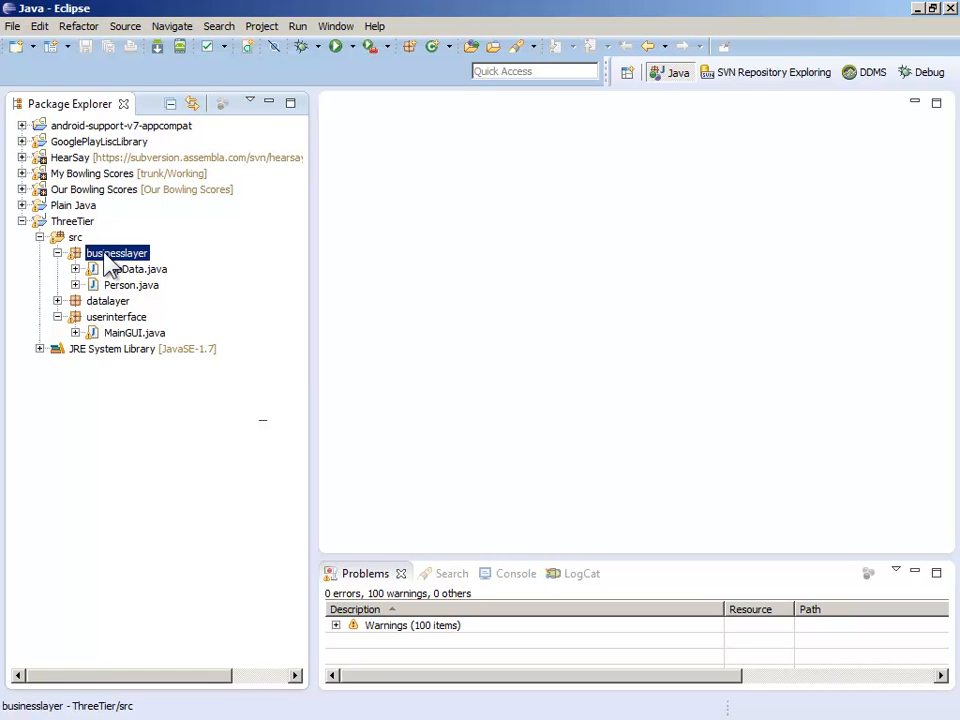
mouse_move(120, 276)
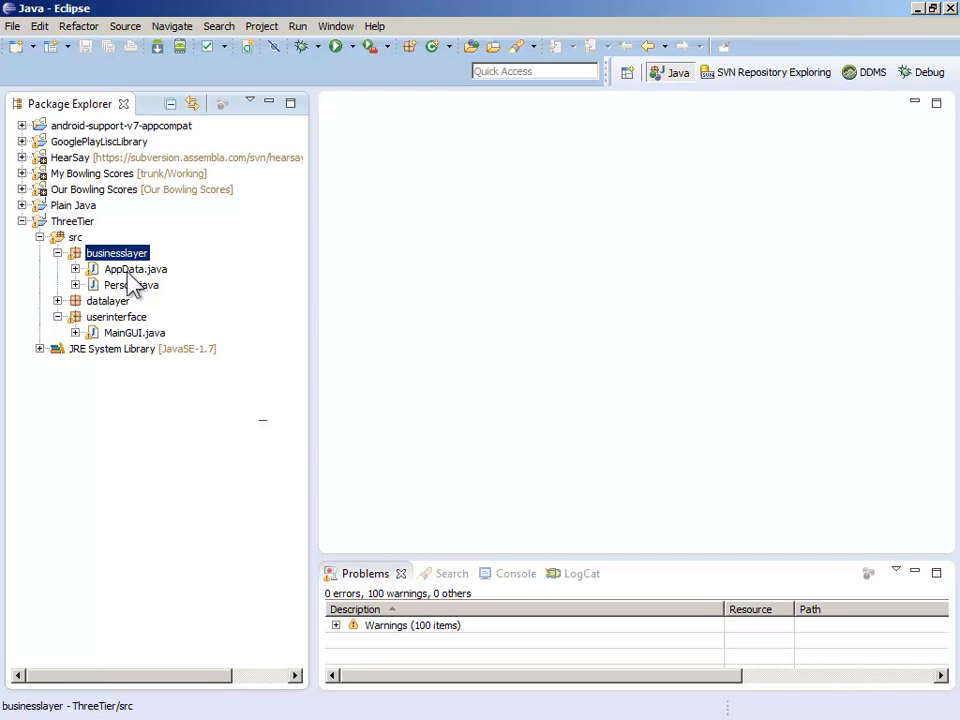
left_click(130, 284)
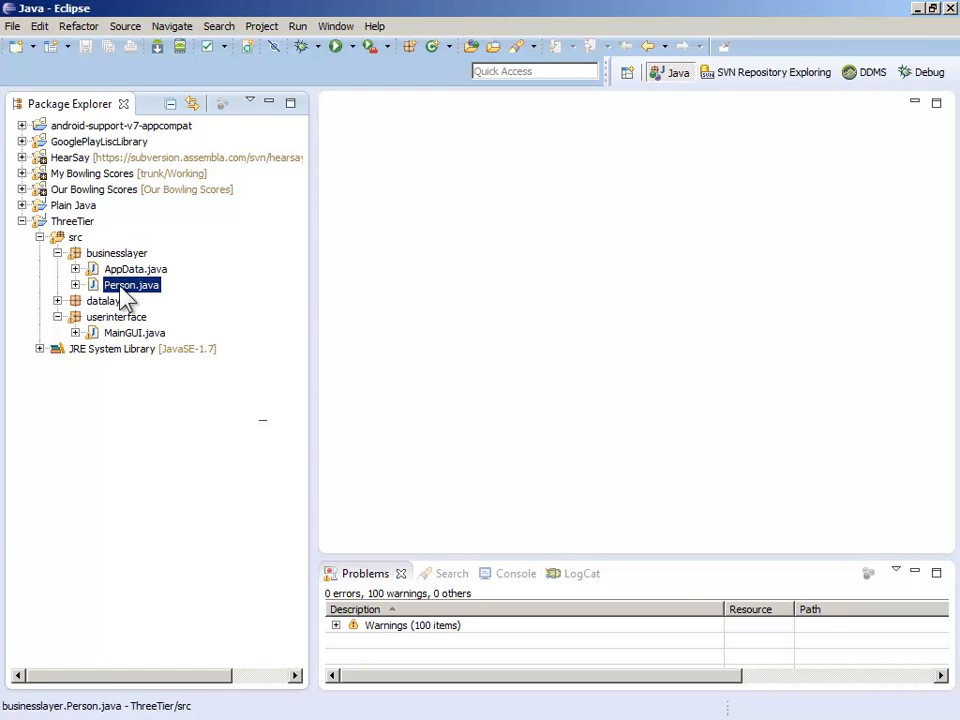
double_click(132, 284)
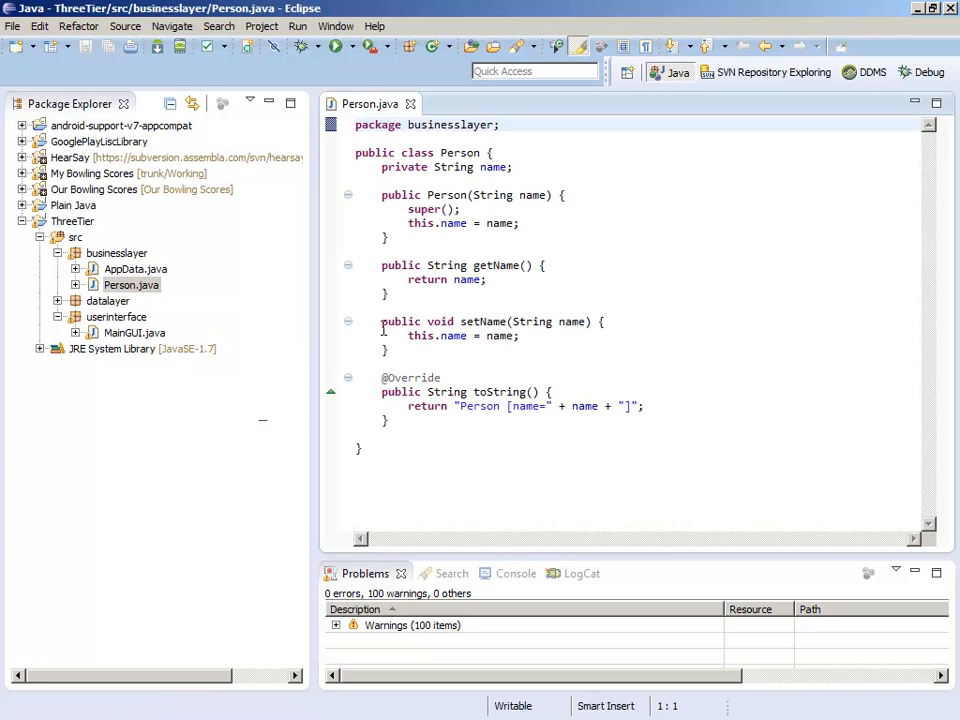
mouse_move(476, 216)
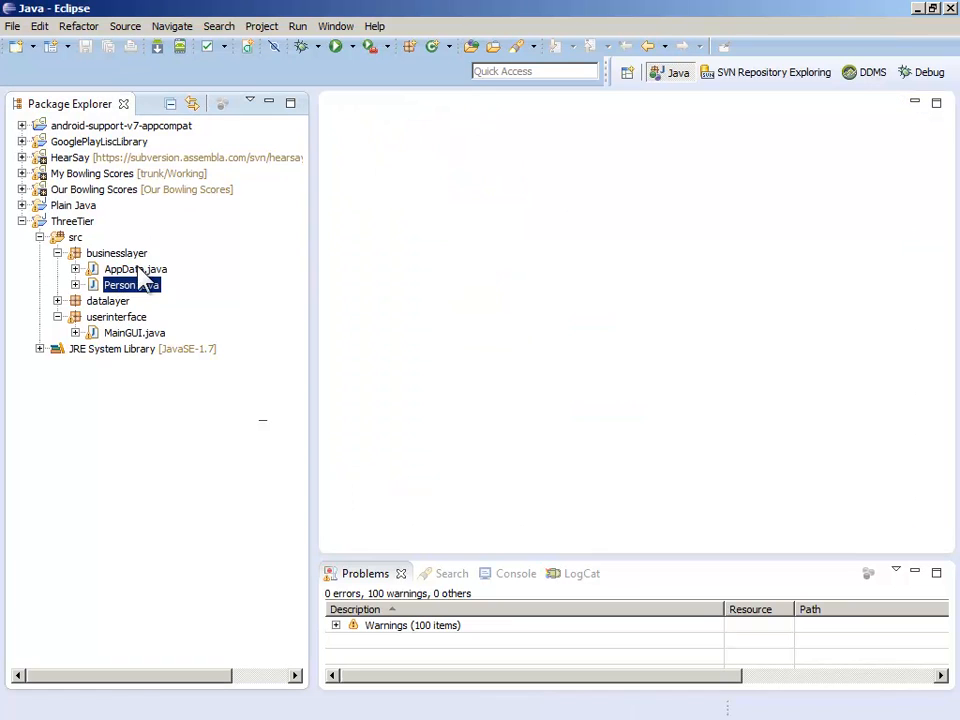
Step: View AppData.java's people list, static instance, private constructor and getAppData method
left_click(136, 268)
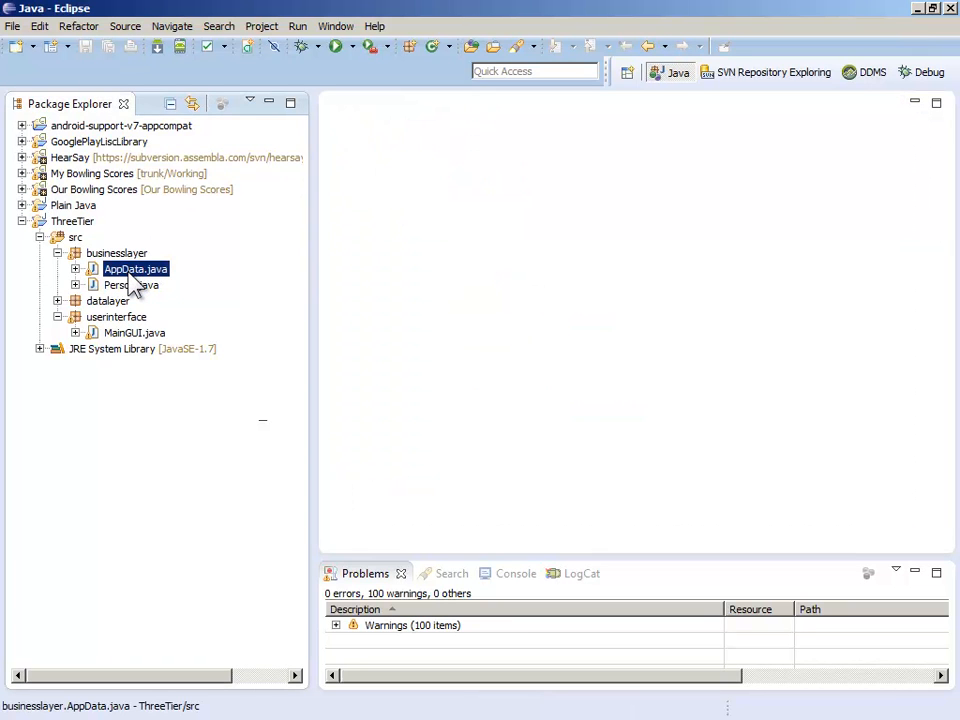
double_click(134, 268)
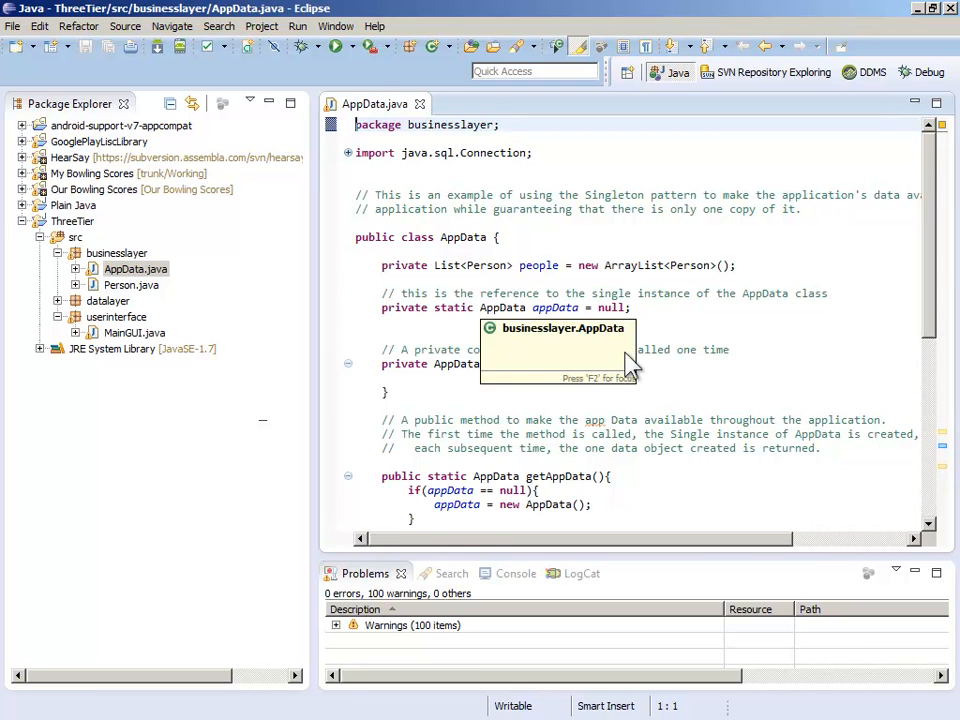
left_click(732, 348)
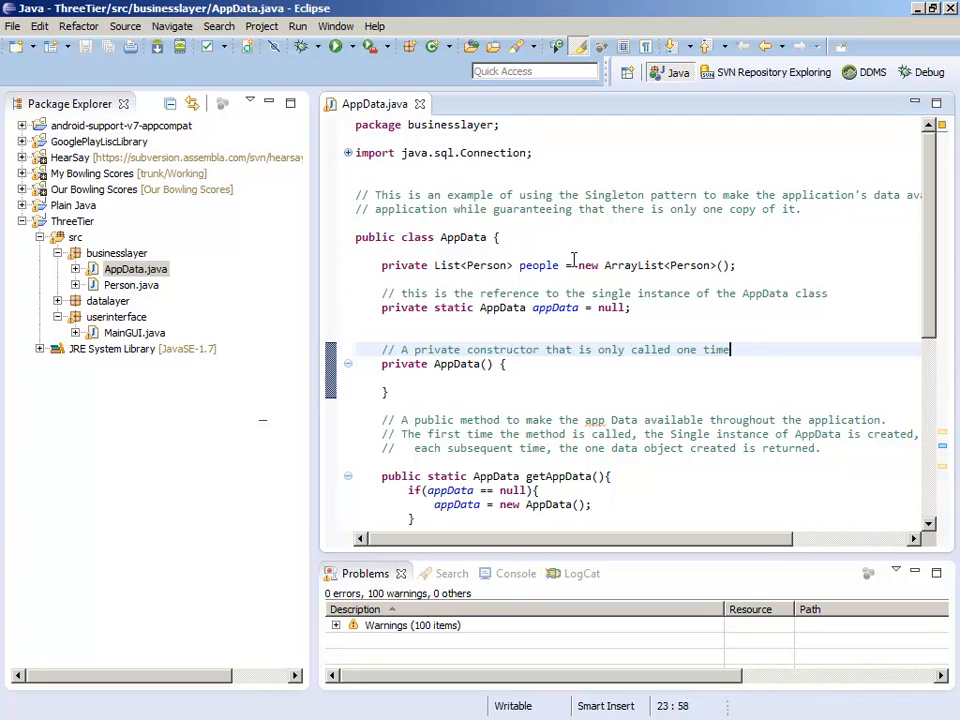
double_click(462, 236)
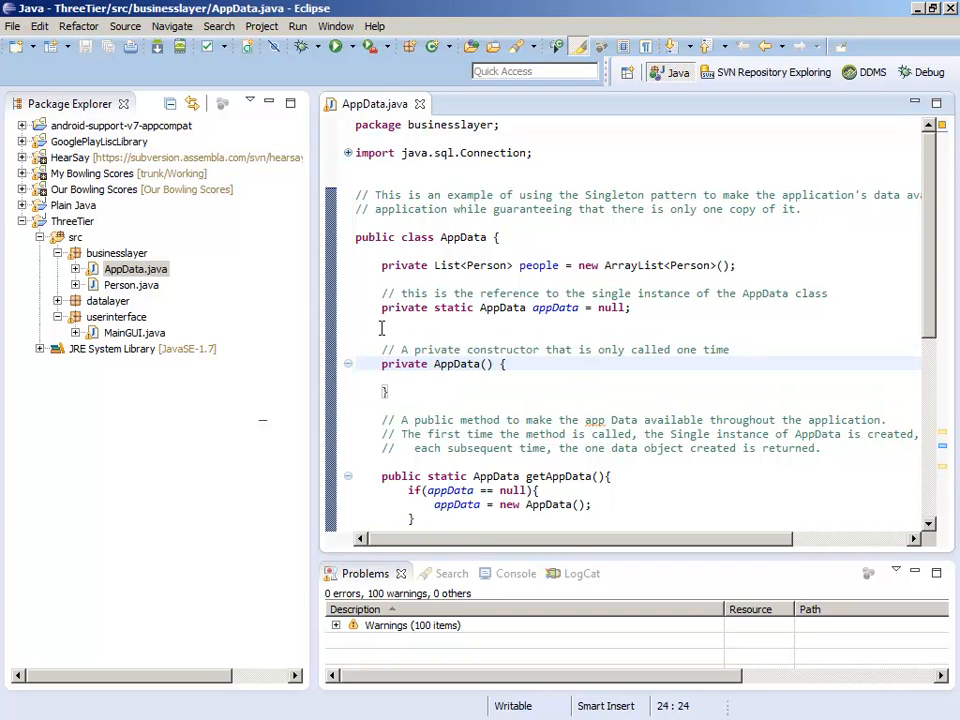
triple_click(504, 308)
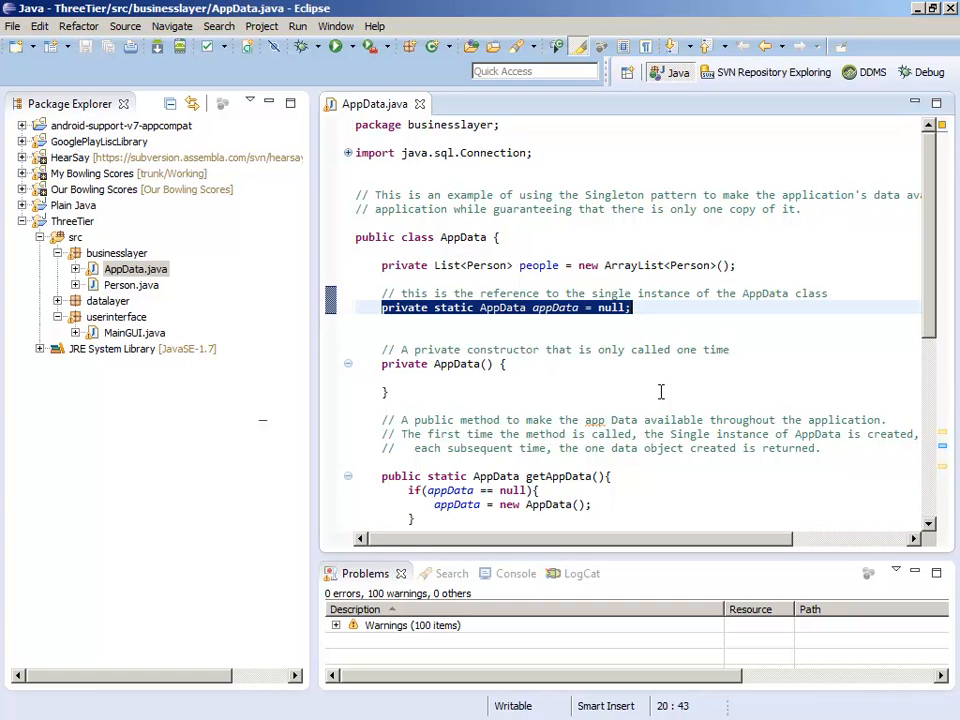
left_click(624, 308)
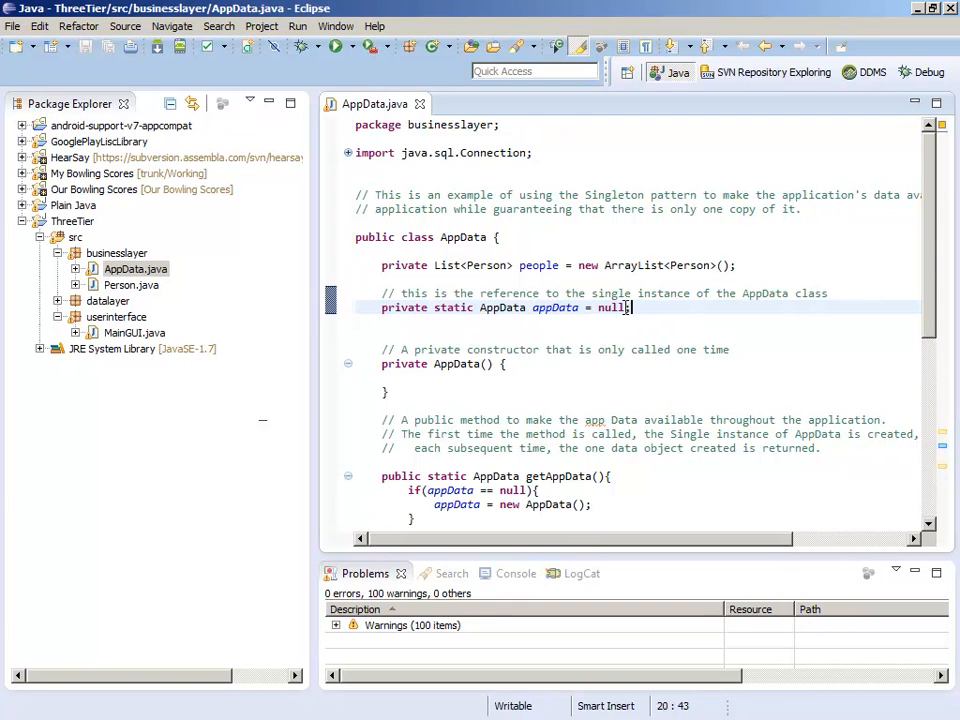
double_click(608, 308)
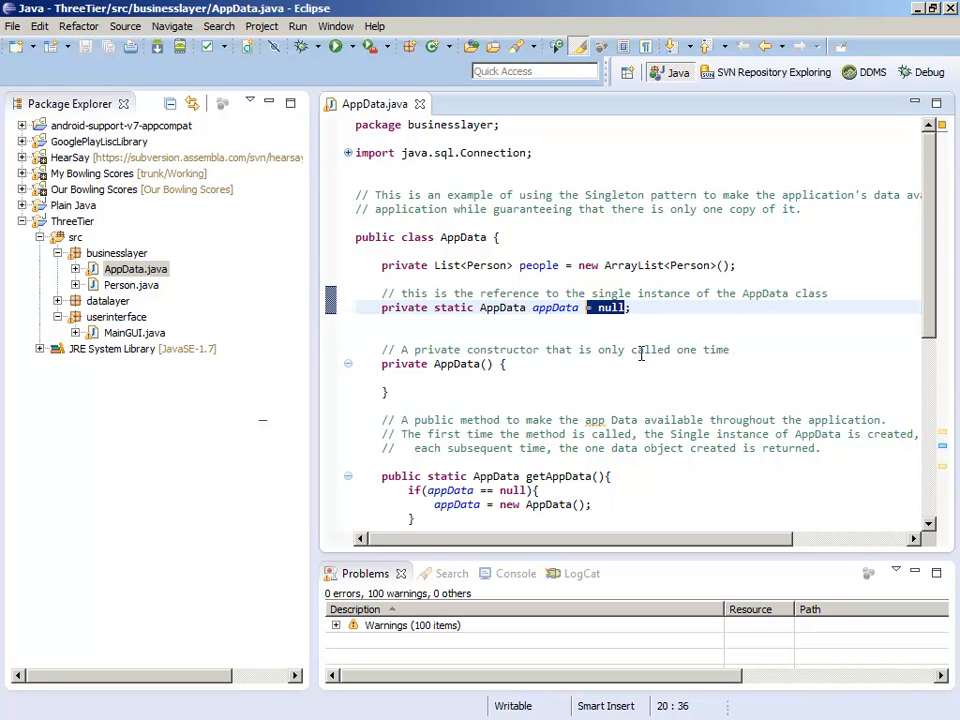
mouse_move(642, 348)
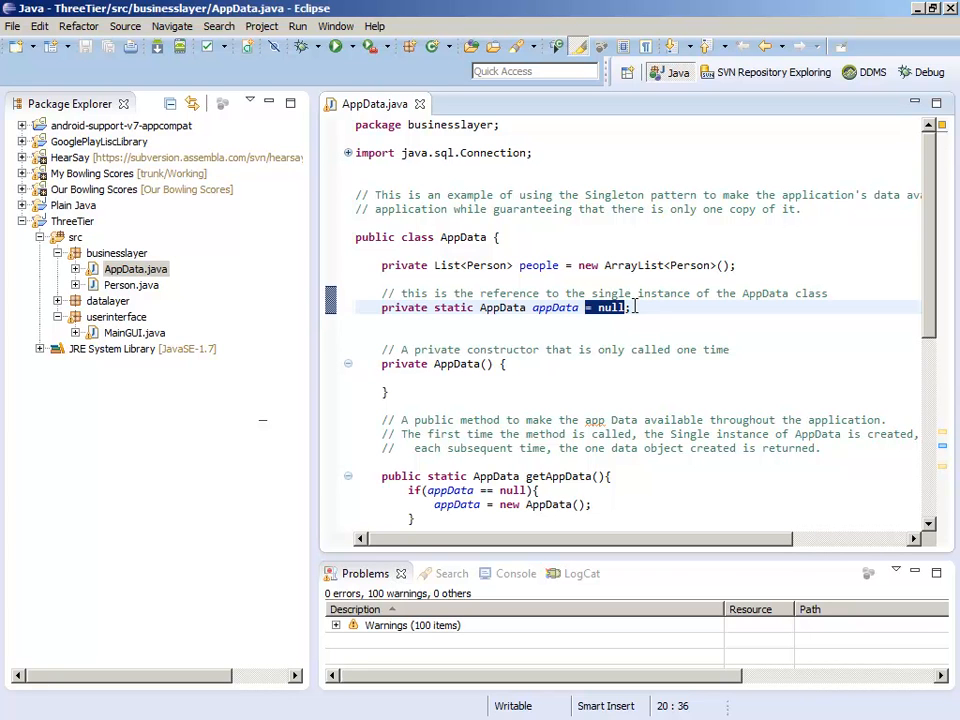
left_click(624, 308)
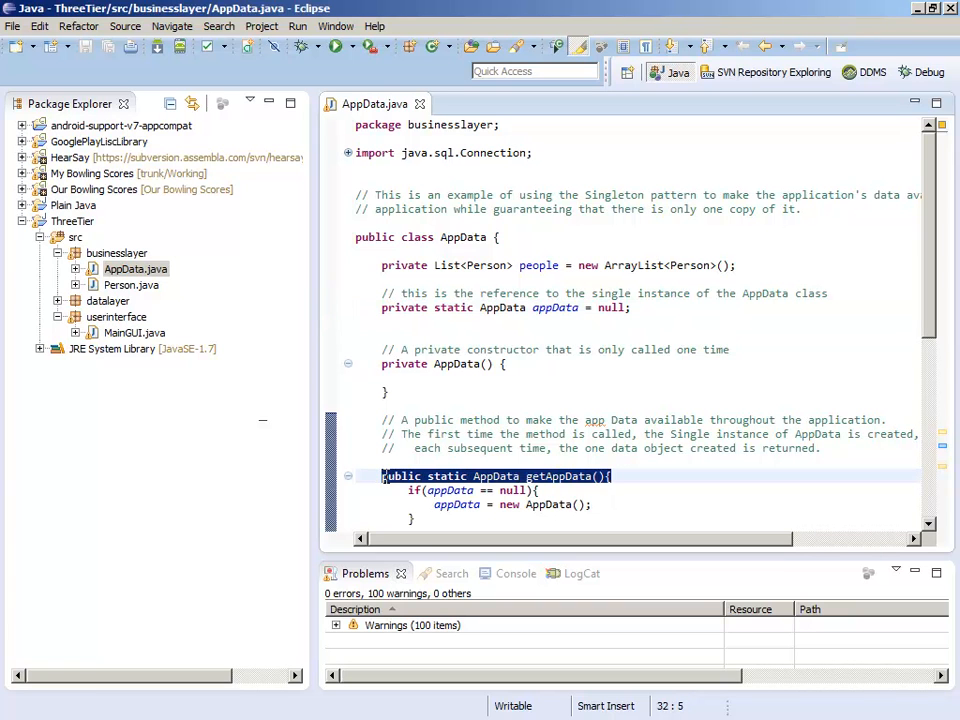
mouse_move(650, 476)
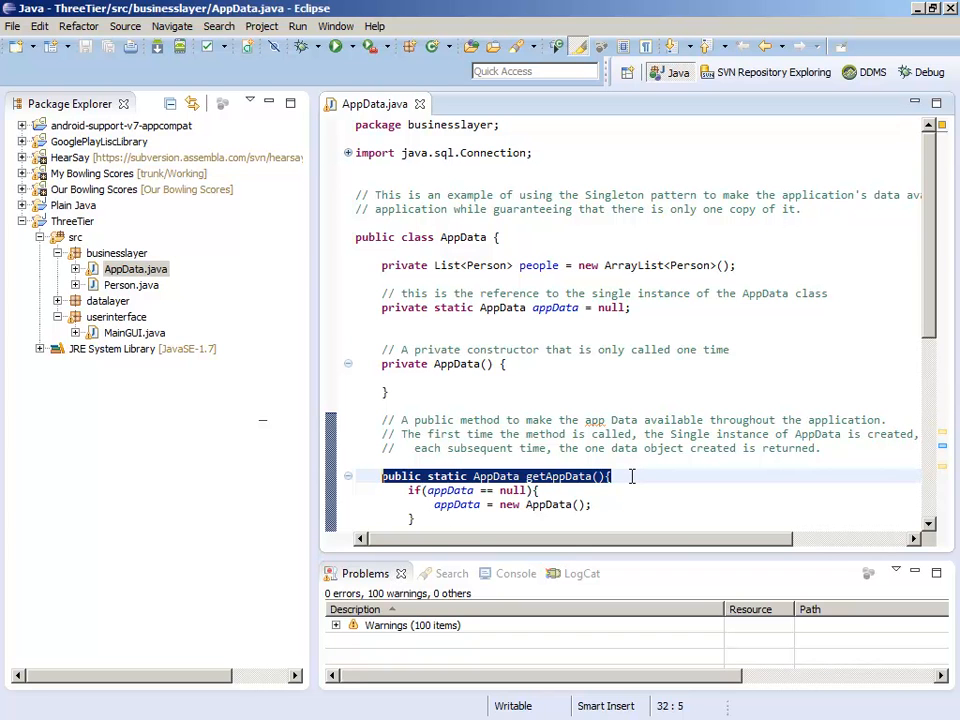
mouse_move(582, 310)
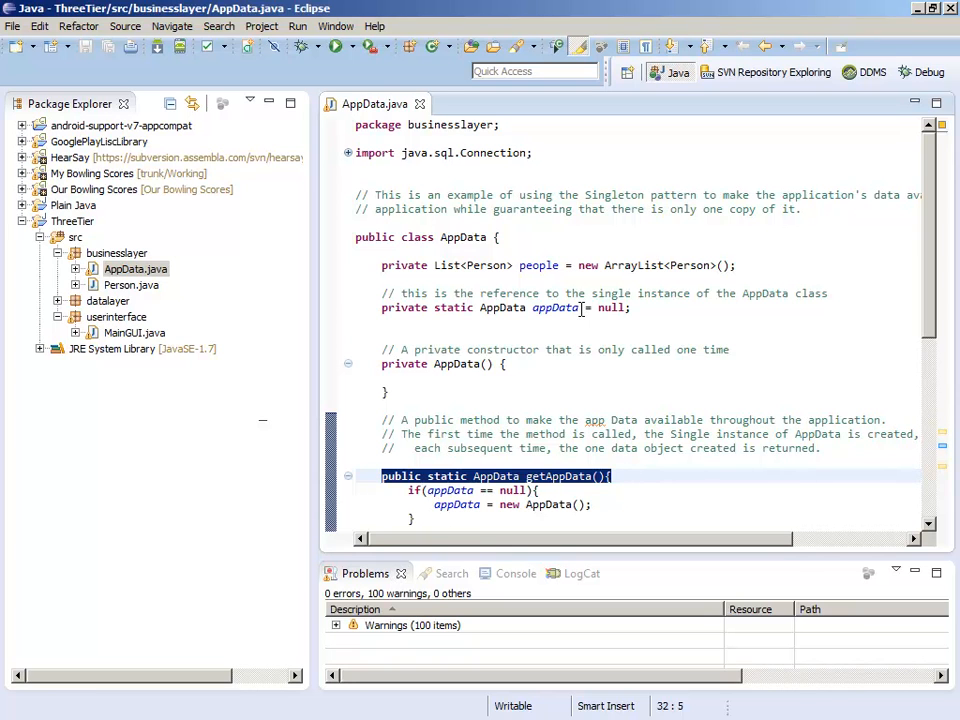
left_click(504, 308)
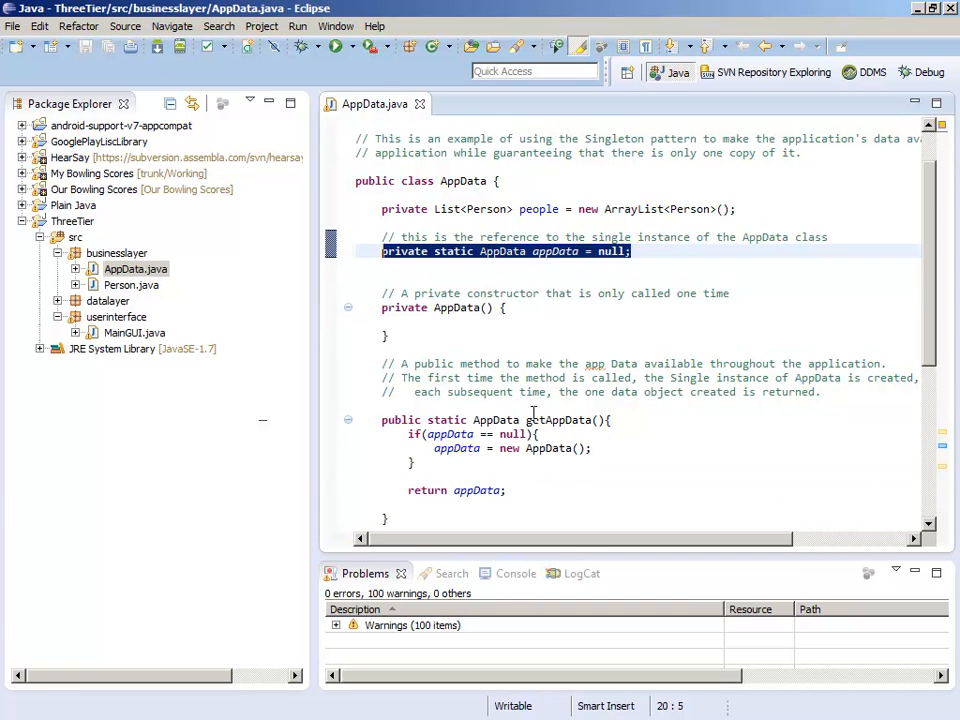
left_click(612, 420)
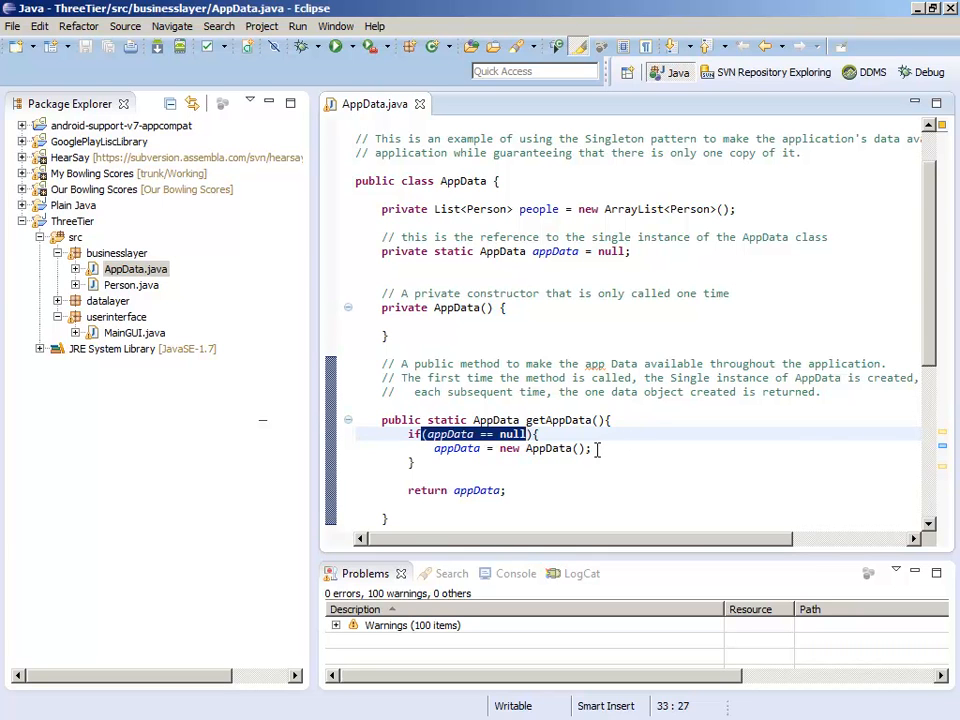
double_click(544, 448)
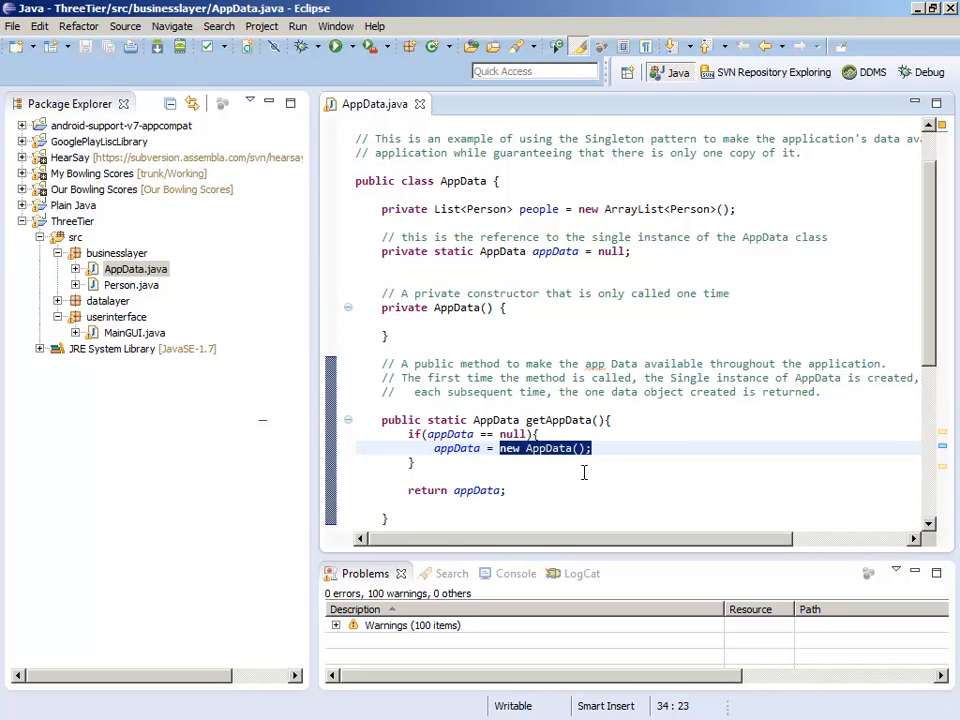
mouse_move(612, 460)
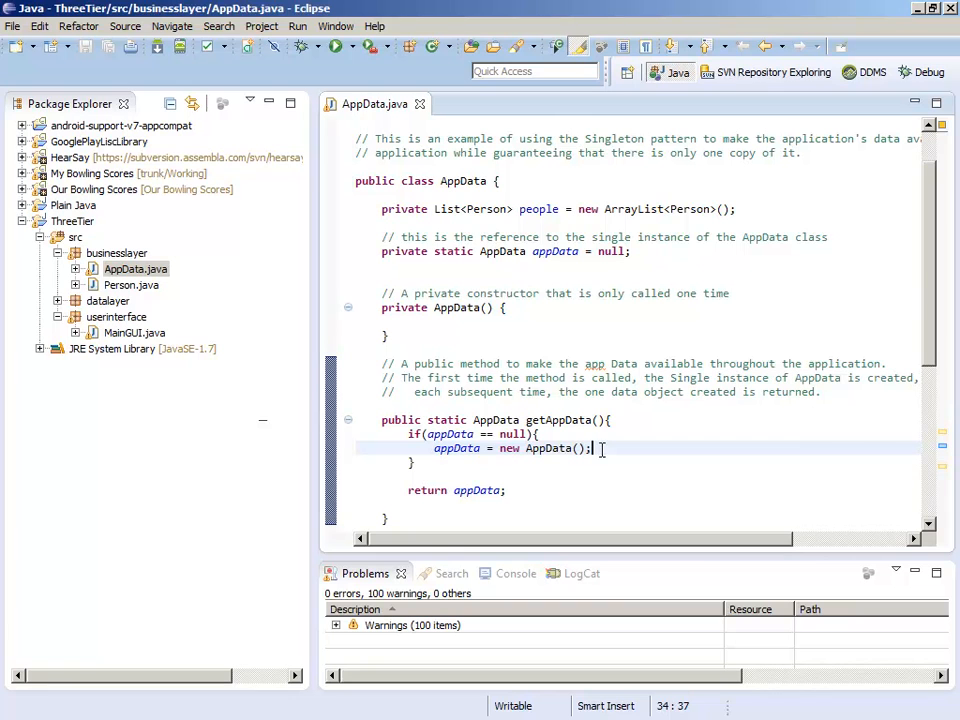
double_click(576, 420)
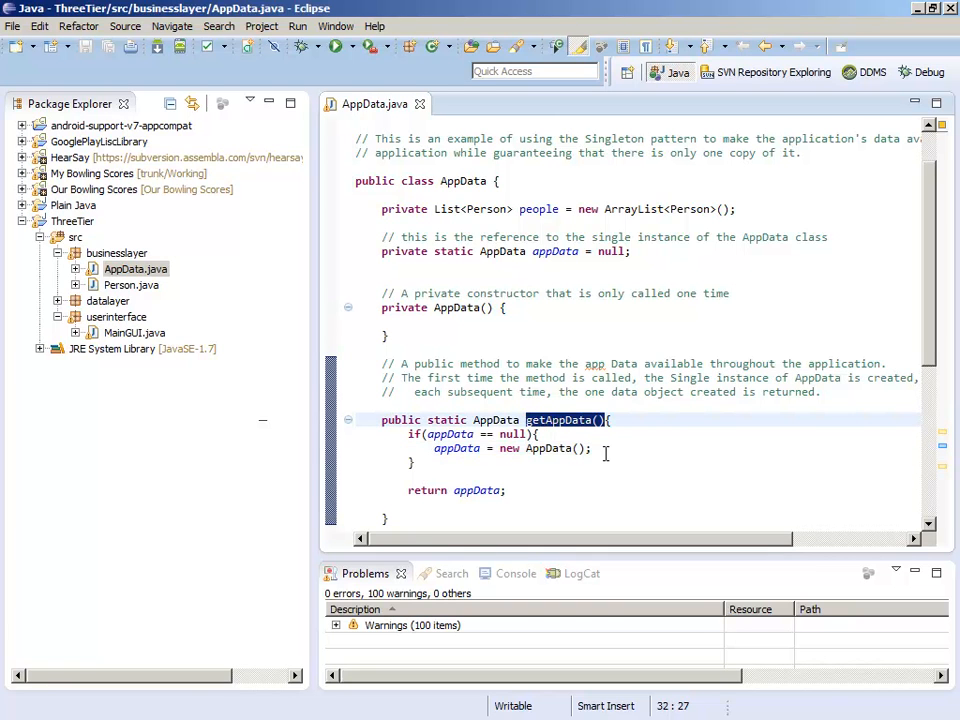
mouse_move(590, 436)
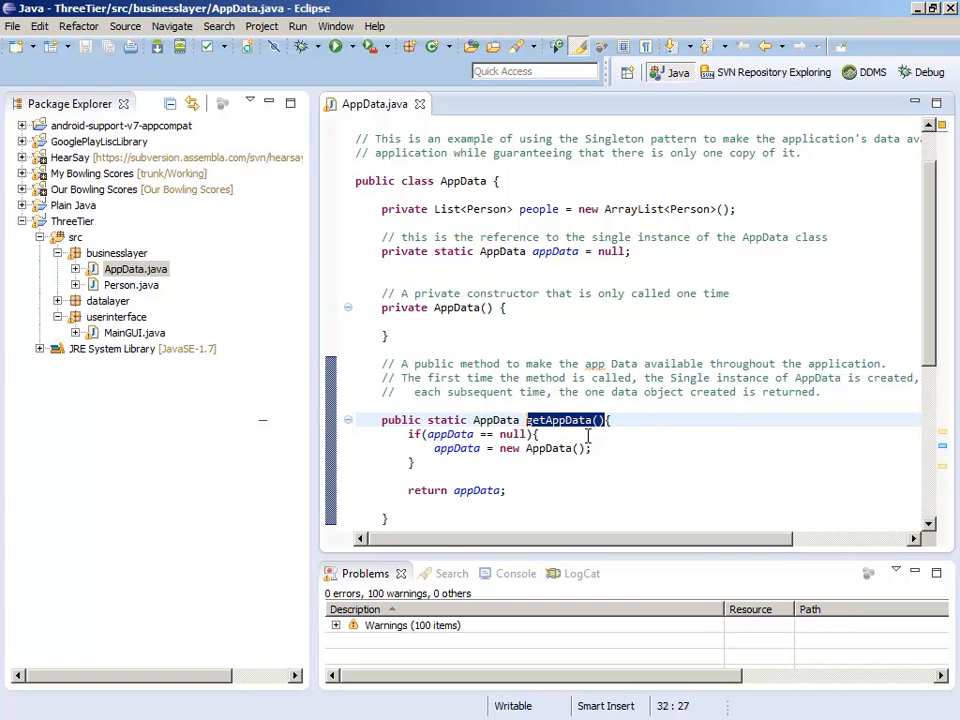
mouse_move(568, 420)
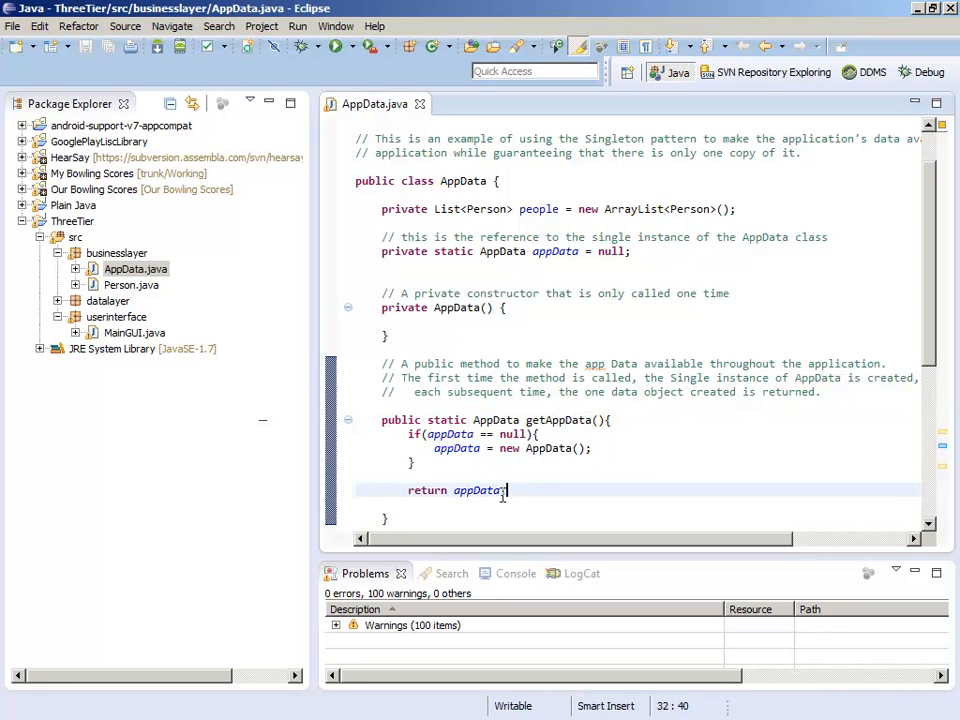
triple_click(456, 490)
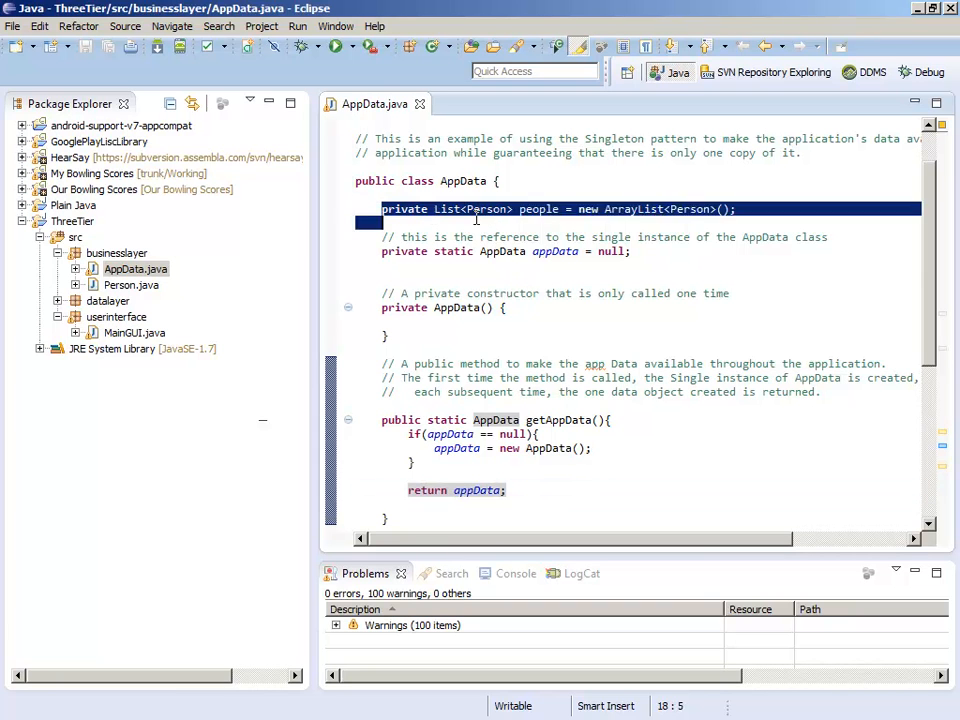
left_click(736, 210)
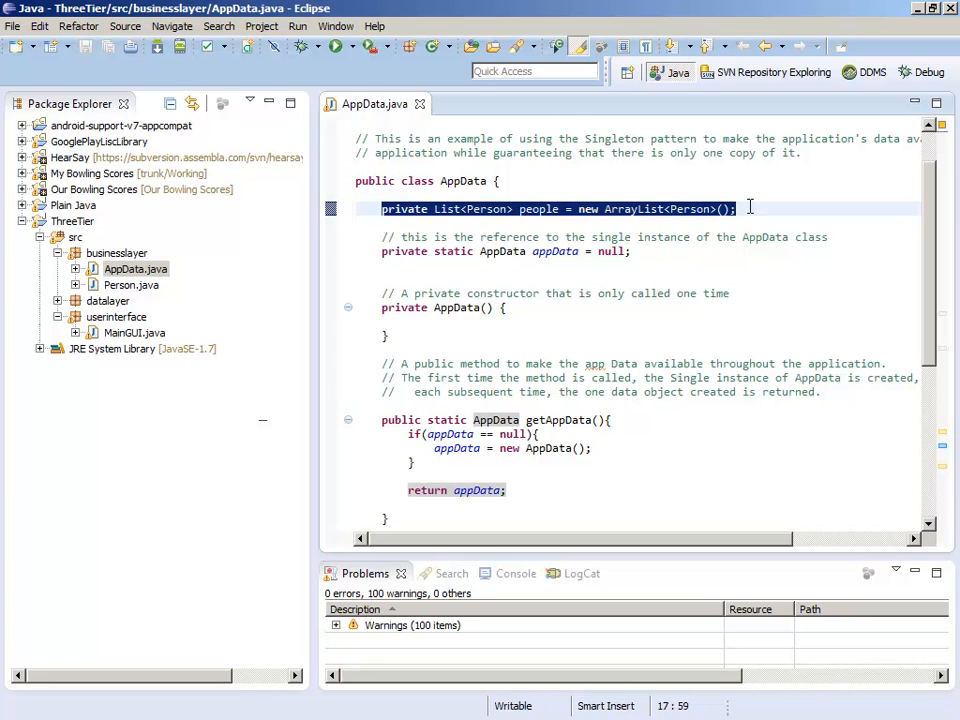
left_click(738, 208)
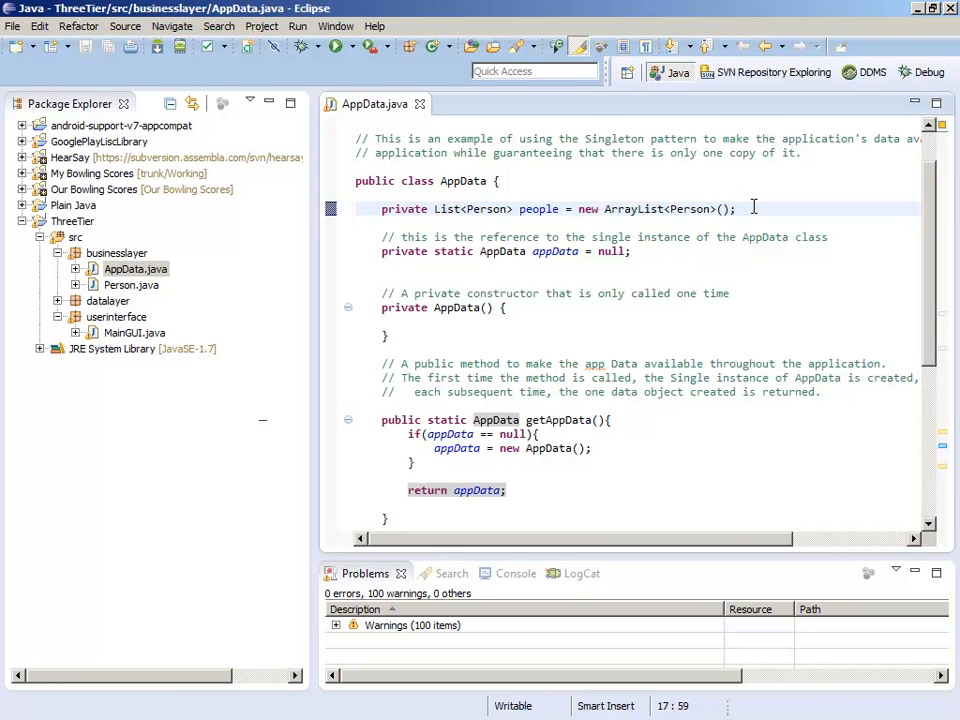
triple_click(550, 210)
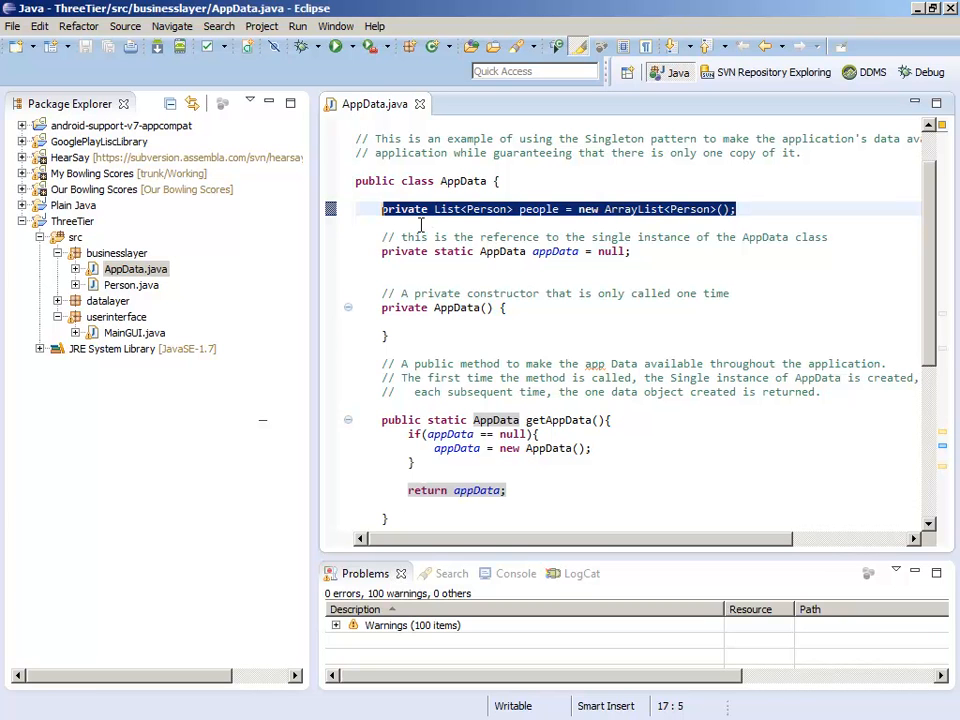
mouse_move(540, 208)
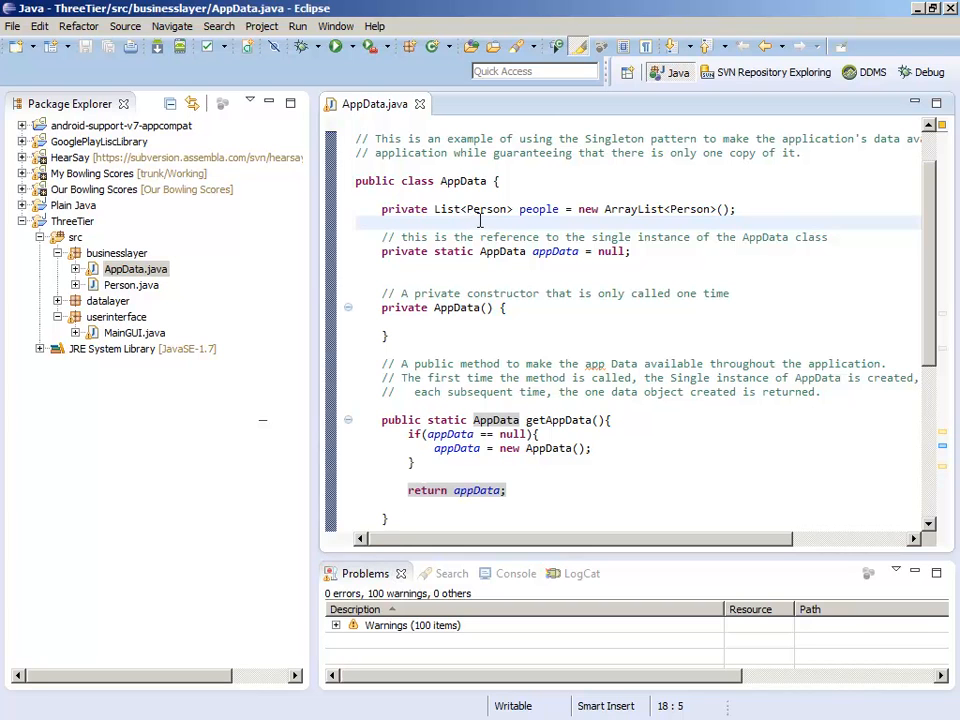
mouse_move(538, 210)
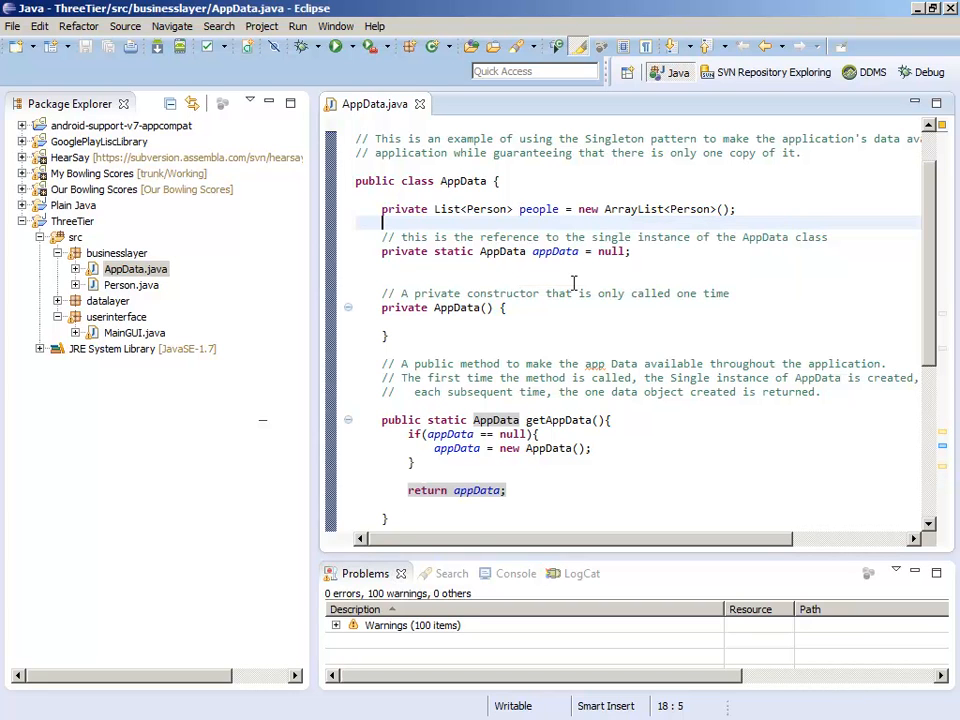
mouse_move(772, 300)
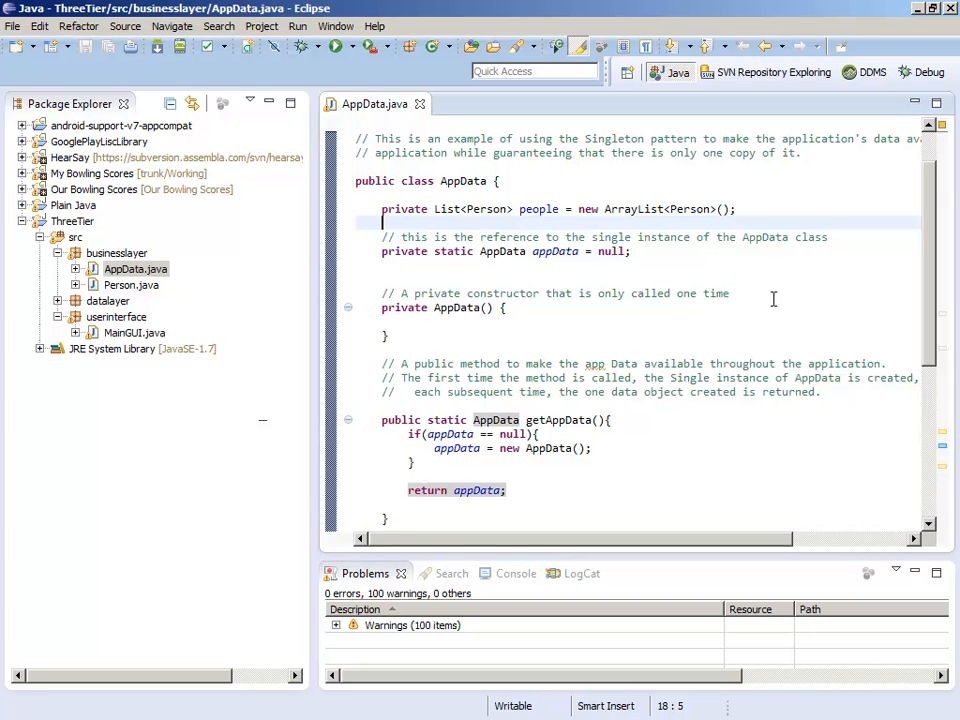
mouse_move(758, 296)
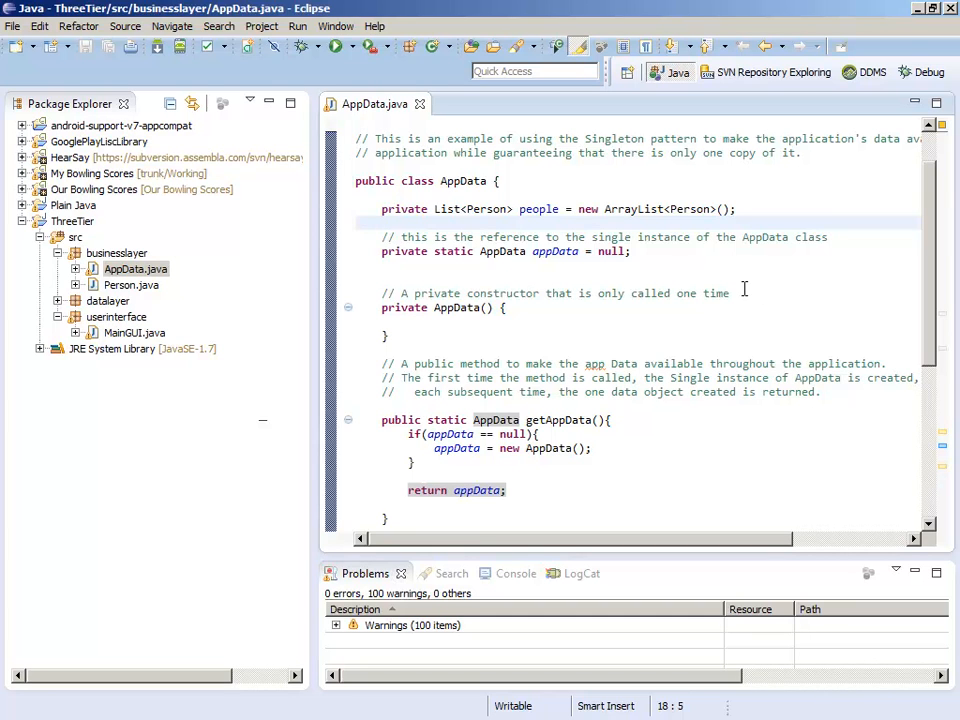
mouse_move(616, 284)
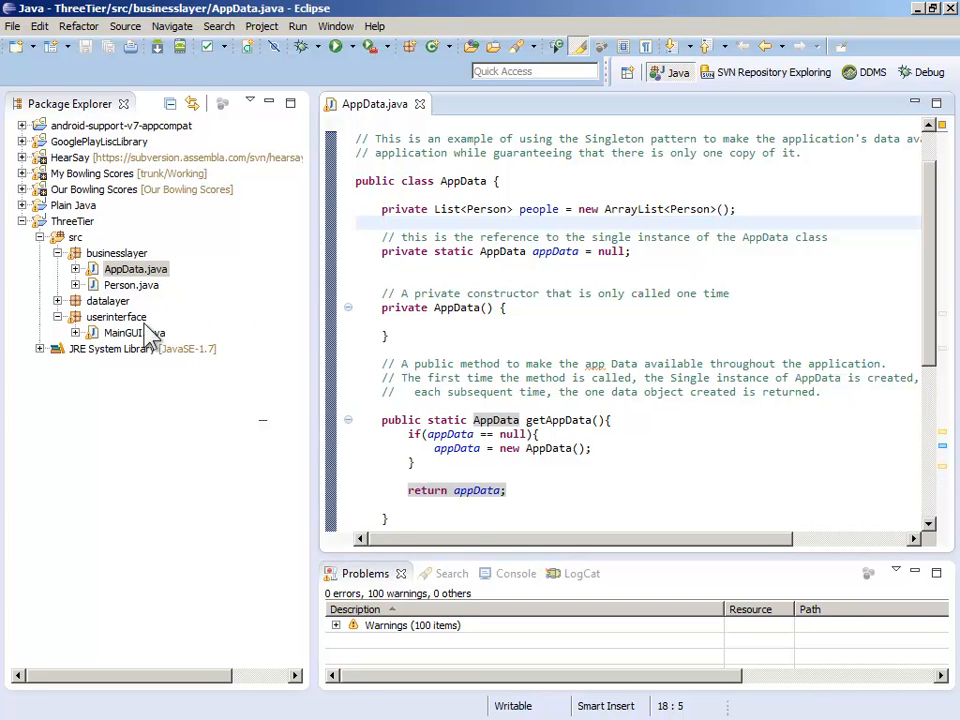
Step: Review MainGUI's listener line AppData.getAppData().addPerson(new Person) for Bob, highlighting the call parts
left_click(132, 332)
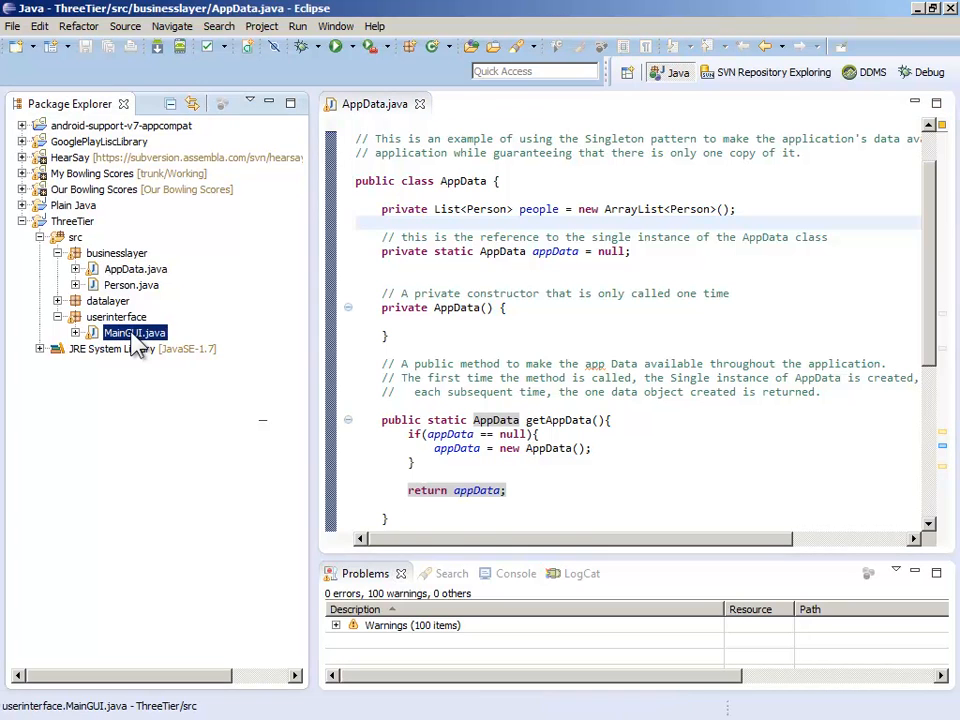
double_click(136, 332)
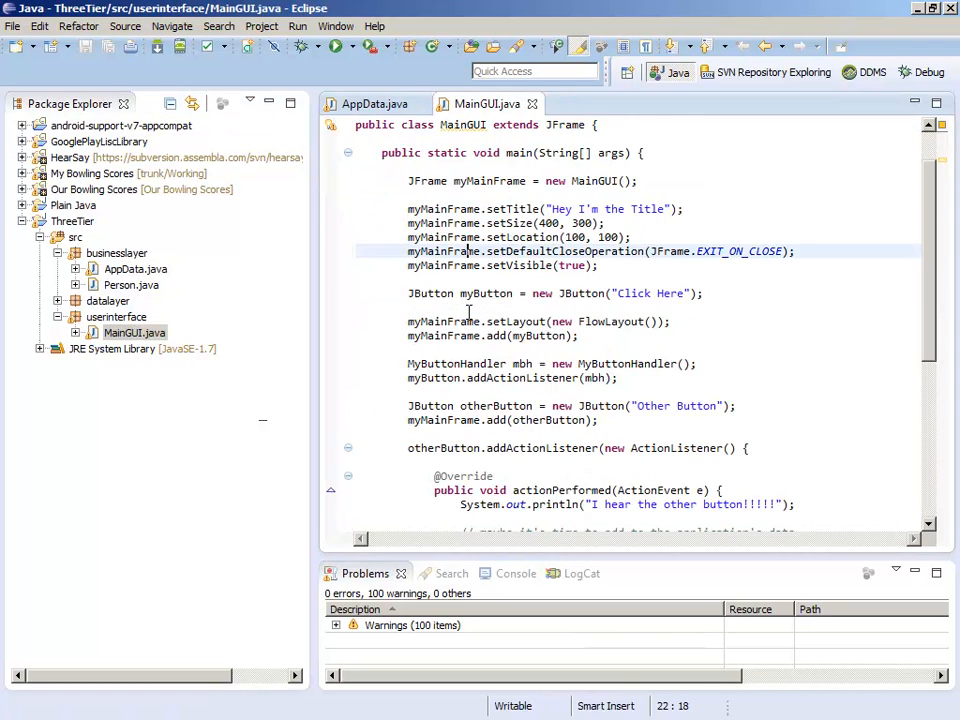
scroll("down", 3)
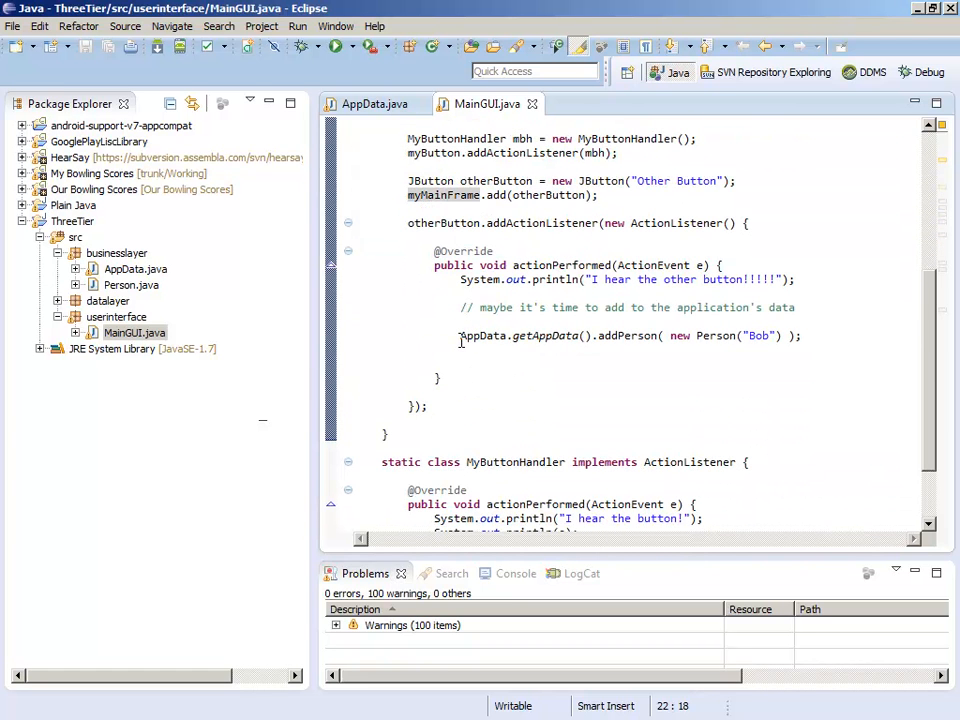
double_click(484, 336)
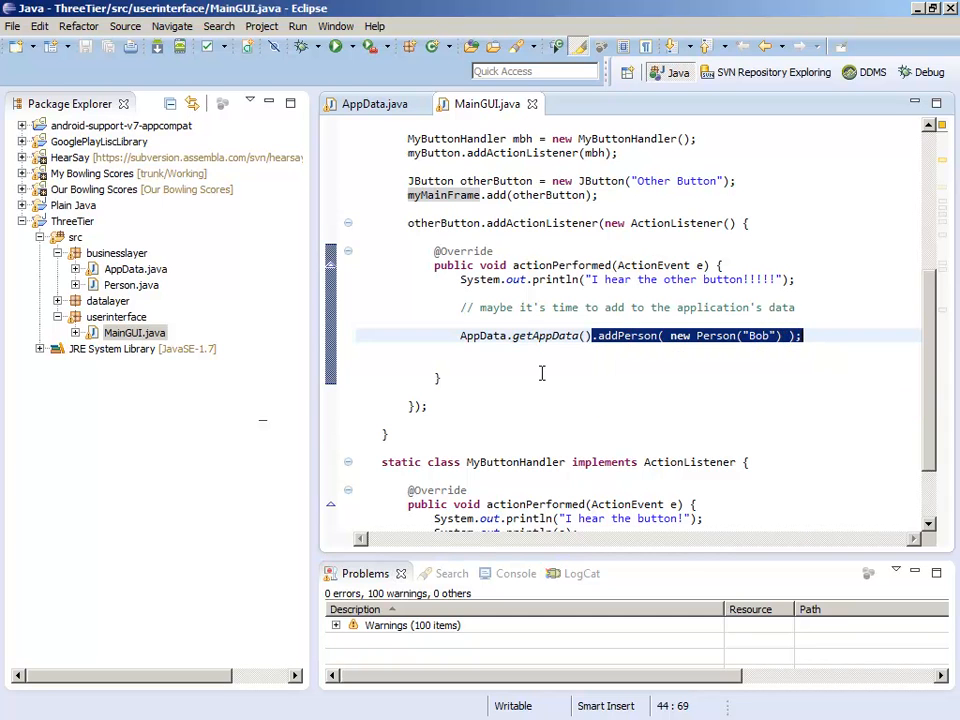
mouse_move(672, 350)
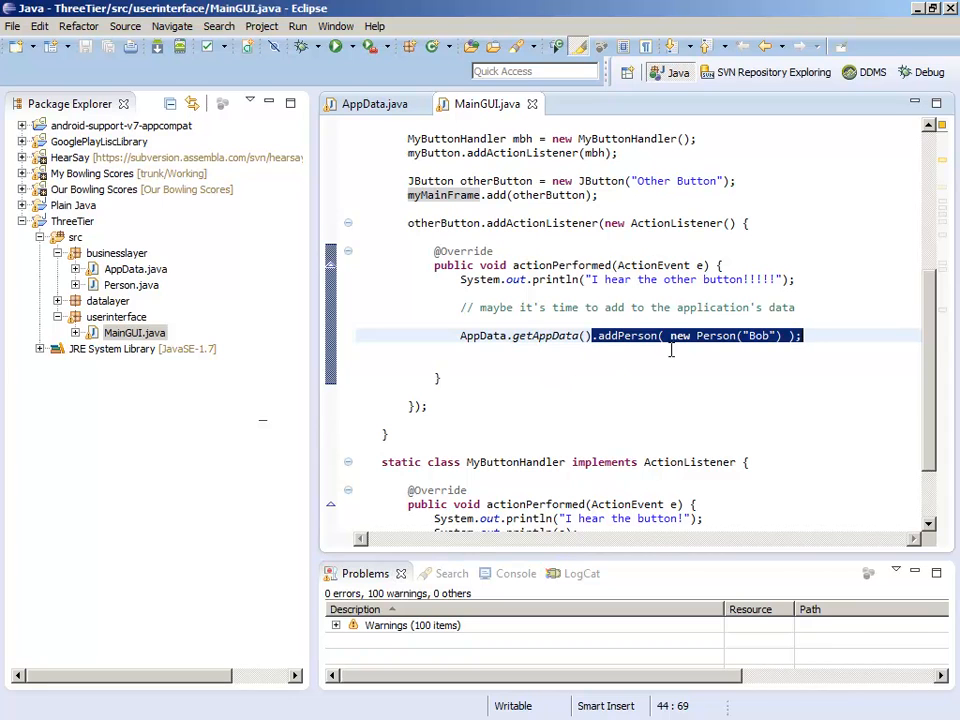
mouse_move(672, 344)
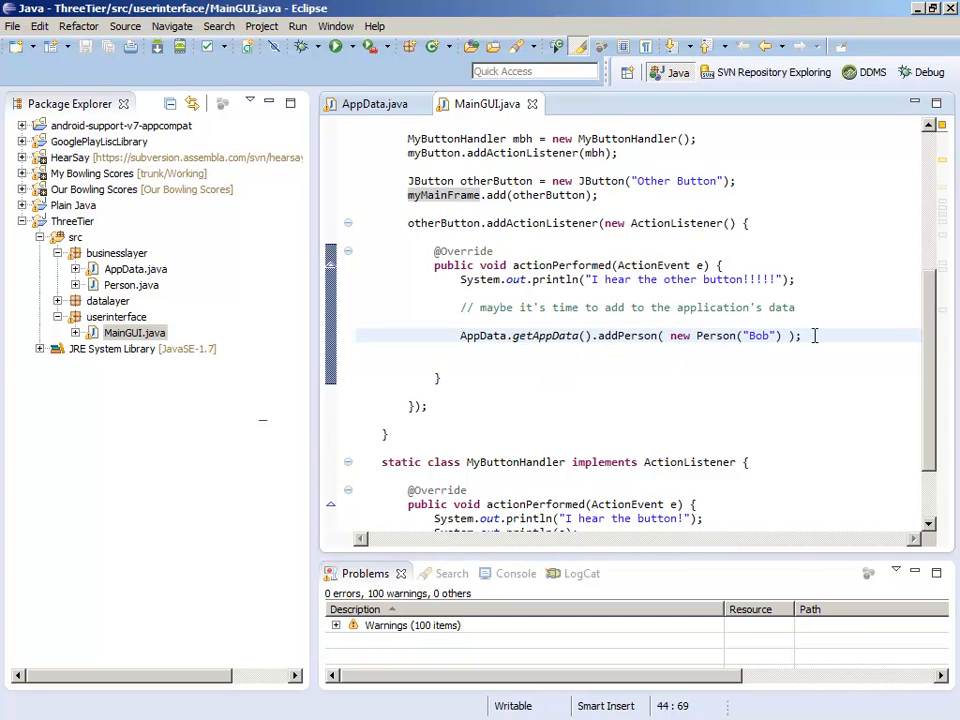
mouse_move(630, 336)
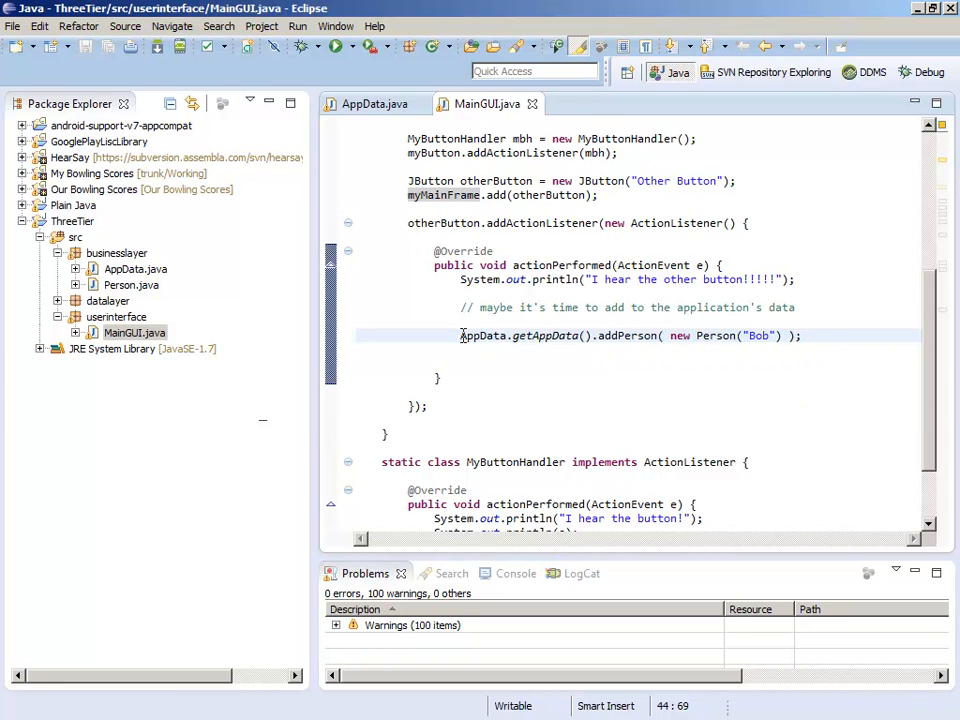
left_click(460, 336)
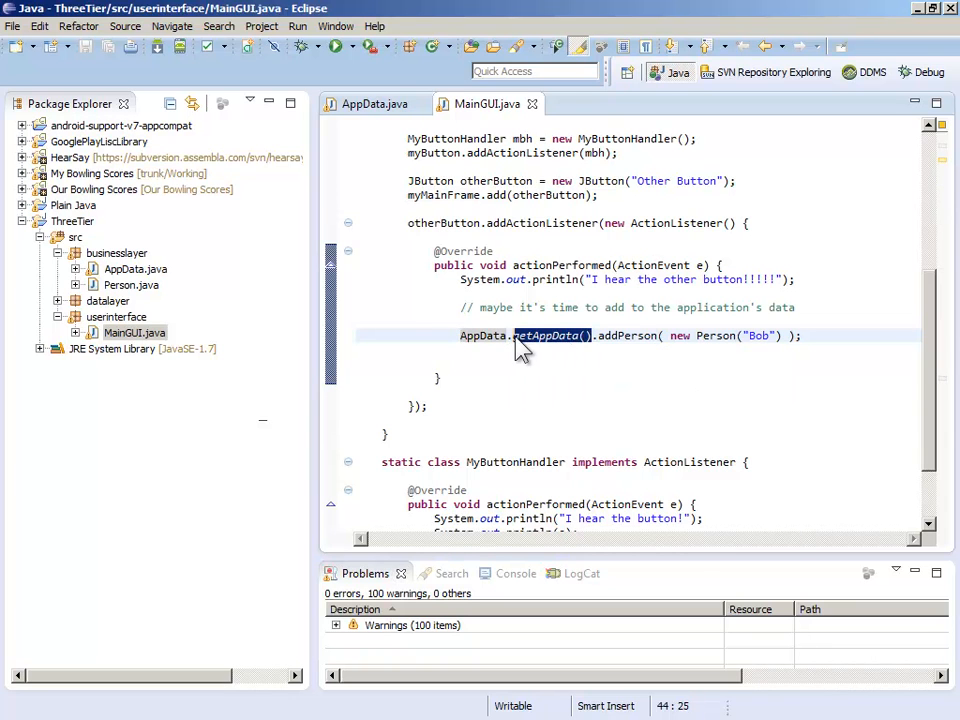
mouse_move(636, 374)
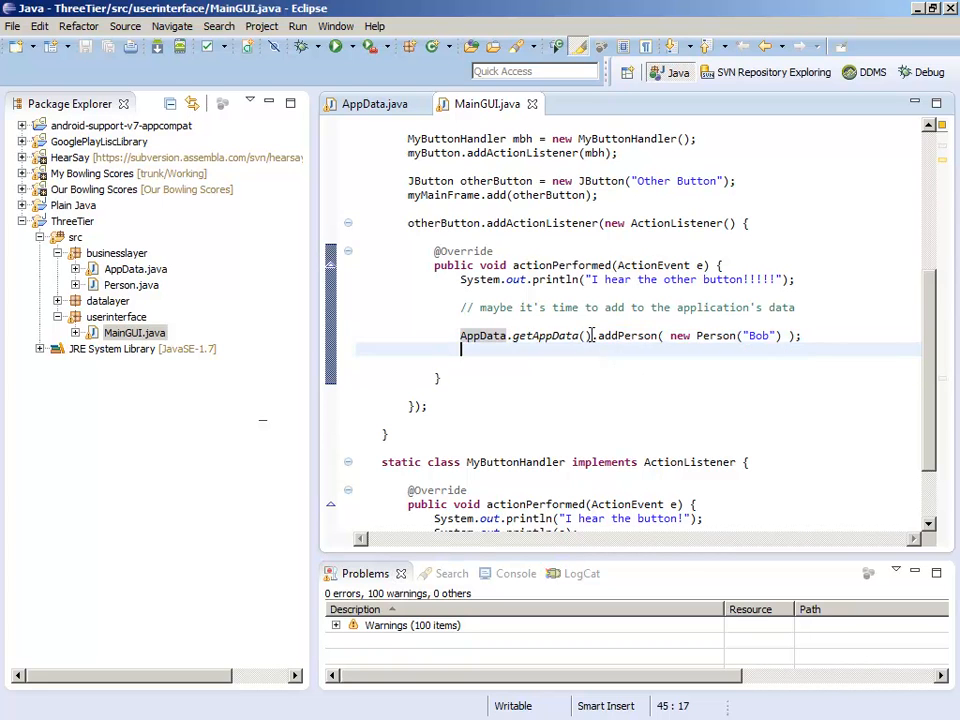
double_click(524, 336)
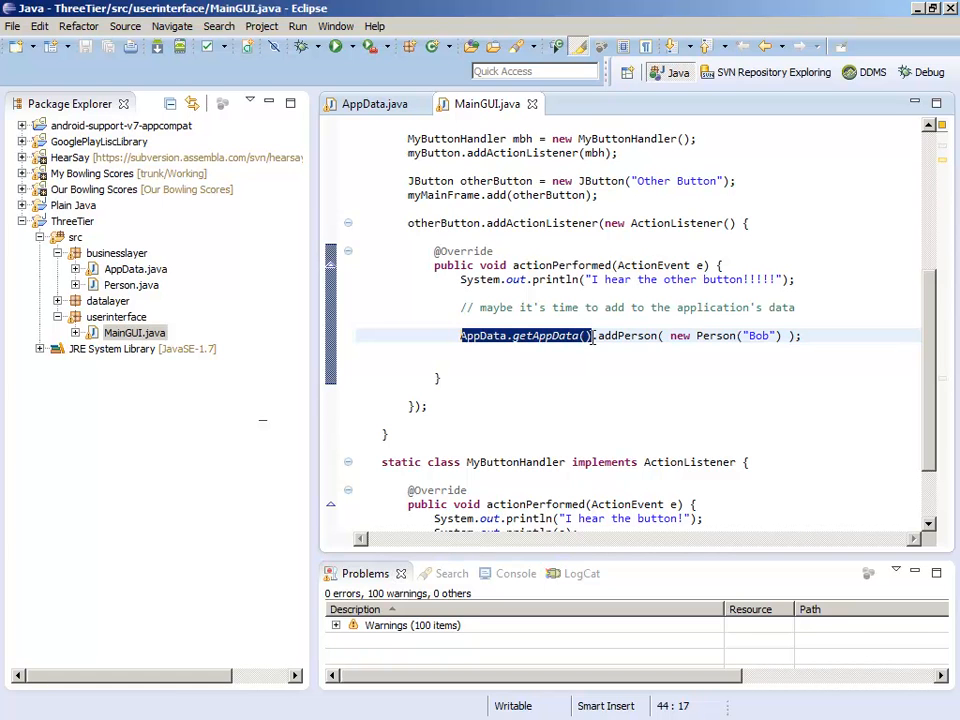
left_click(590, 336)
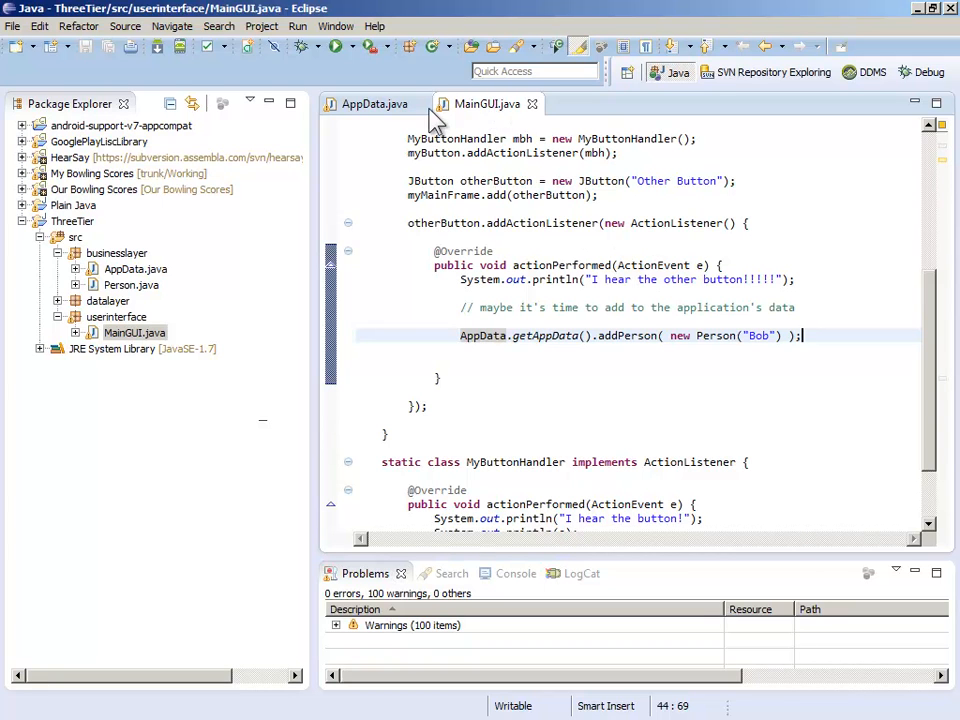
Step: Return to AppData.java and scroll to addPerson calling DatabaseConnection.getConnection
left_click(372, 104)
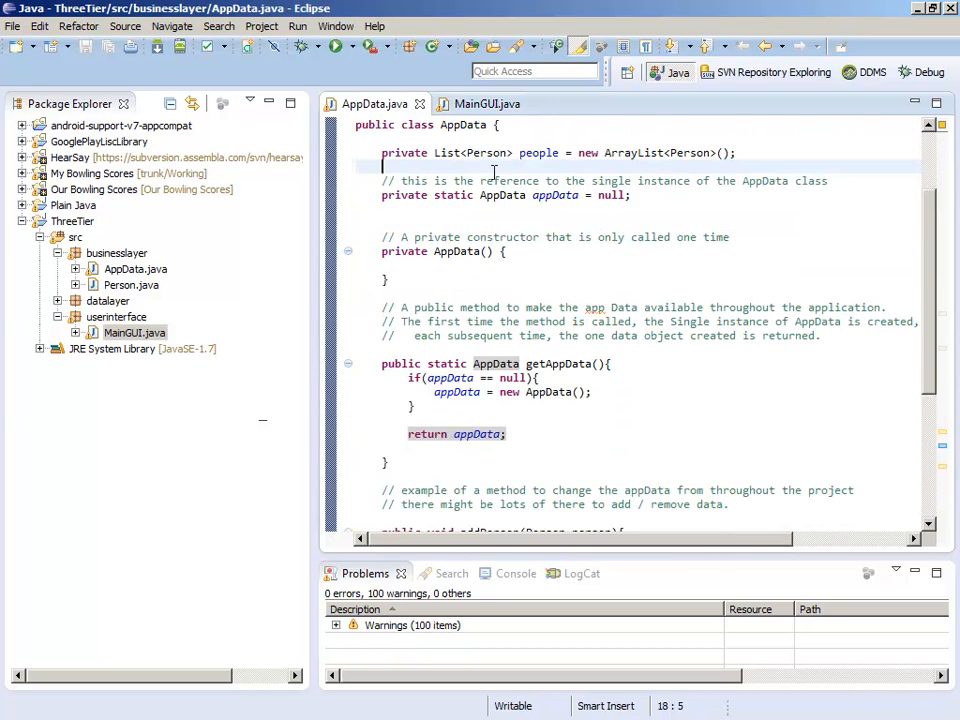
scroll("down", 3)
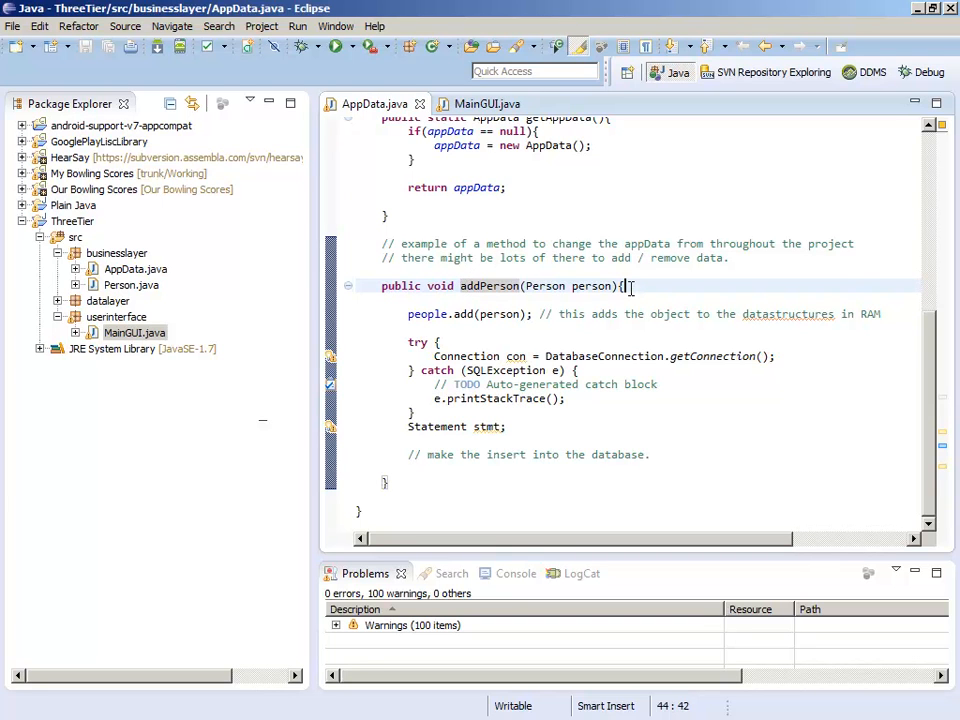
mouse_move(10, 444)
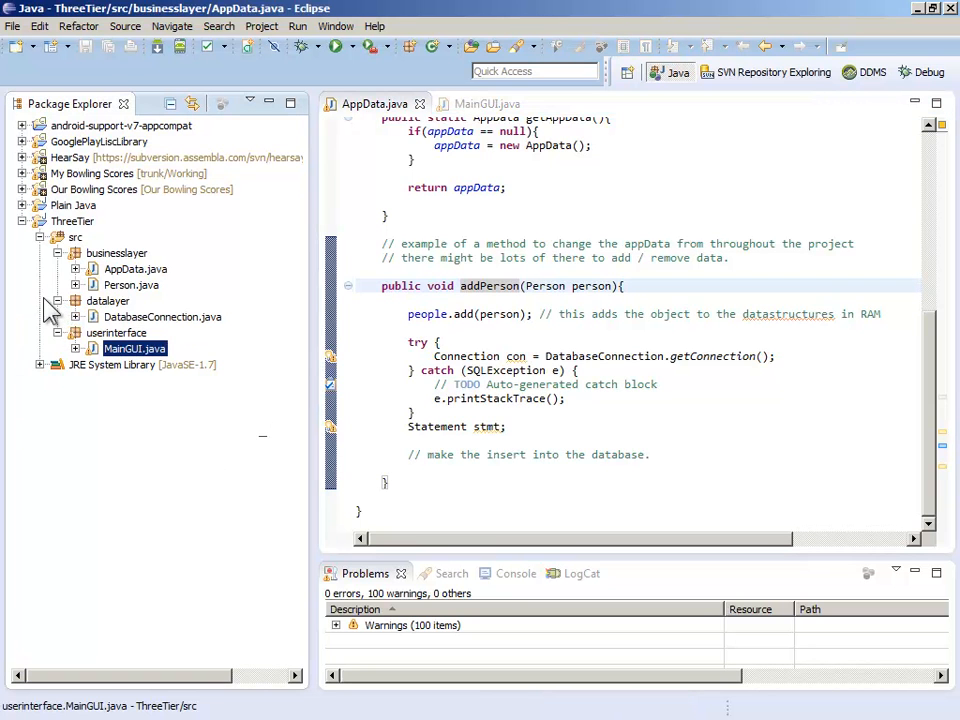
Step: View DatabaseConnection.java's getConnection with its conn null-or-closed check and stub magicallyCreateNewConnection
left_click(160, 316)
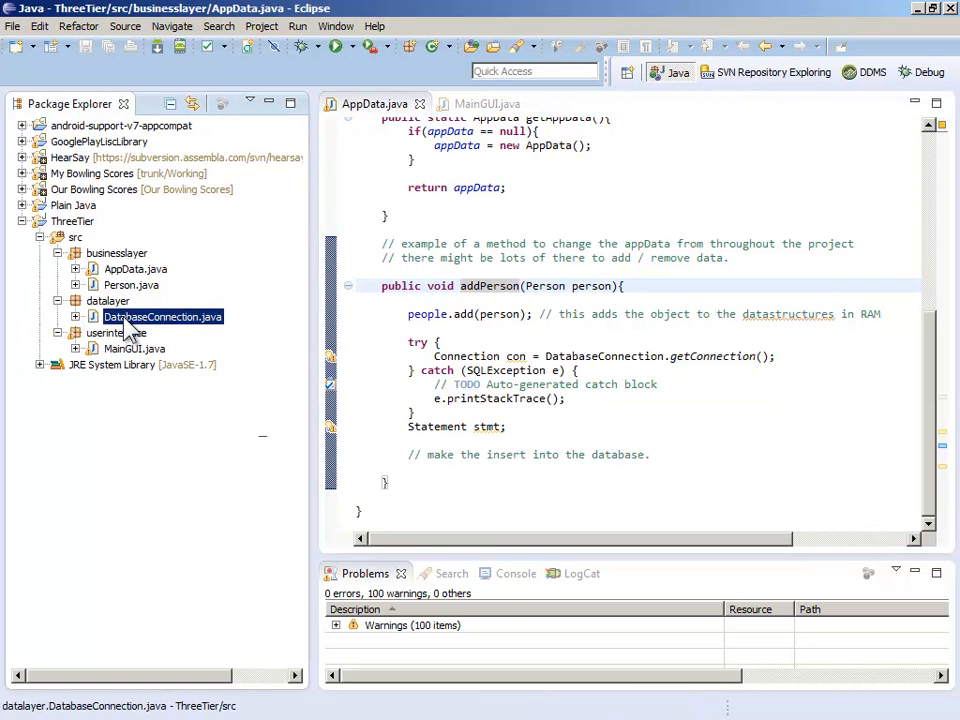
double_click(162, 316)
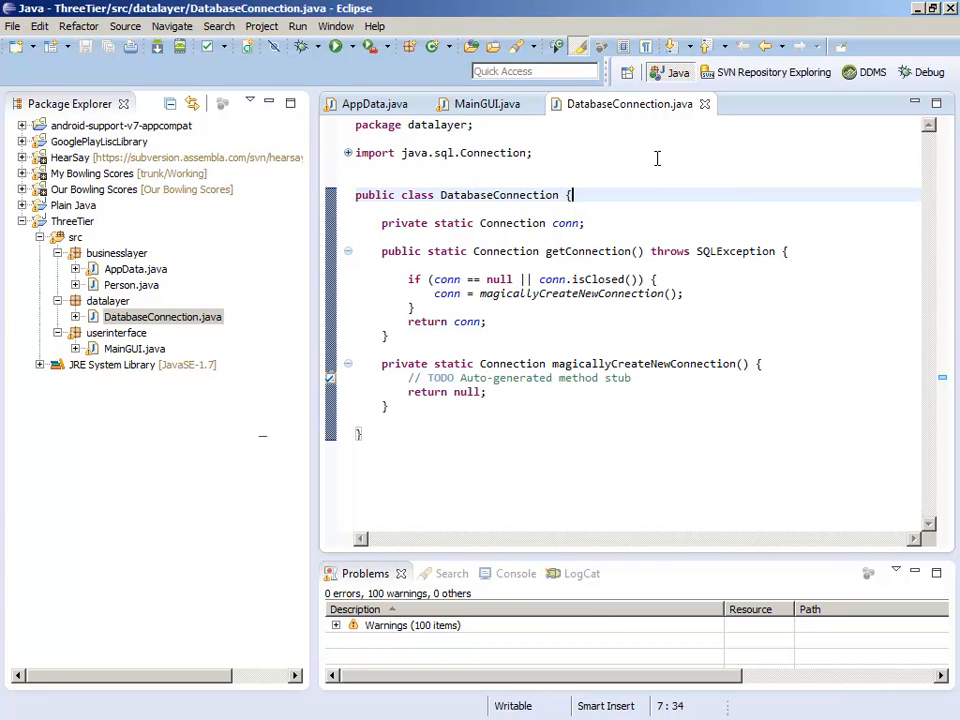
mouse_move(660, 156)
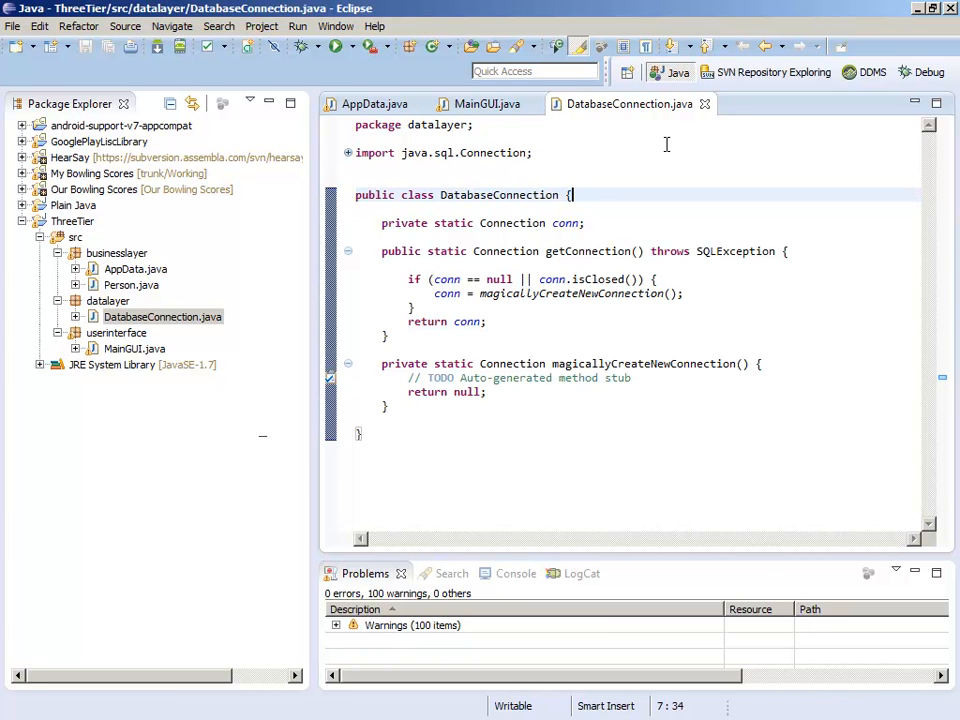
mouse_move(624, 180)
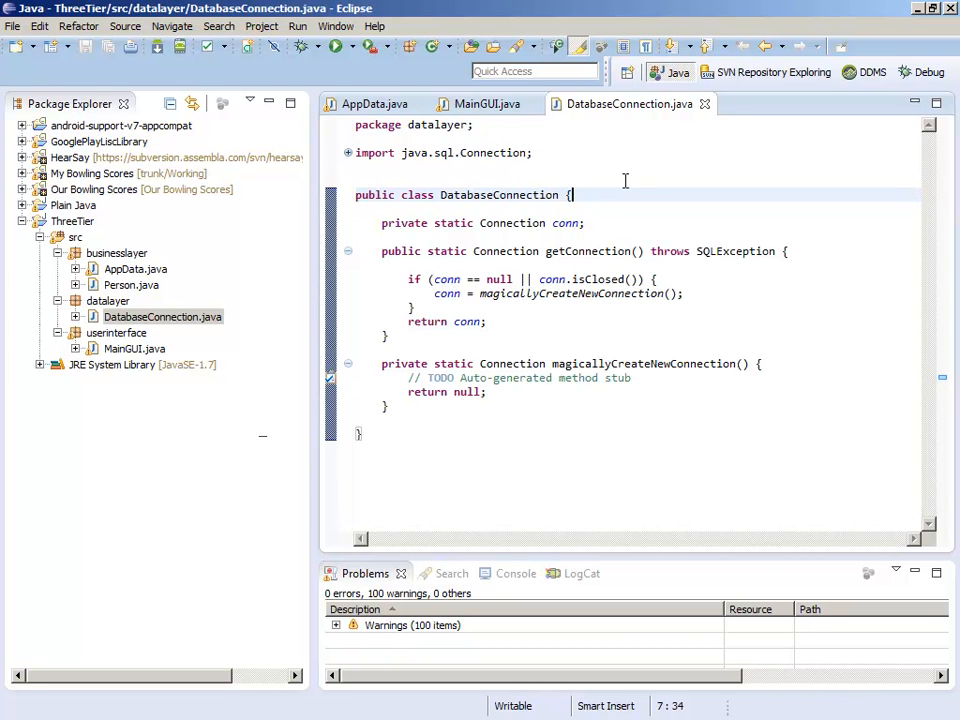
mouse_move(596, 192)
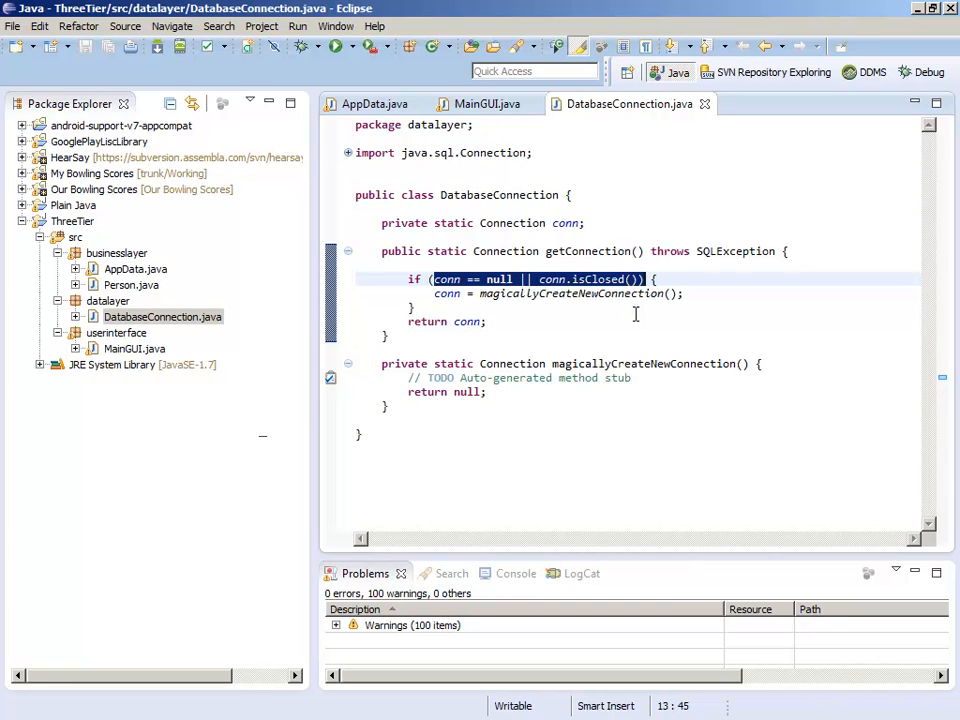
left_click(640, 304)
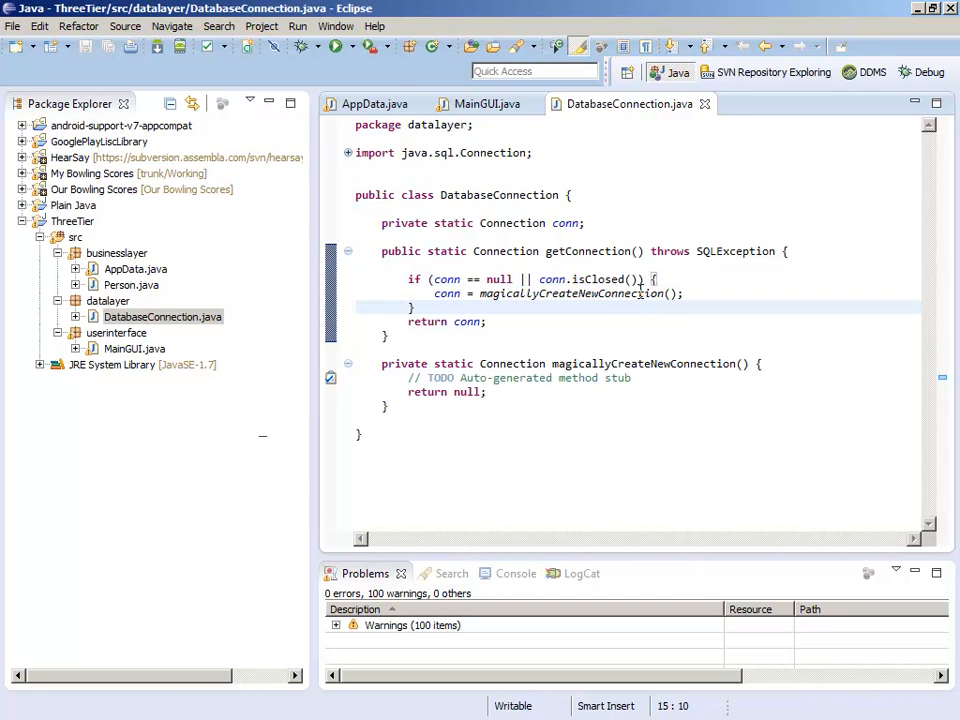
mouse_move(444, 294)
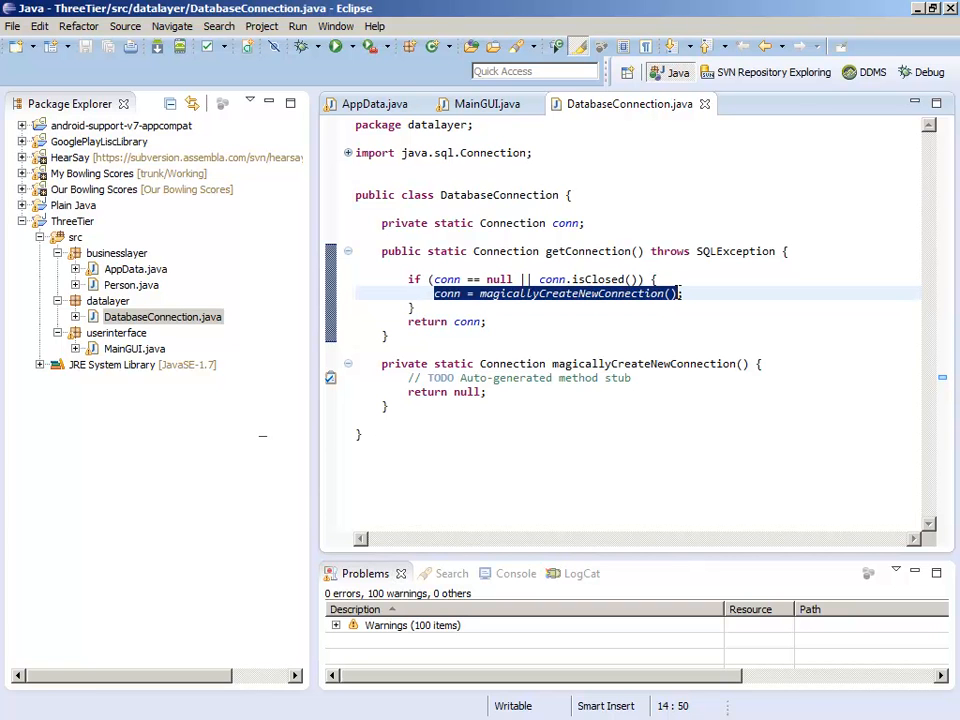
mouse_move(552, 310)
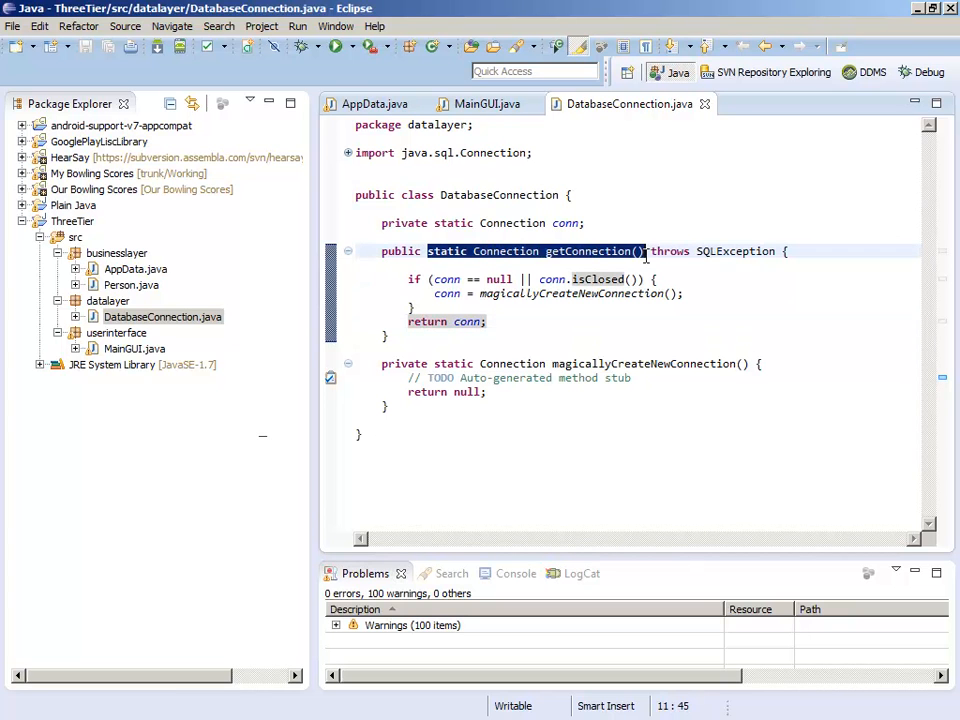
mouse_move(604, 324)
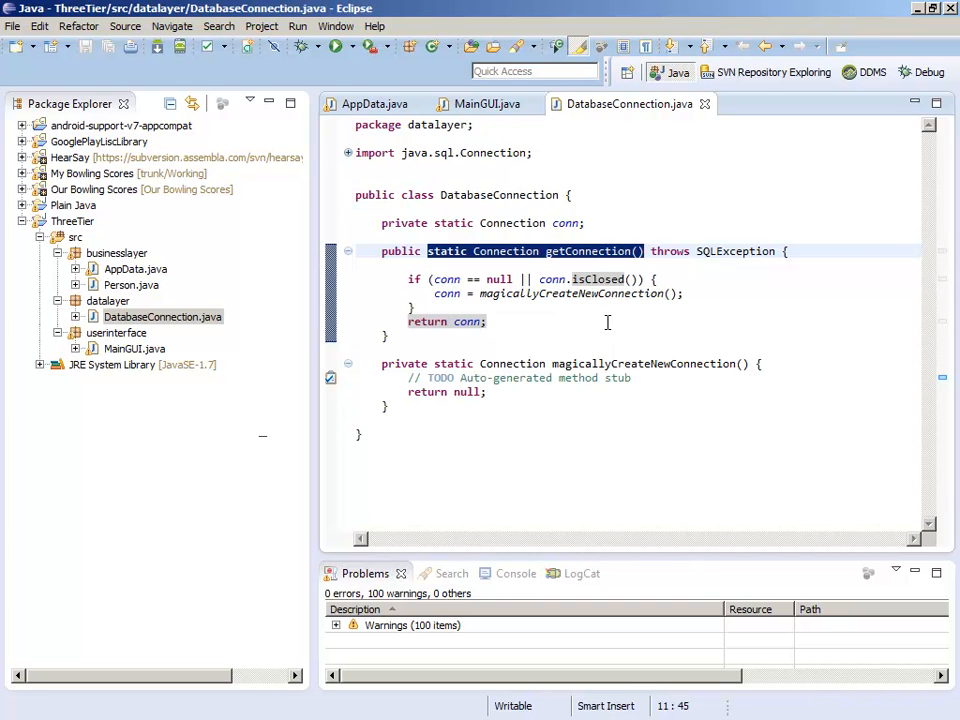
mouse_move(552, 320)
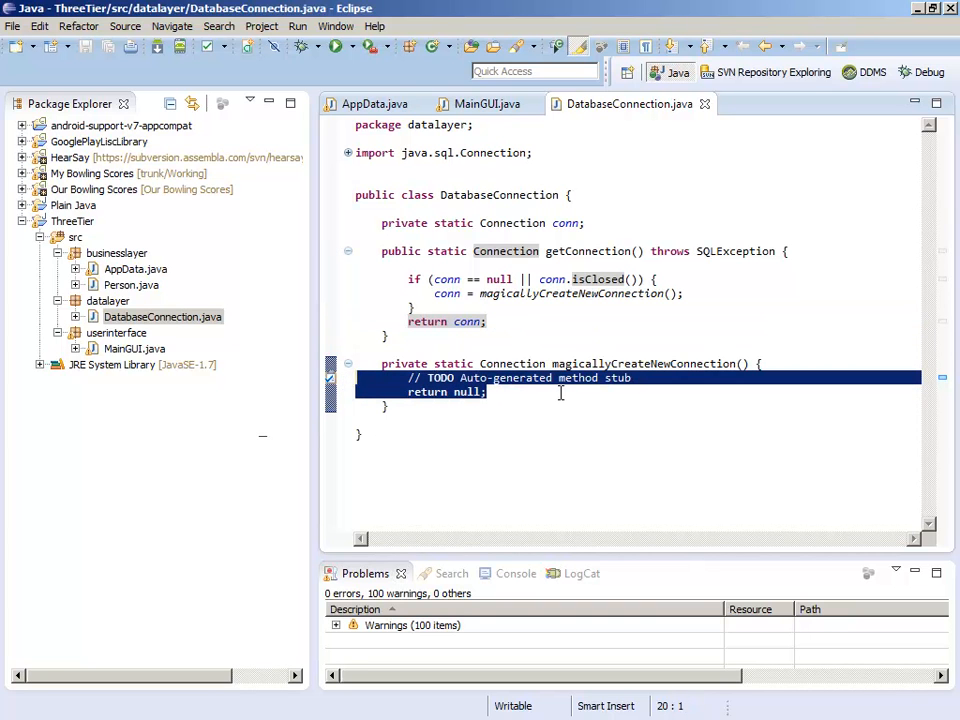
mouse_move(550, 402)
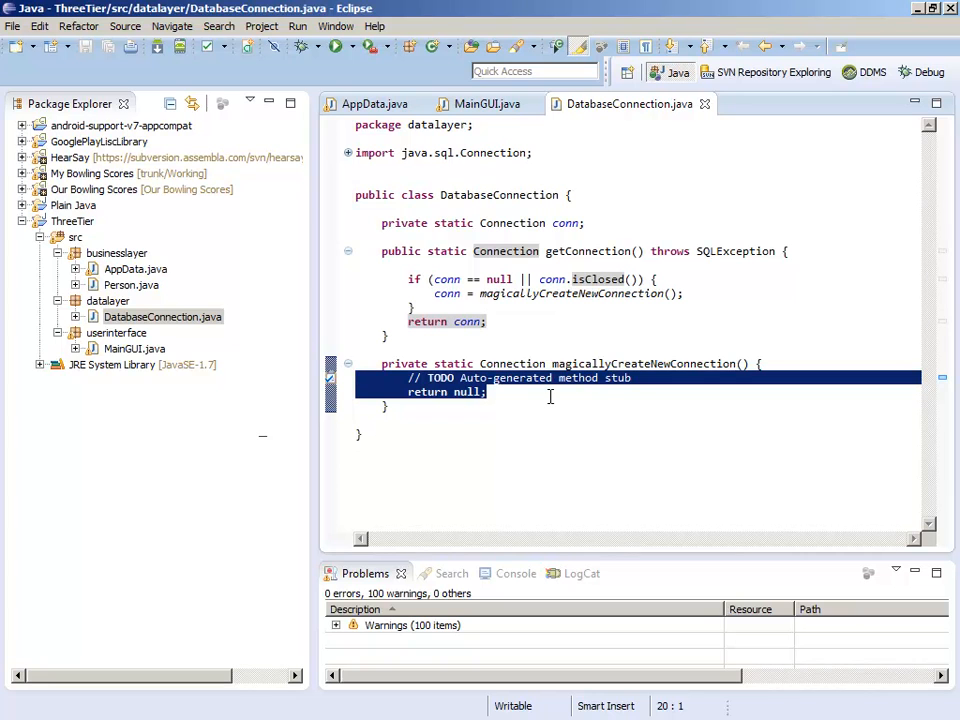
left_click(488, 390)
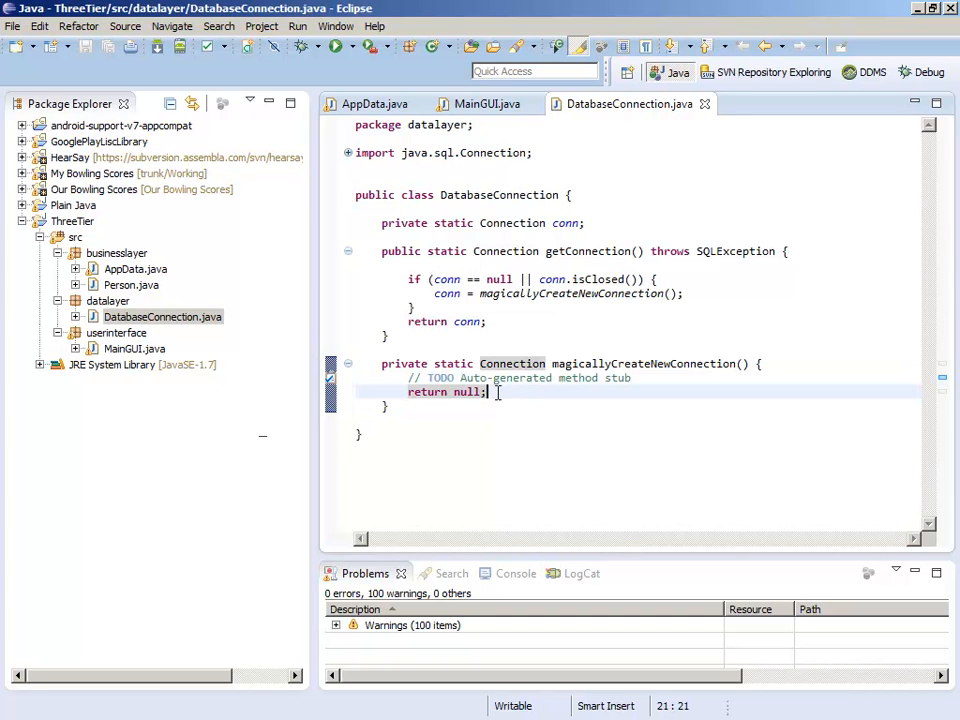
left_click_drag(488, 390, 408, 378)
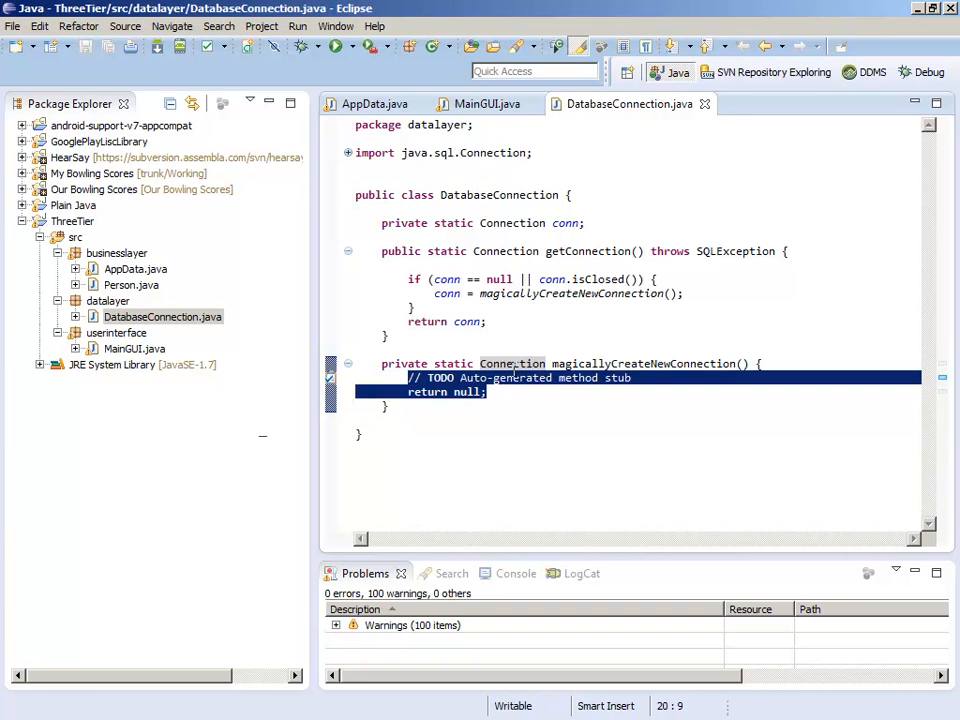
double_click(512, 364)
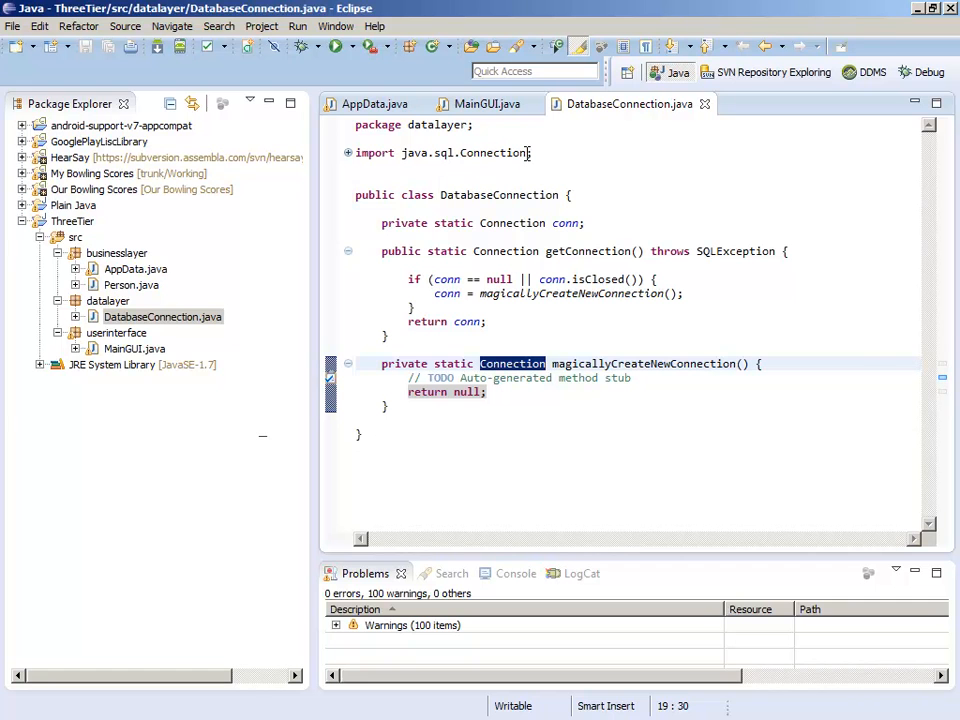
left_click(488, 390)
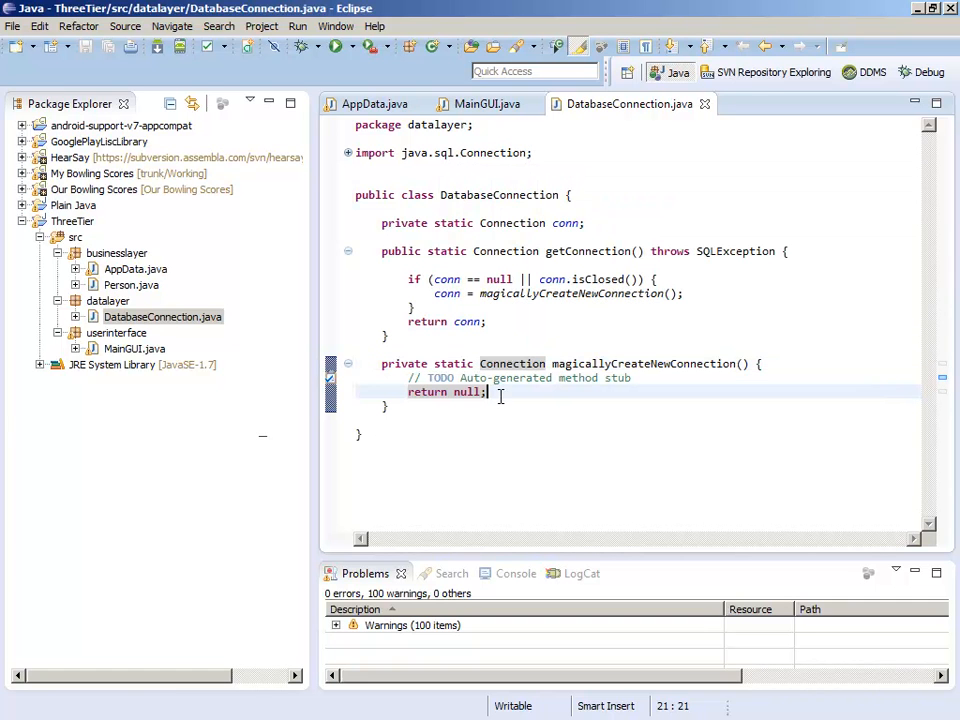
mouse_move(490, 236)
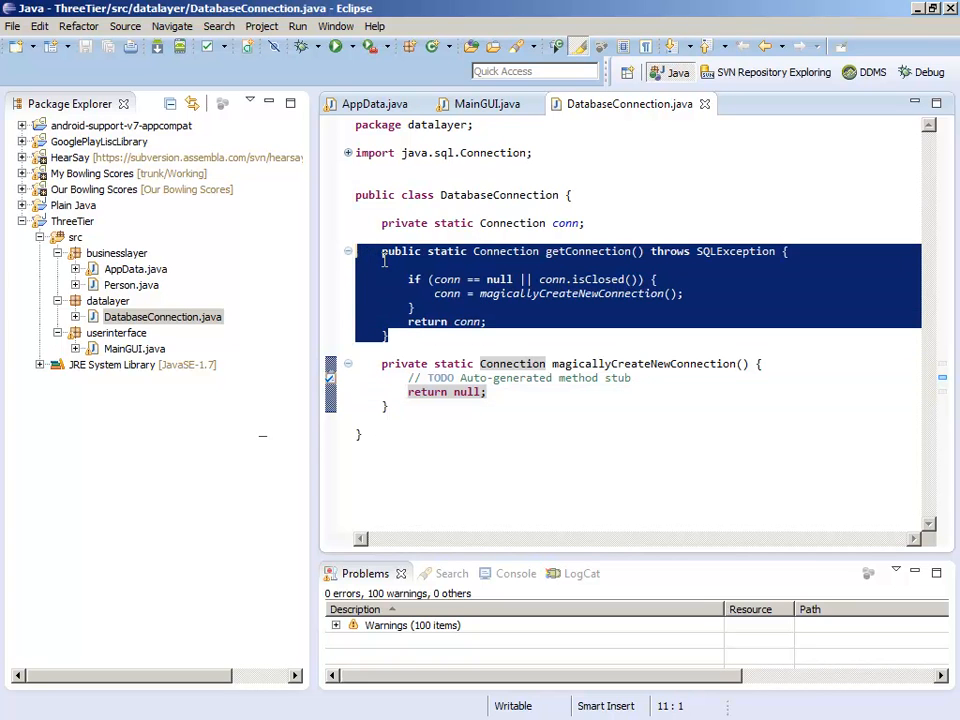
left_click(410, 338)
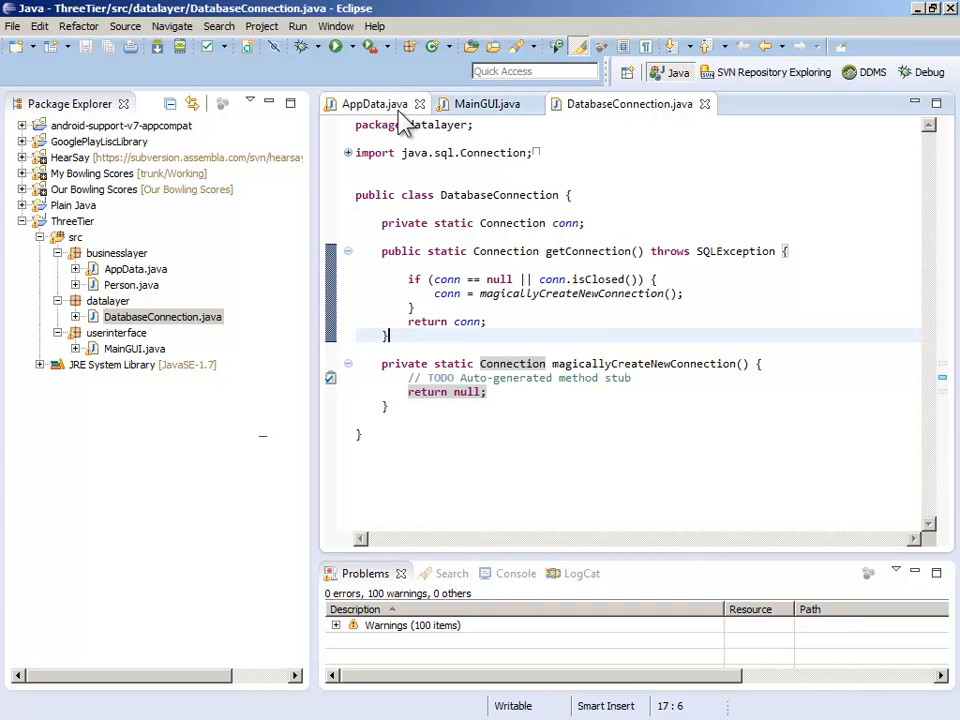
Step: Return to AppData.java and select addPerson's try/catch around getConnection through the Statement stmt line
left_click(374, 104)
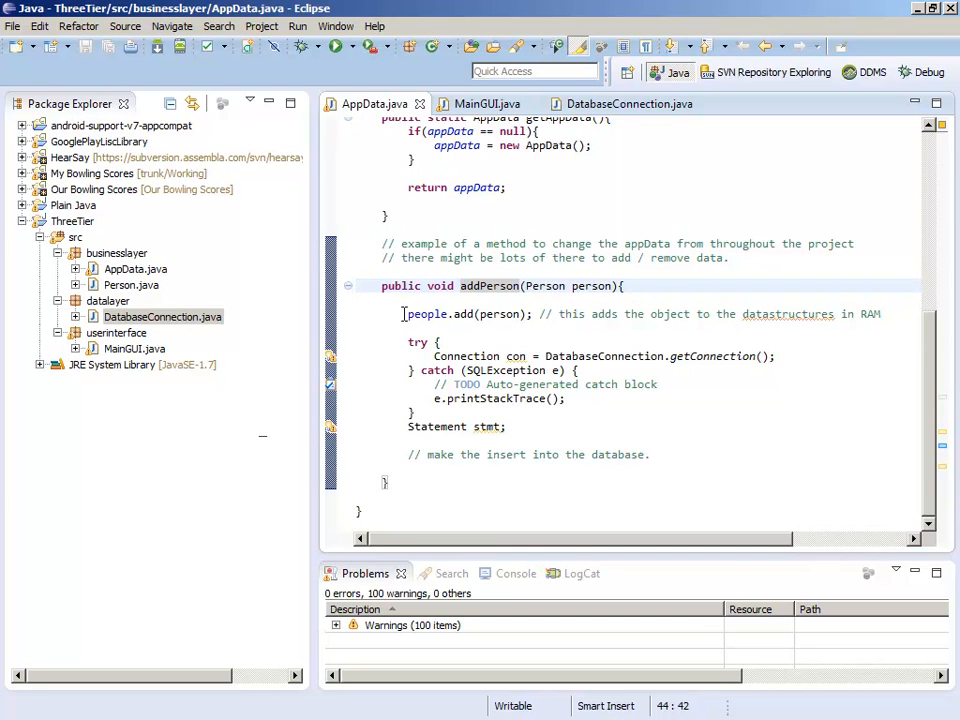
left_click(408, 314)
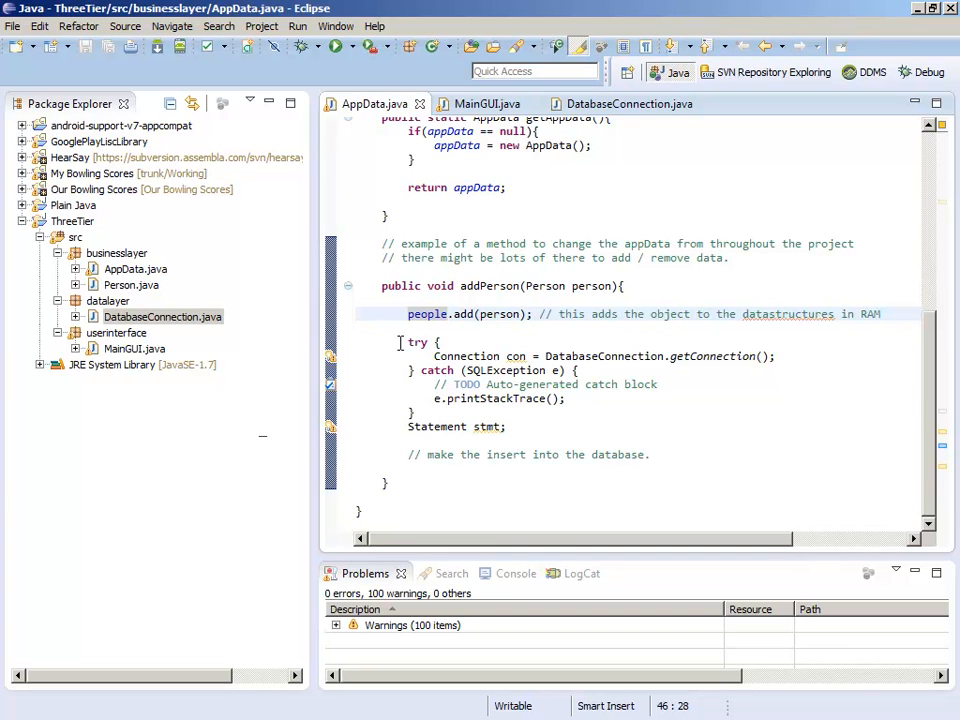
left_click_drag(408, 342, 564, 398)
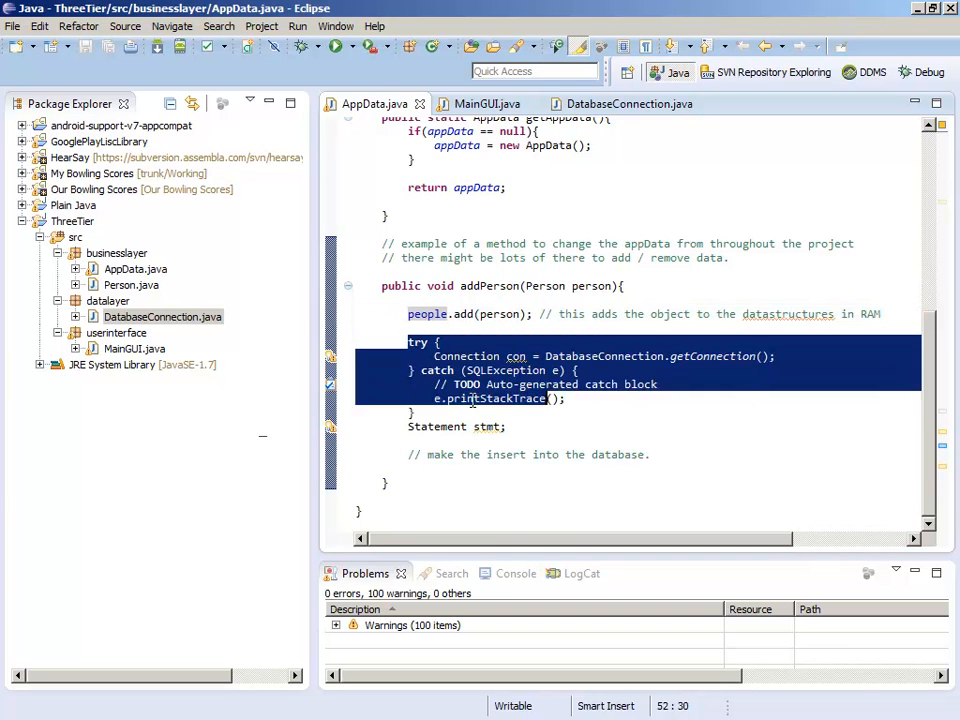
left_click(504, 426)
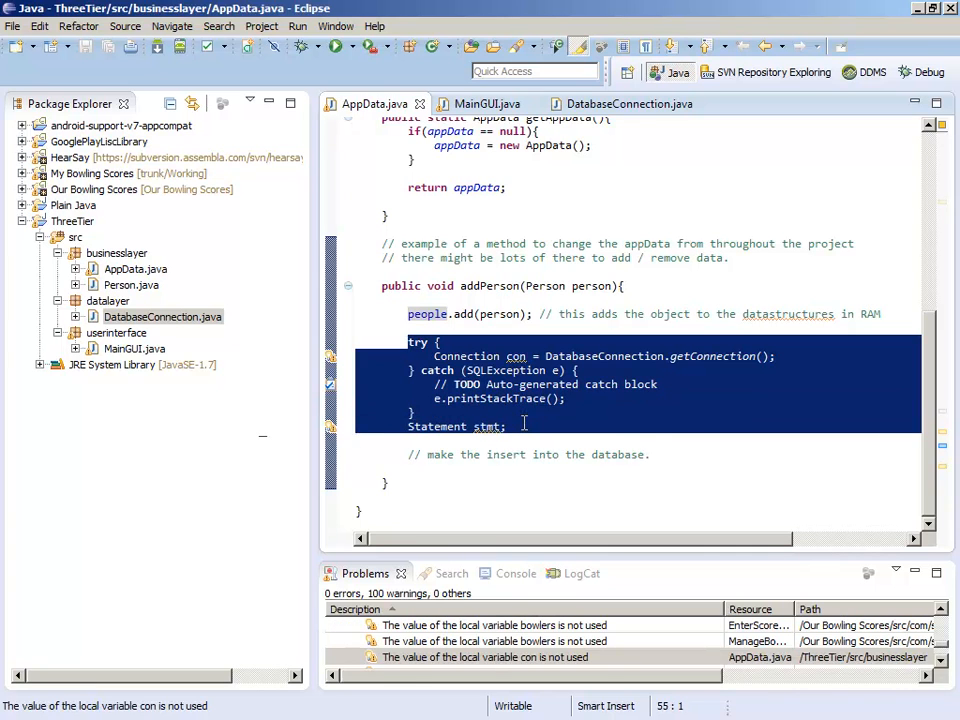
left_click(508, 428)
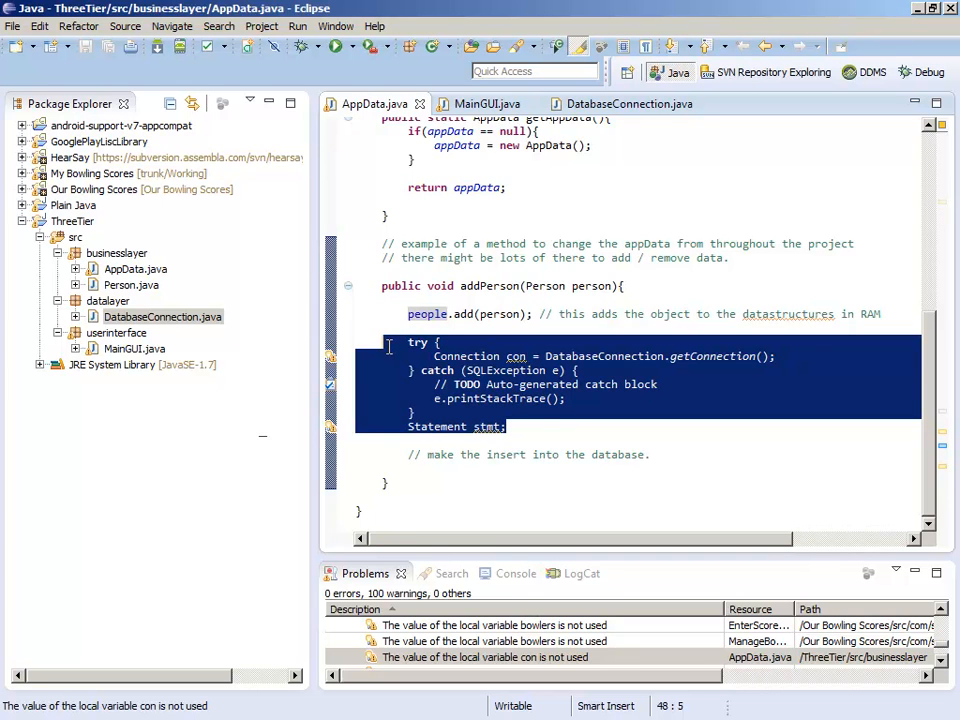
Step: Re-select the try block and Statement stmt declaration to review the connection-fetching code again
left_click(408, 342)
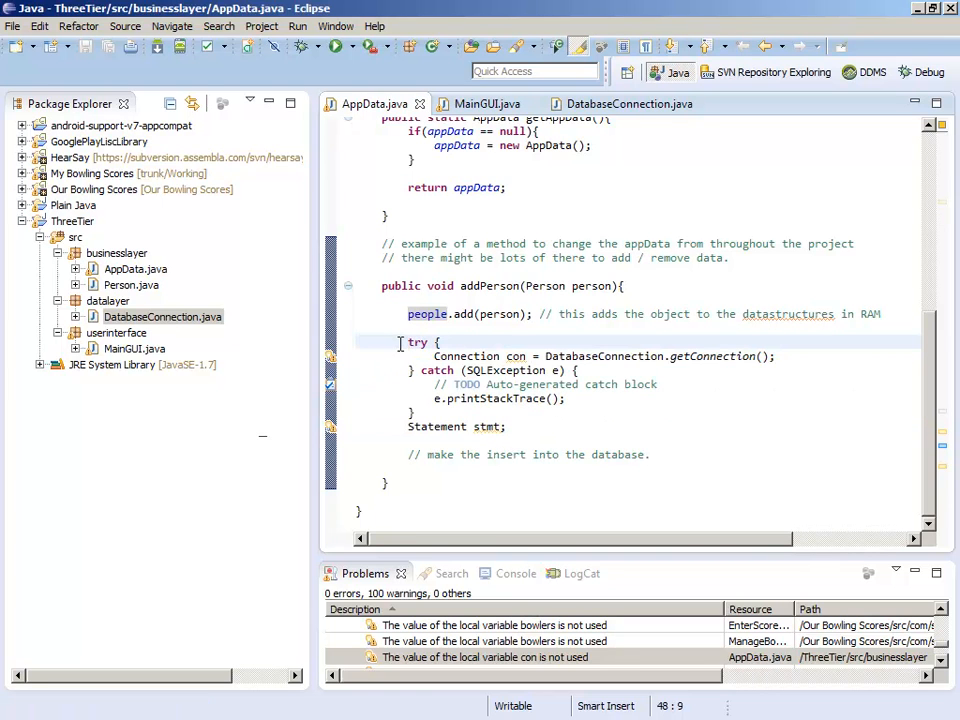
left_click(510, 426)
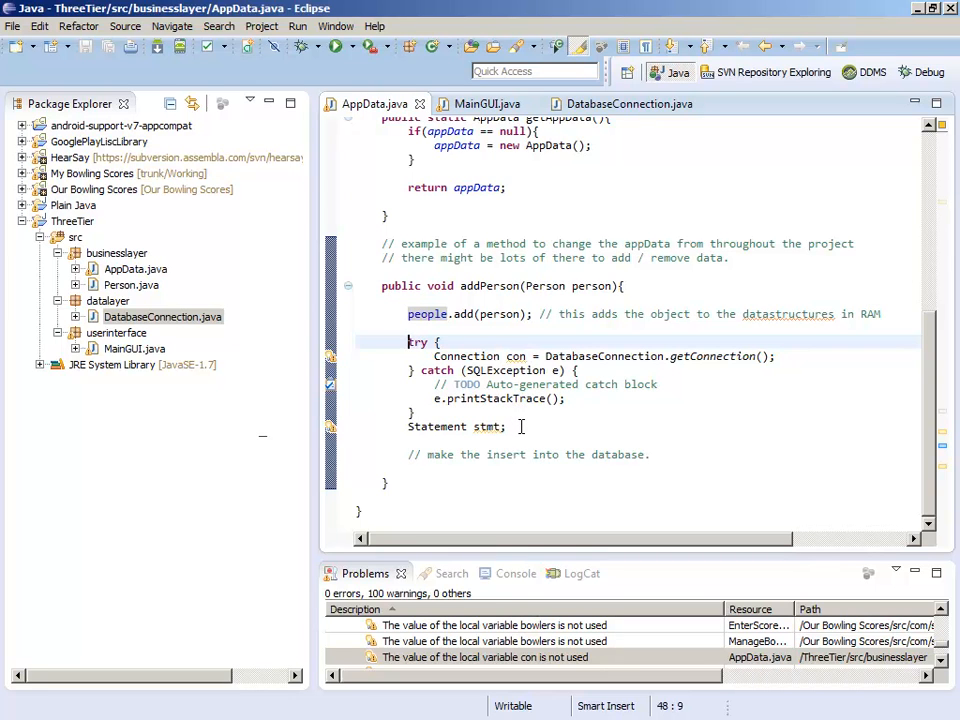
double_click(488, 426)
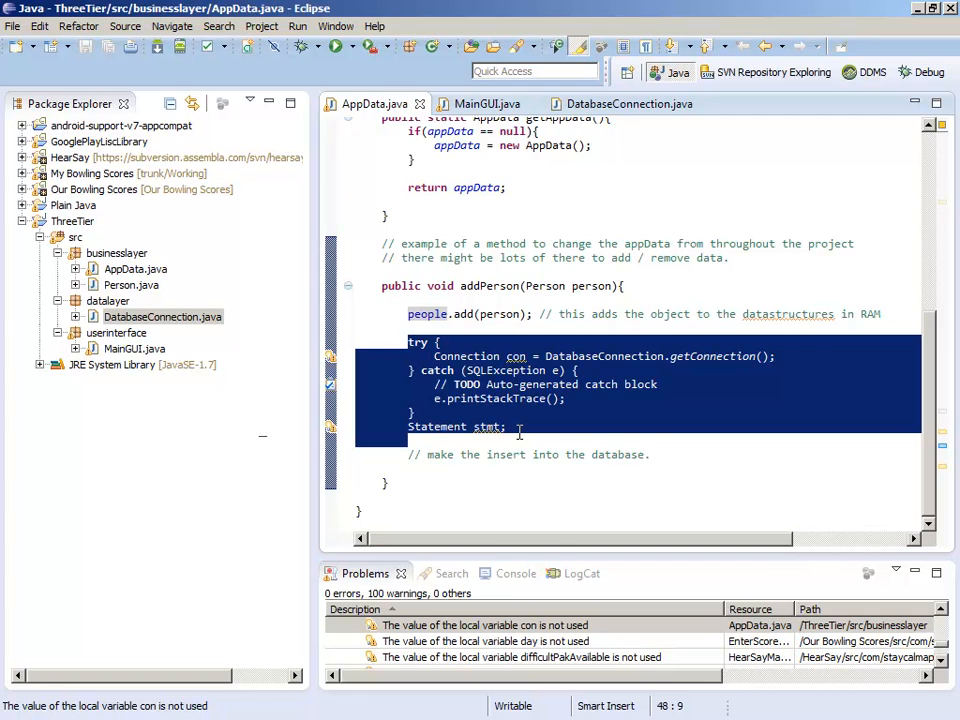
left_click(508, 426)
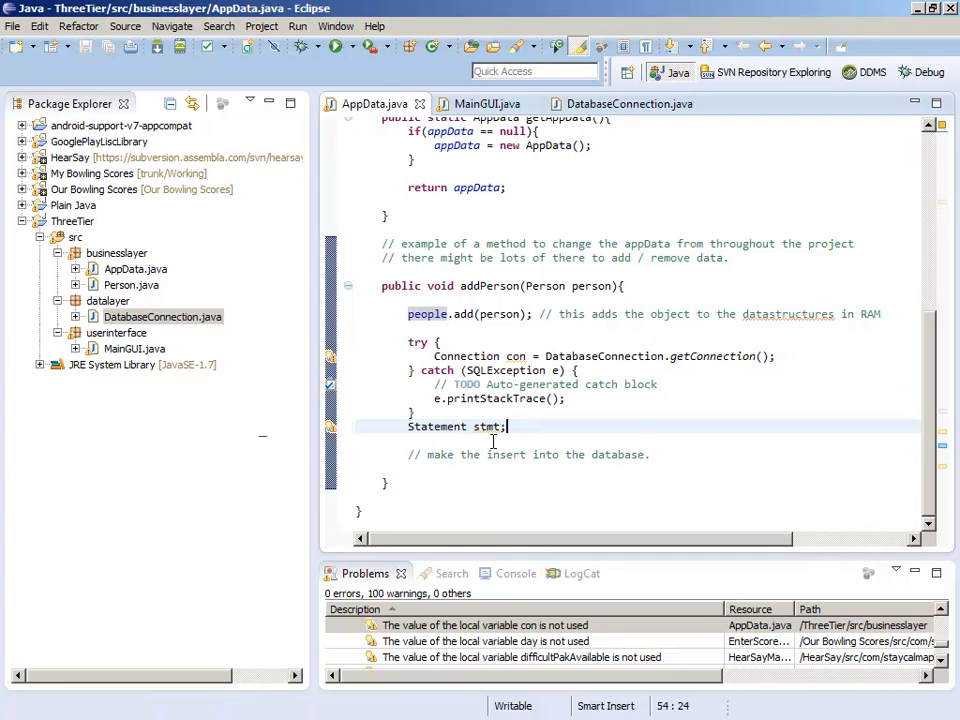
left_click_drag(408, 340, 506, 426)
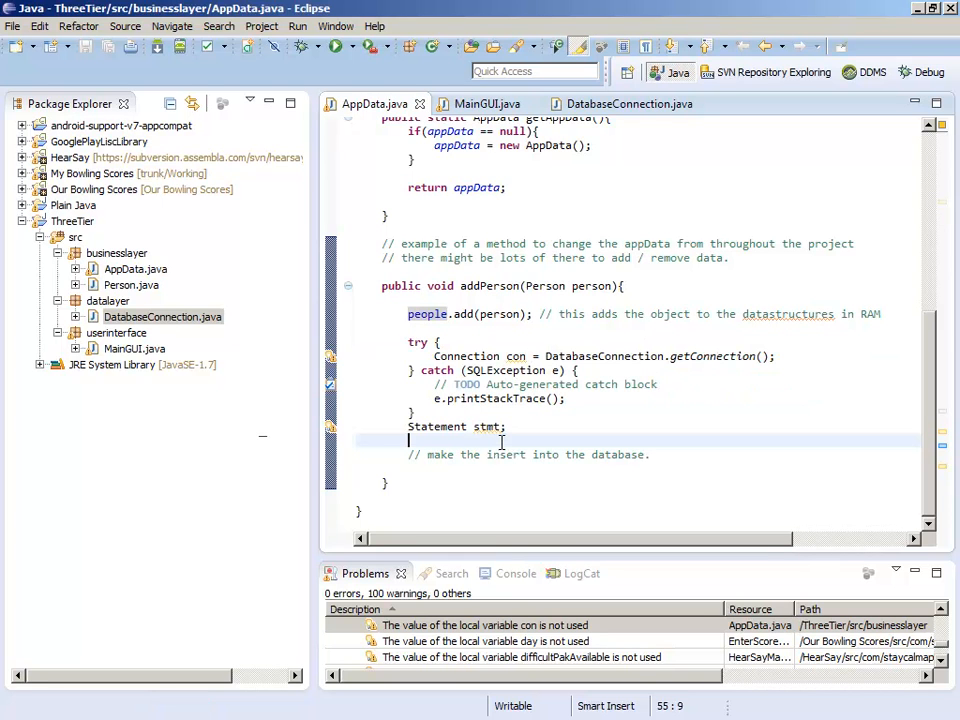
scroll("up", 3)
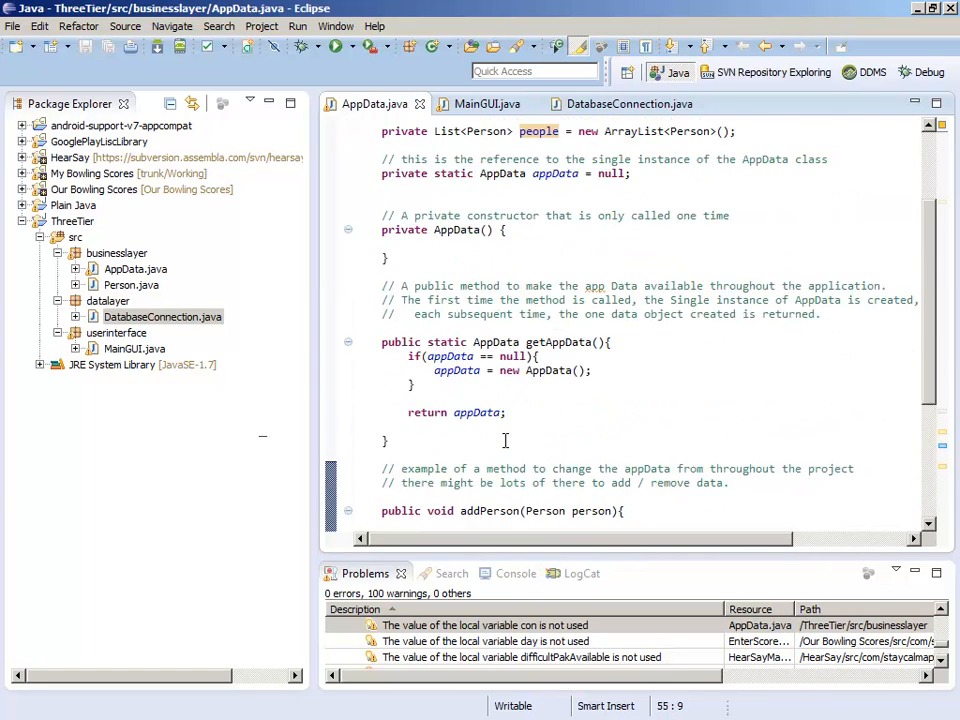
scroll("up", 3)
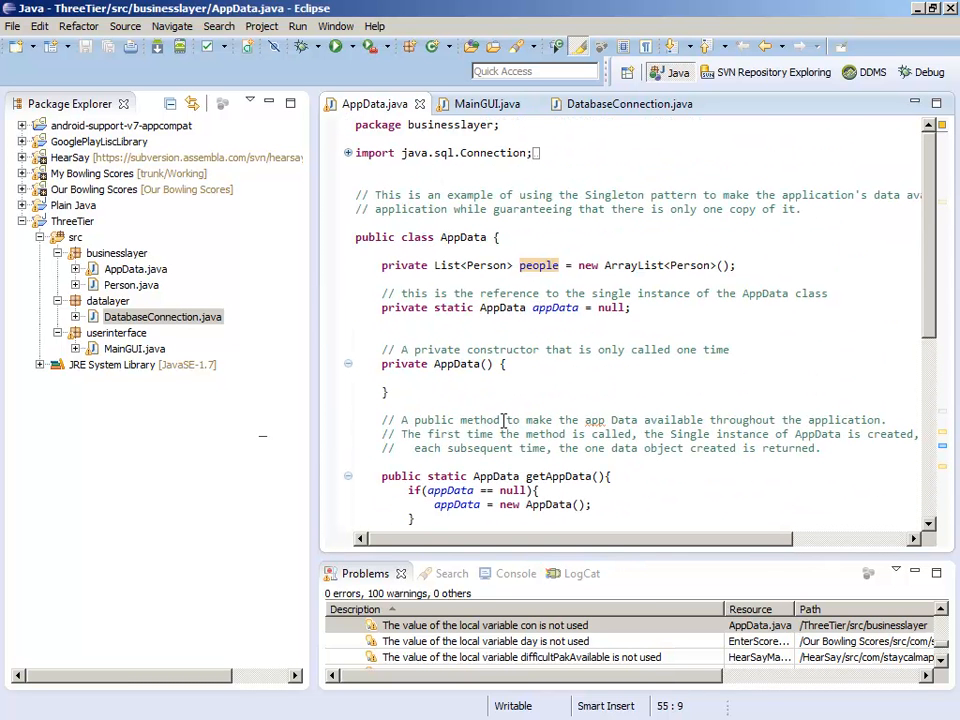
left_click(500, 236)
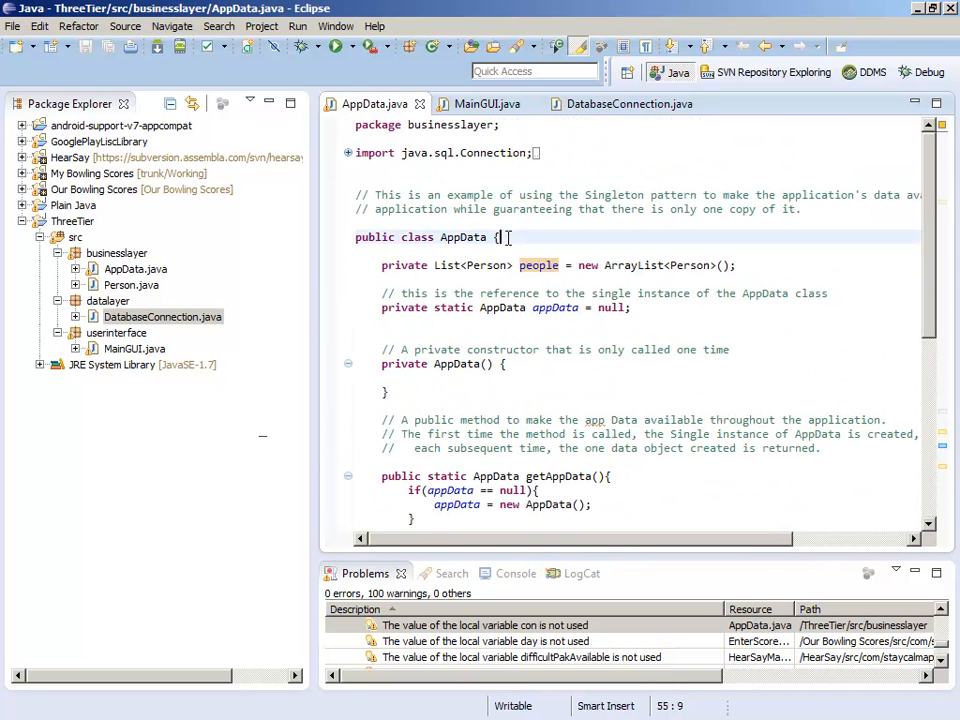
left_click(500, 236)
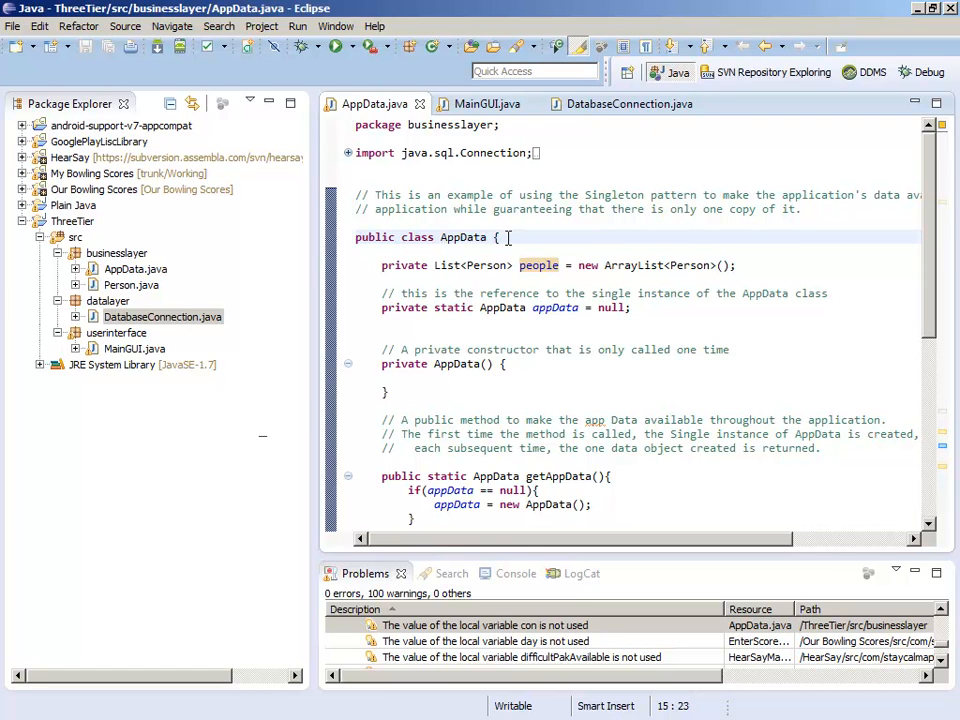